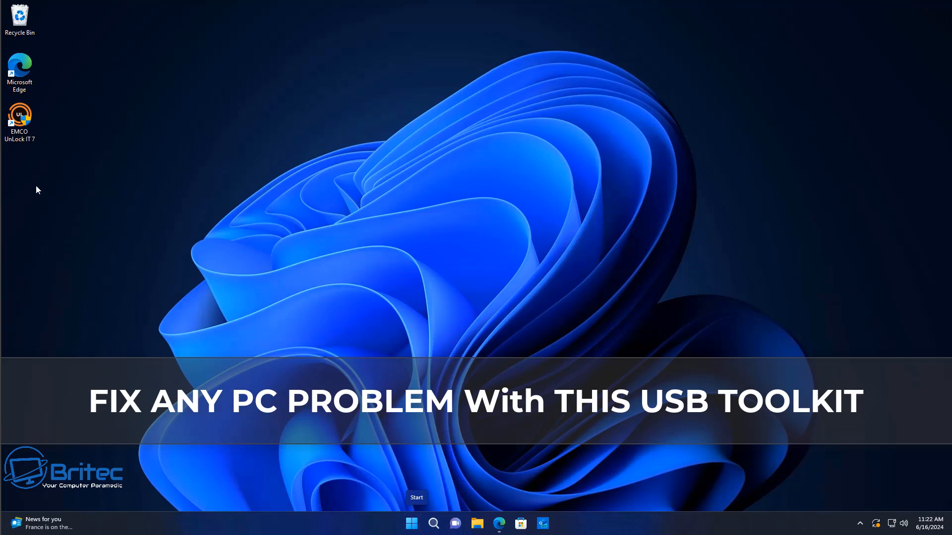
# - Create a new desktop folder named 'WinPE' and drag it toward the screen's centre
pyautogui.rightClick(37, 190)
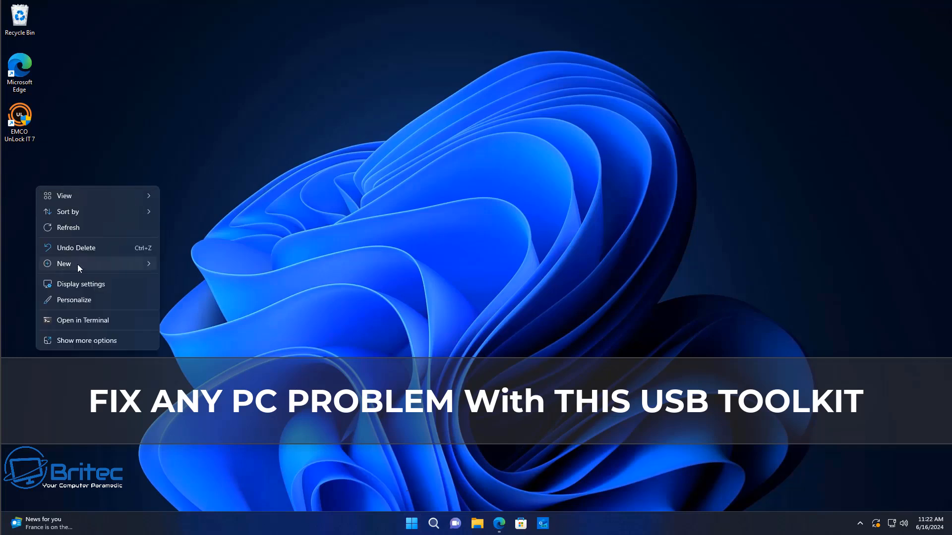
pyautogui.click(63, 264)
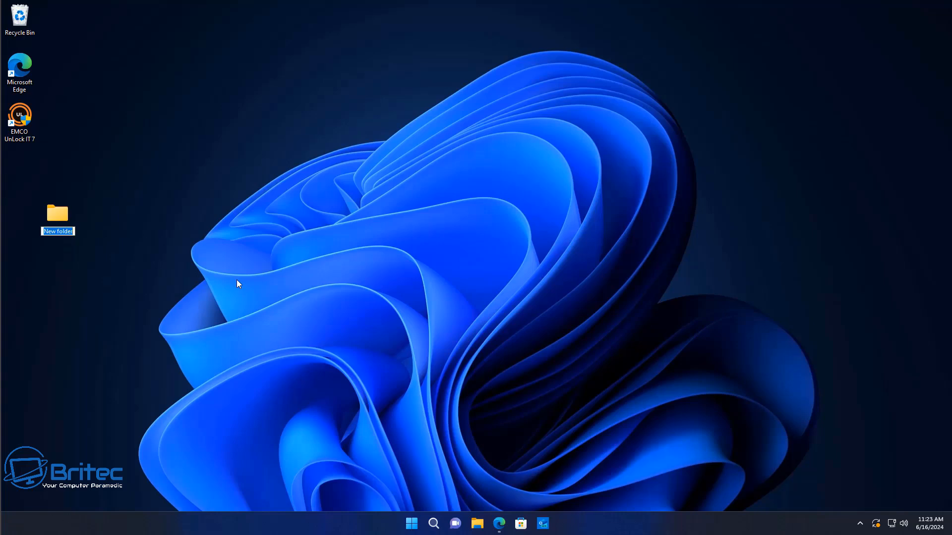
pyautogui.write('WinPE')
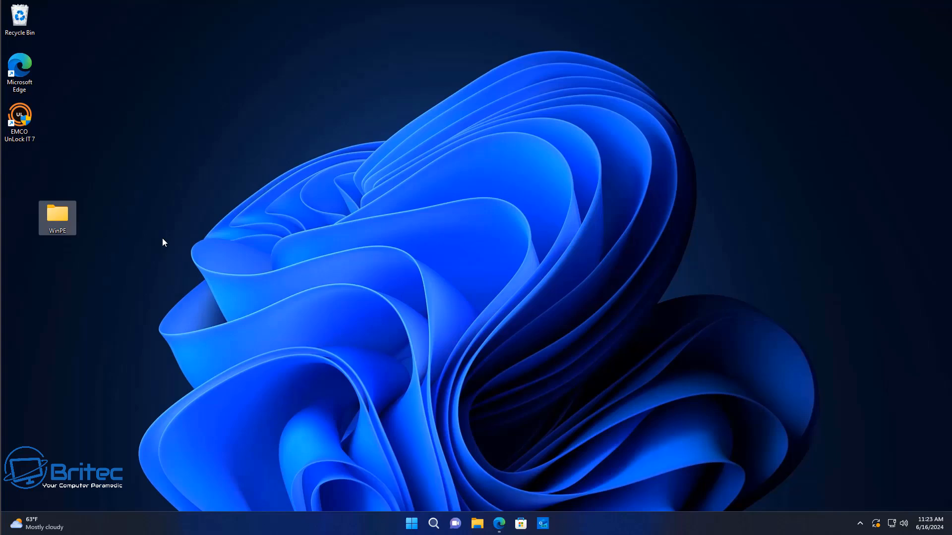
pyautogui.moveTo(425, 334)
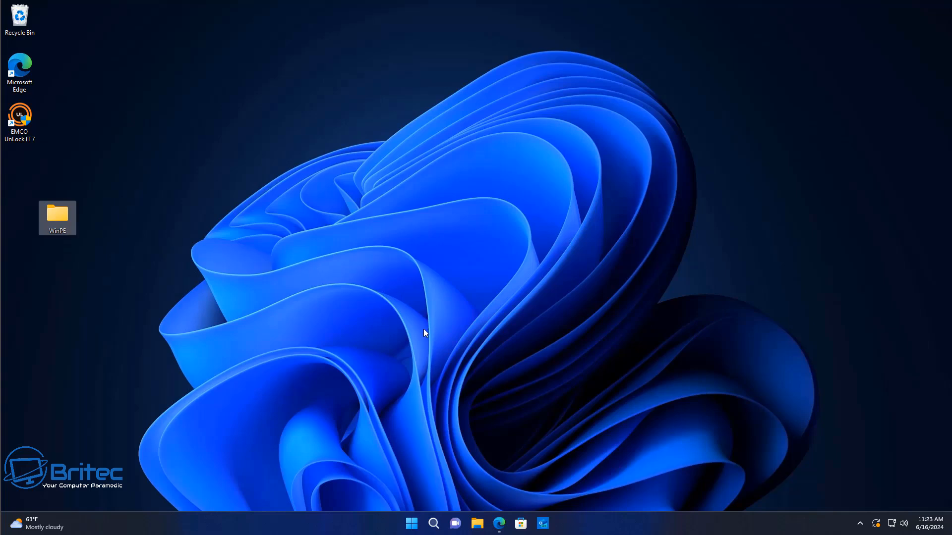
pyautogui.moveTo(72, 220)
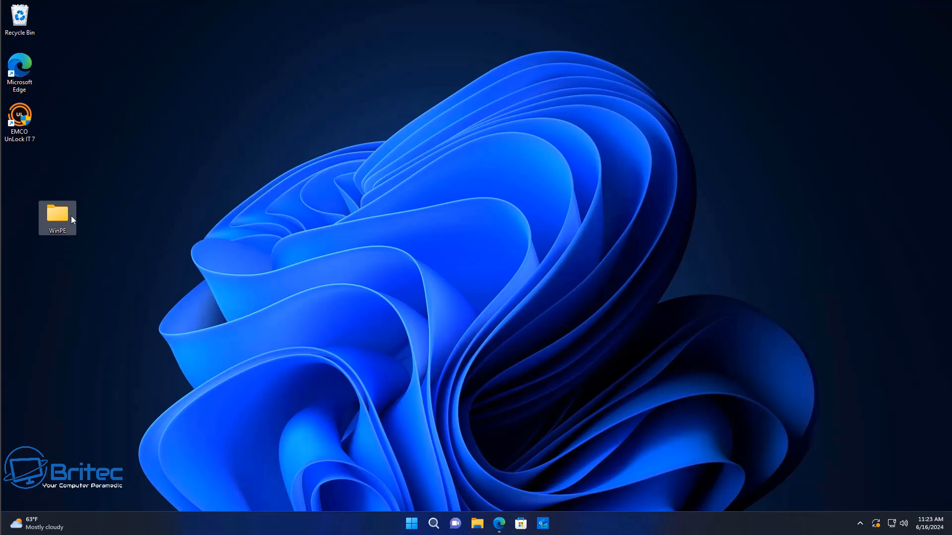
pyautogui.moveTo(56, 217); pyautogui.dragTo(433, 167)
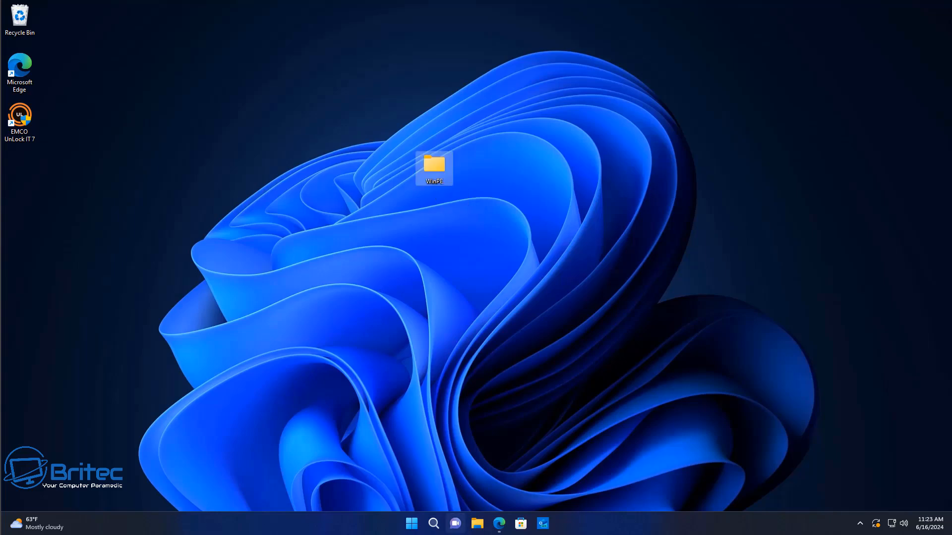
# - Open the PhoenixPE GitHub page in Edge and scroll down to the 2024-02-09 release binaries
pyautogui.click(498, 524)
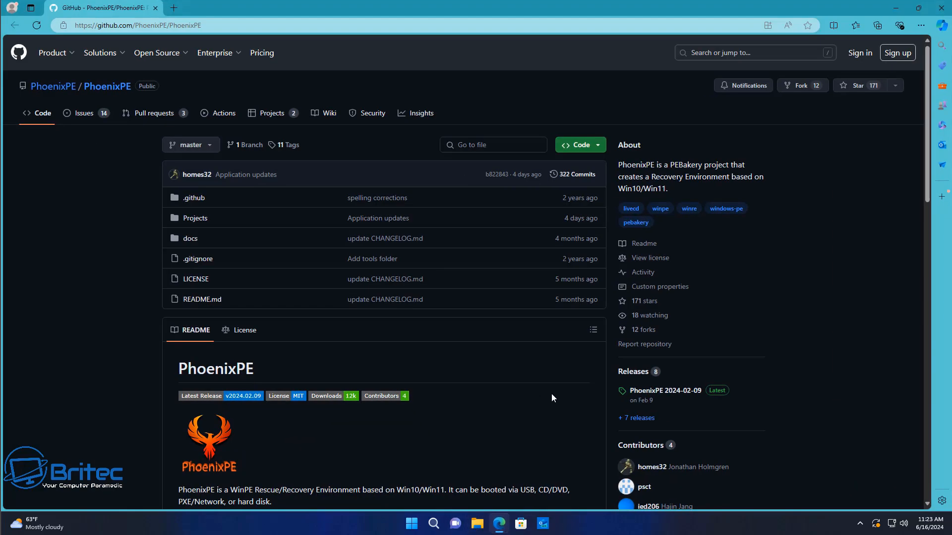
pyautogui.moveTo(863, 206)
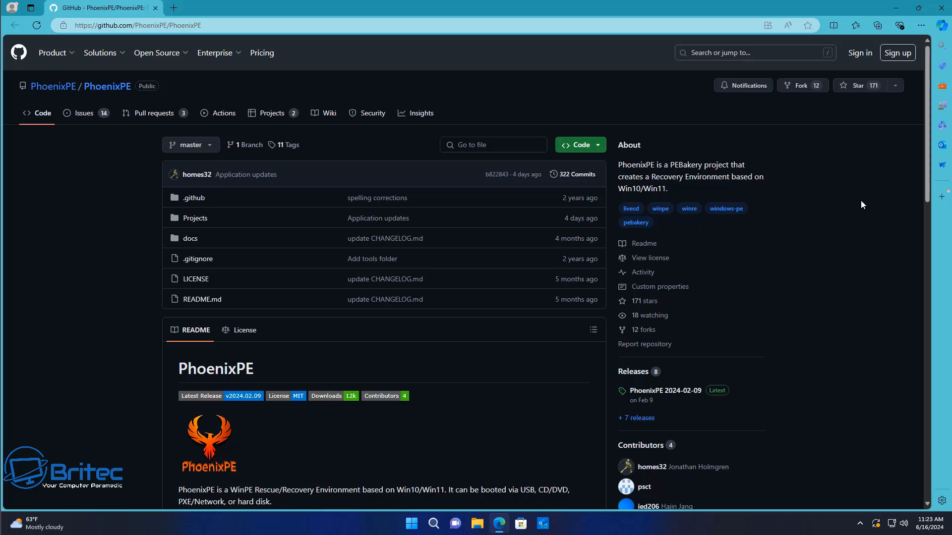
pyautogui.moveTo(865, 208)
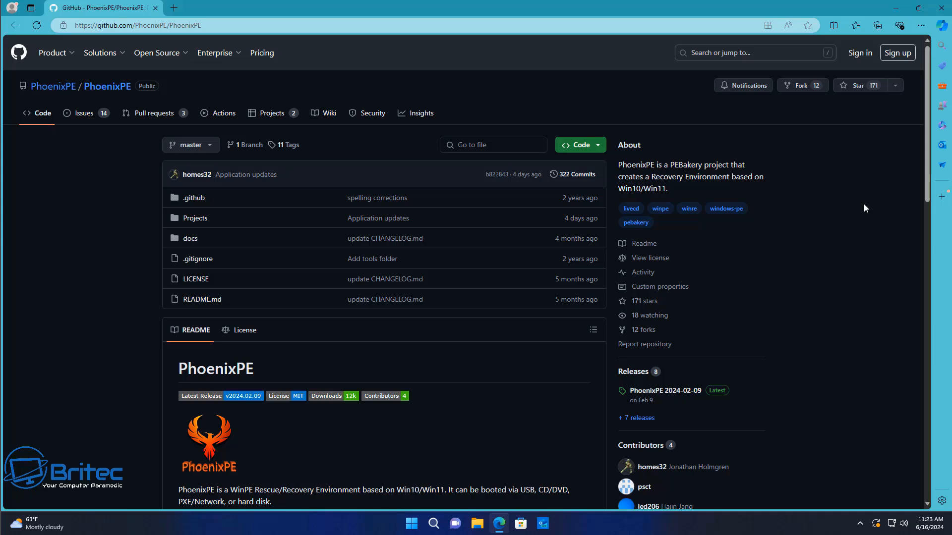
pyautogui.moveTo(864, 212)
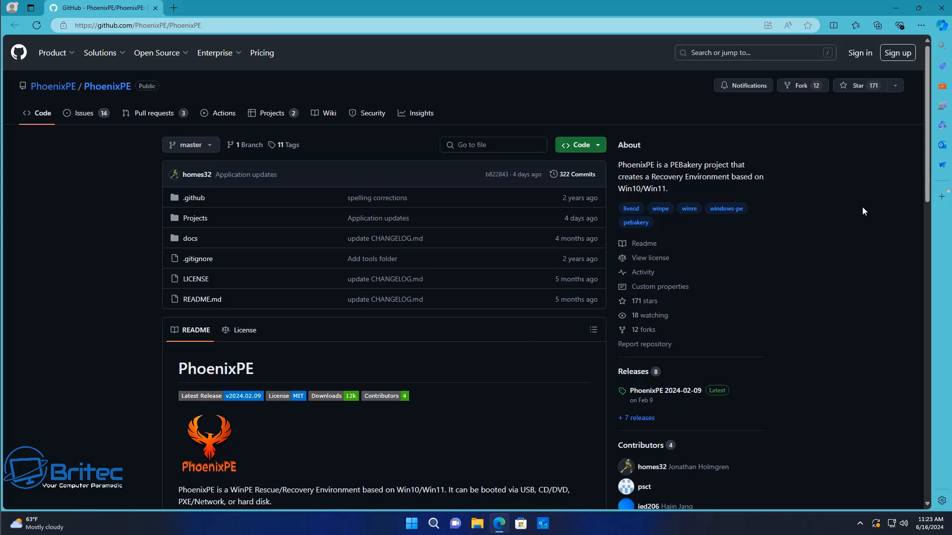
pyautogui.scroll(-3)
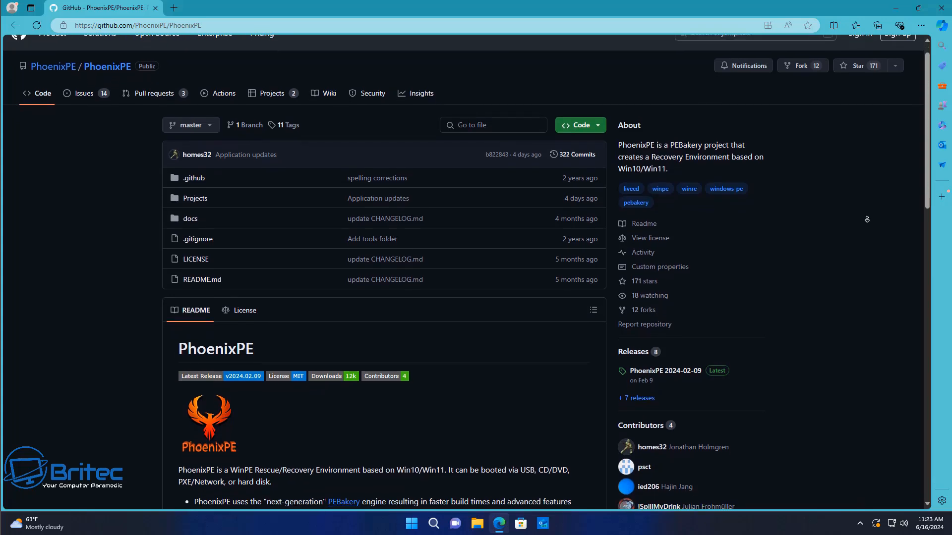
pyautogui.scroll(-3)
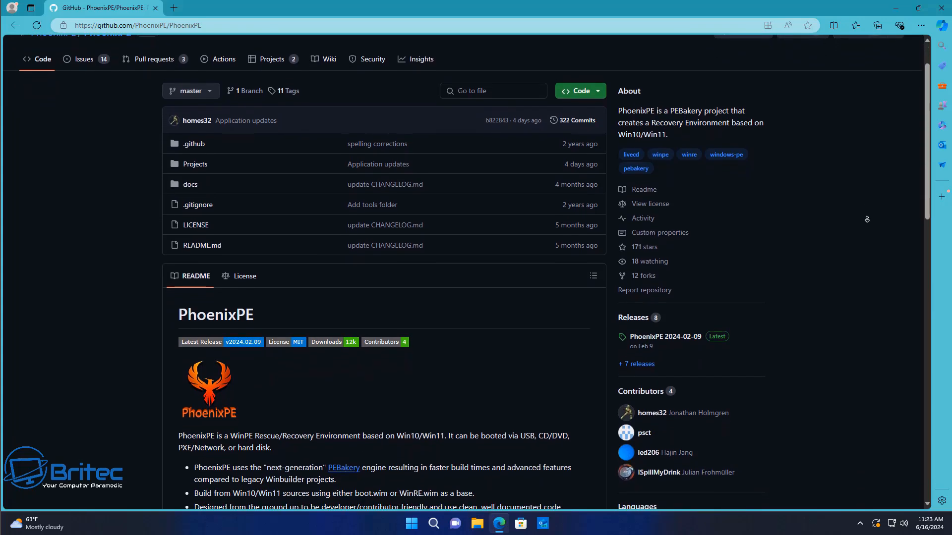
pyautogui.scroll(-3)
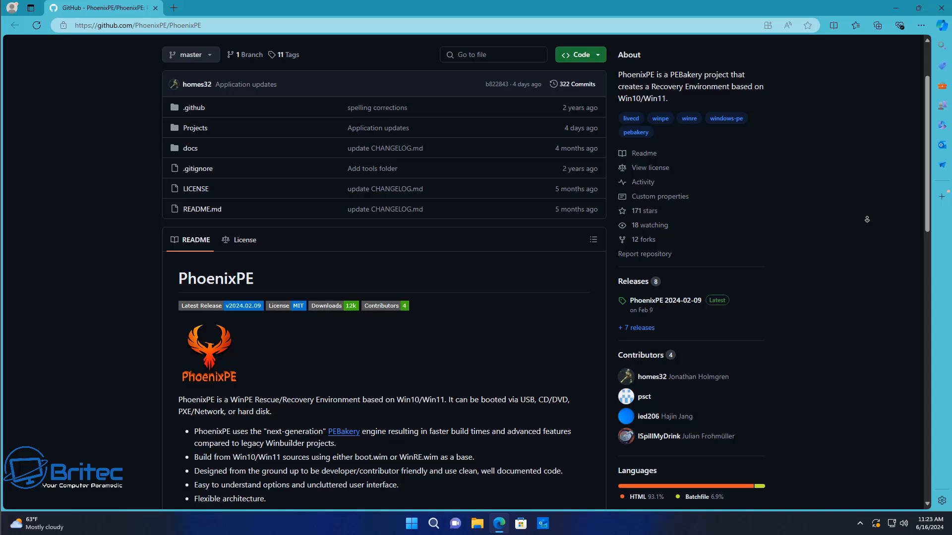
pyautogui.scroll(-3)
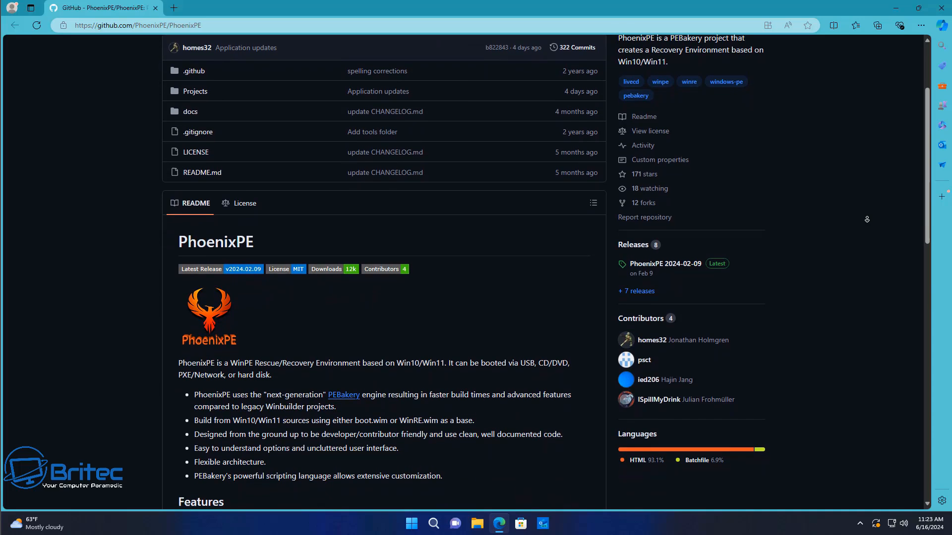
pyautogui.scroll(-3)
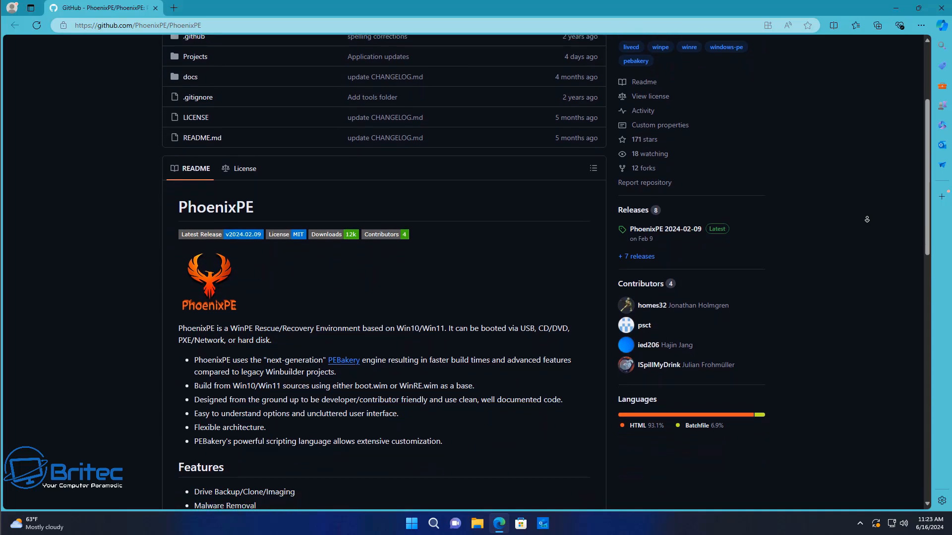
pyautogui.scroll(-3)
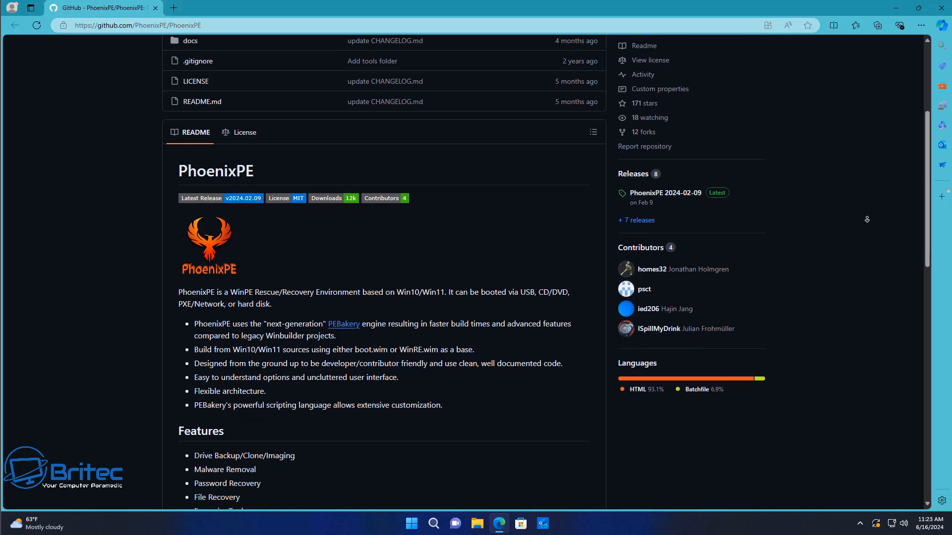
pyautogui.scroll(-3)
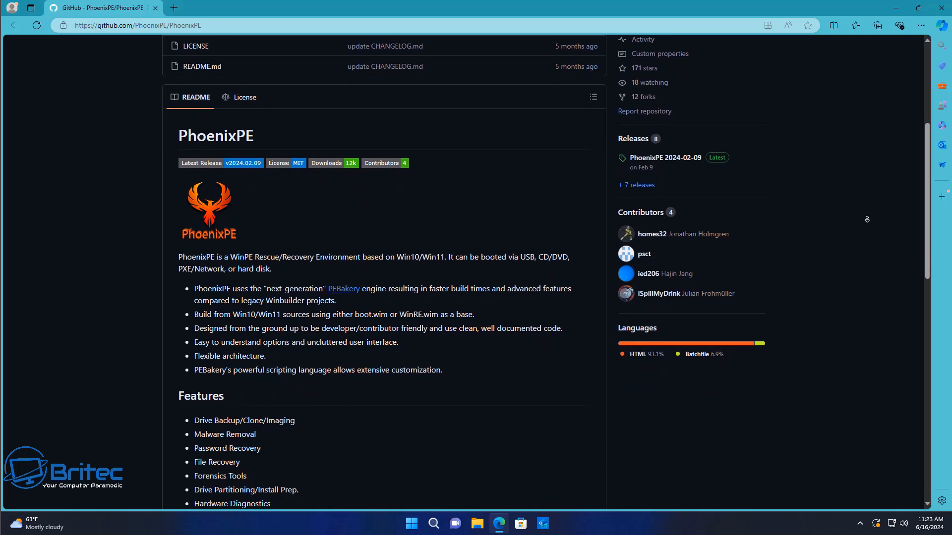
pyautogui.scroll(-3)
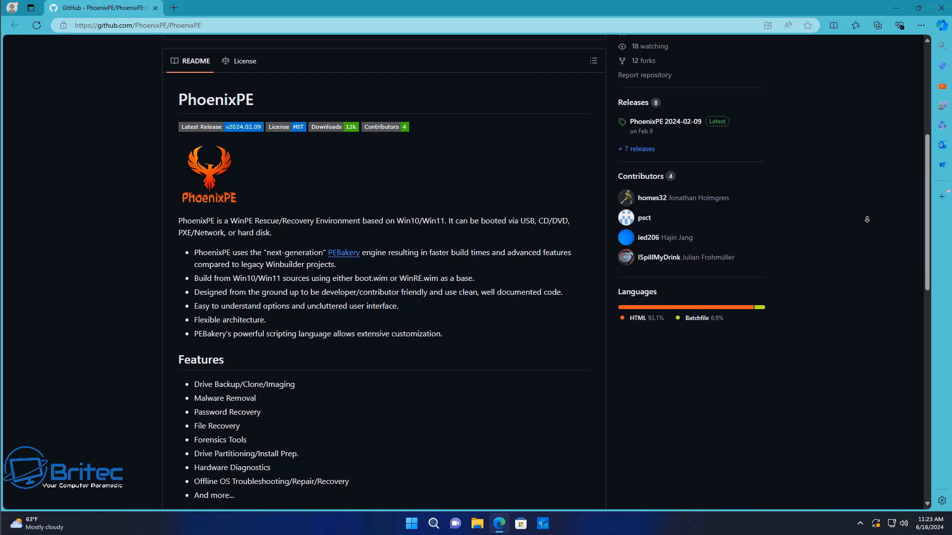
pyautogui.scroll(-3)
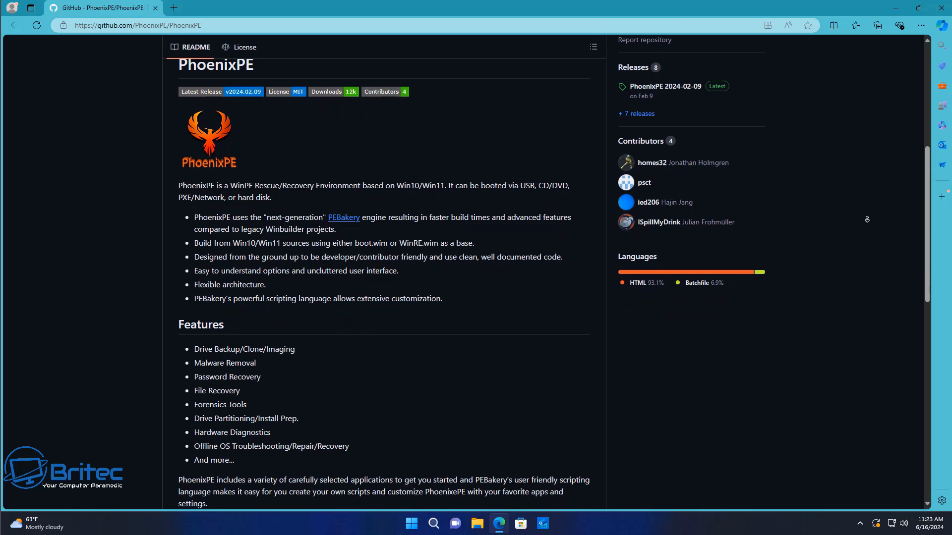
pyautogui.scroll(-3)
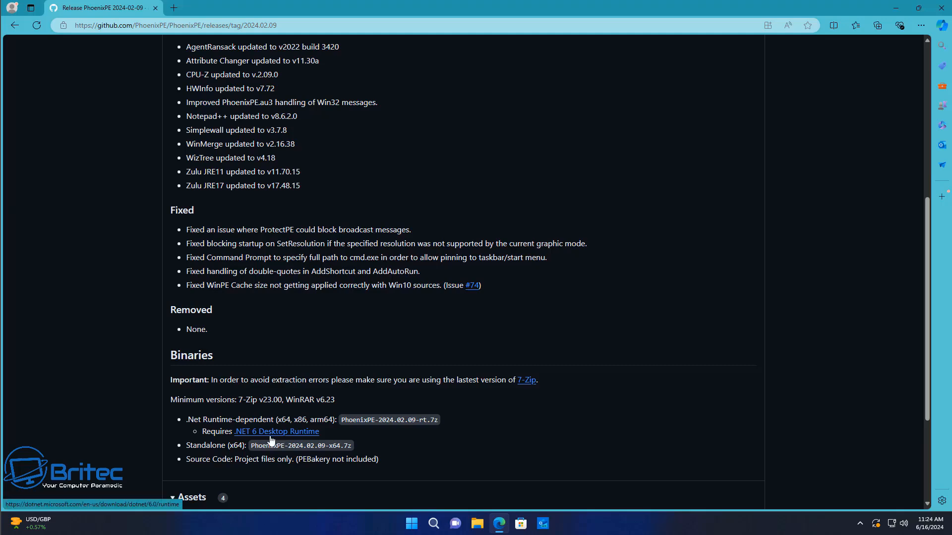
# - Download the .NET 6.0 Runtime Windows x64 installer, then return to the PhoenixPE release page
pyautogui.click(276, 431)
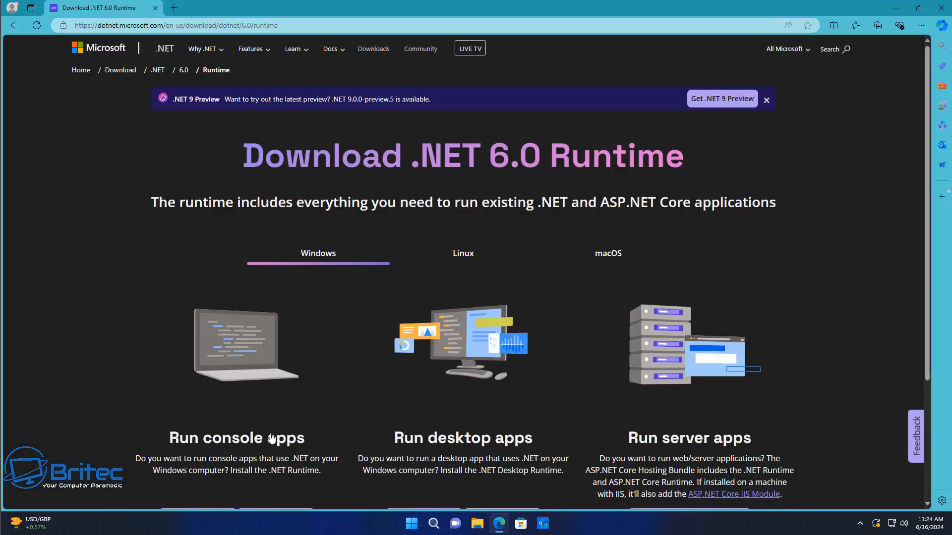
pyautogui.moveTo(237, 410)
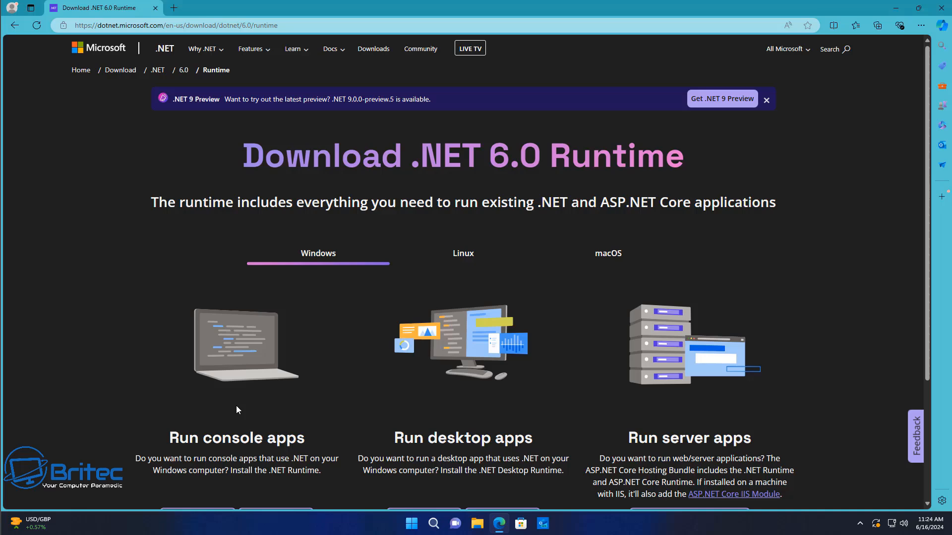
pyautogui.moveTo(928, 85)
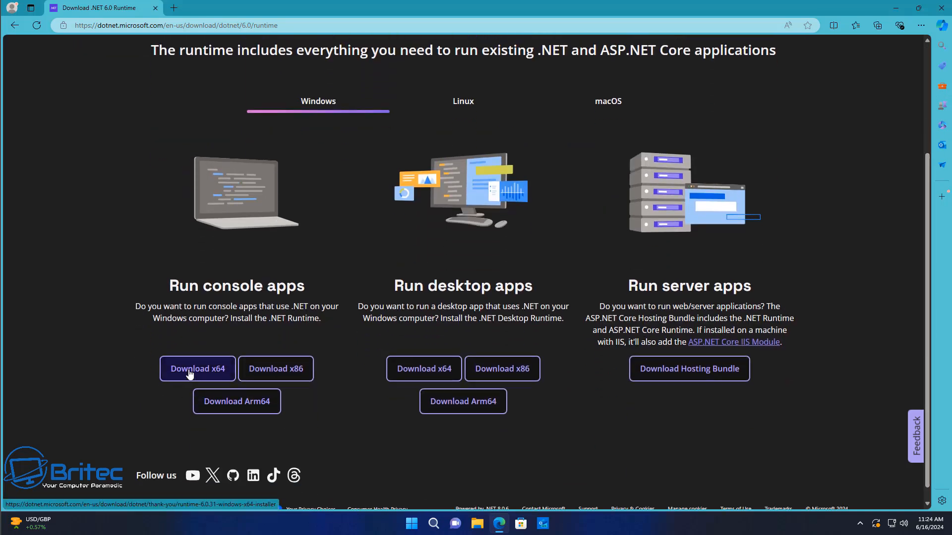
pyautogui.click(197, 368)
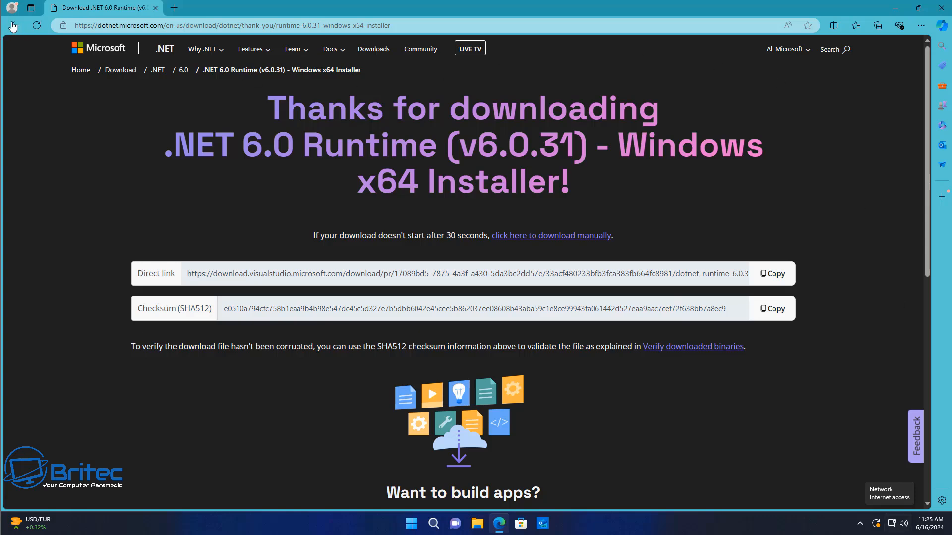
pyautogui.click(12, 24)
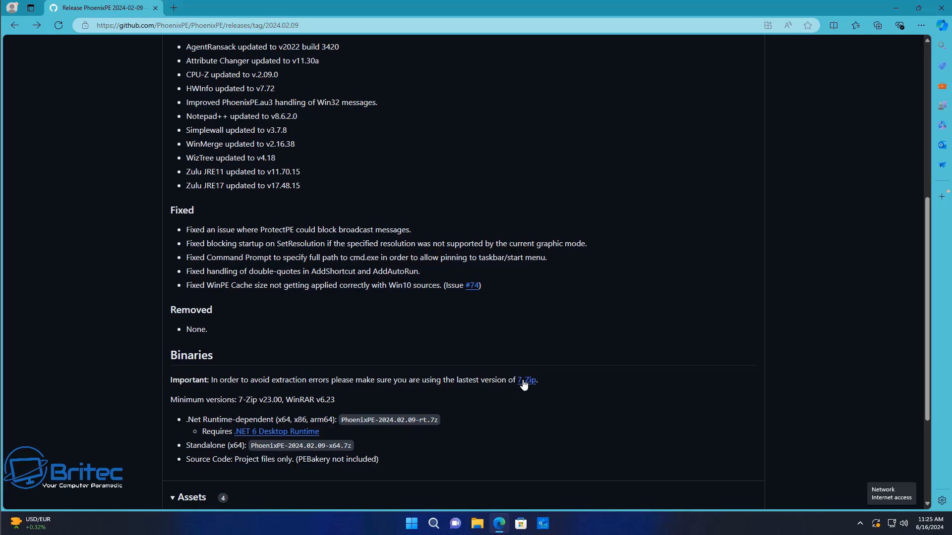
# - Download the 7-Zip 24.06 Windows x64 .exe installer from the 7-Zip download page
pyautogui.click(526, 380)
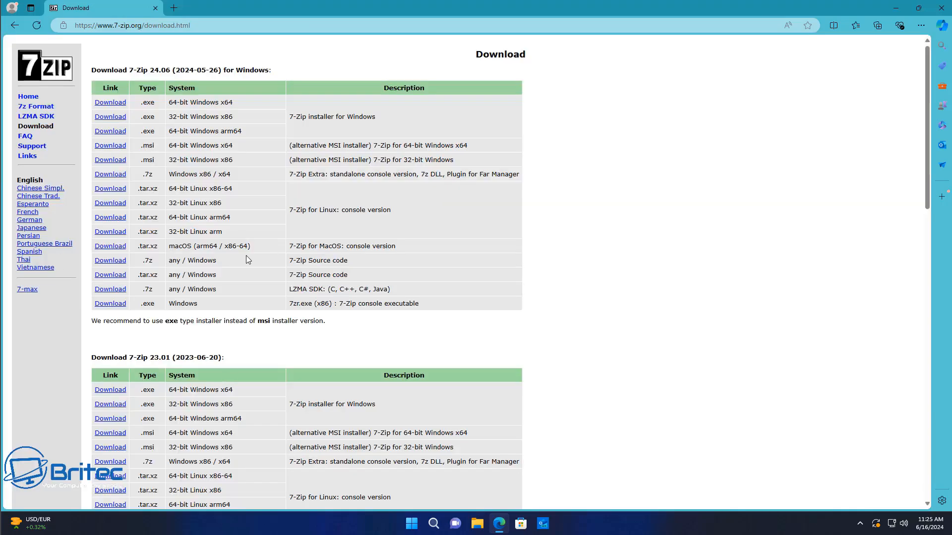
pyautogui.moveTo(110, 130)
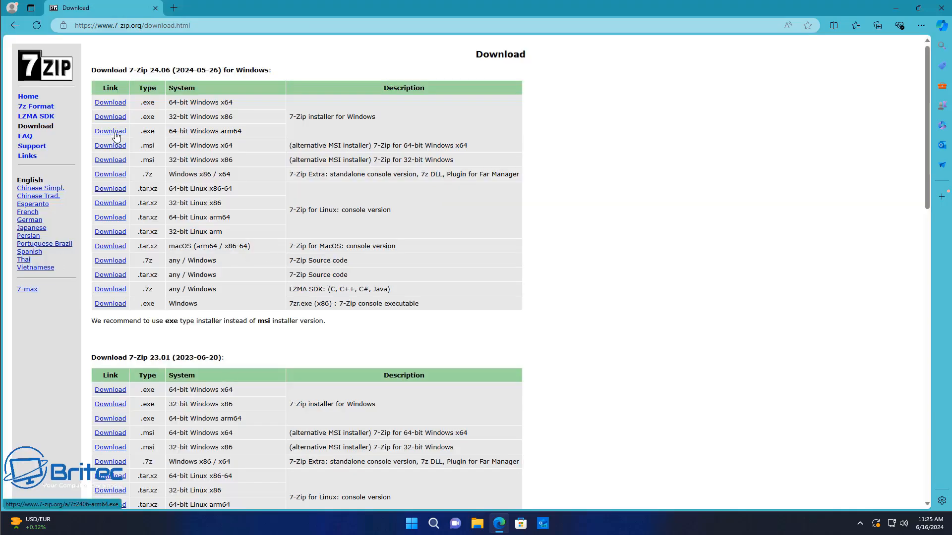
pyautogui.moveTo(113, 105)
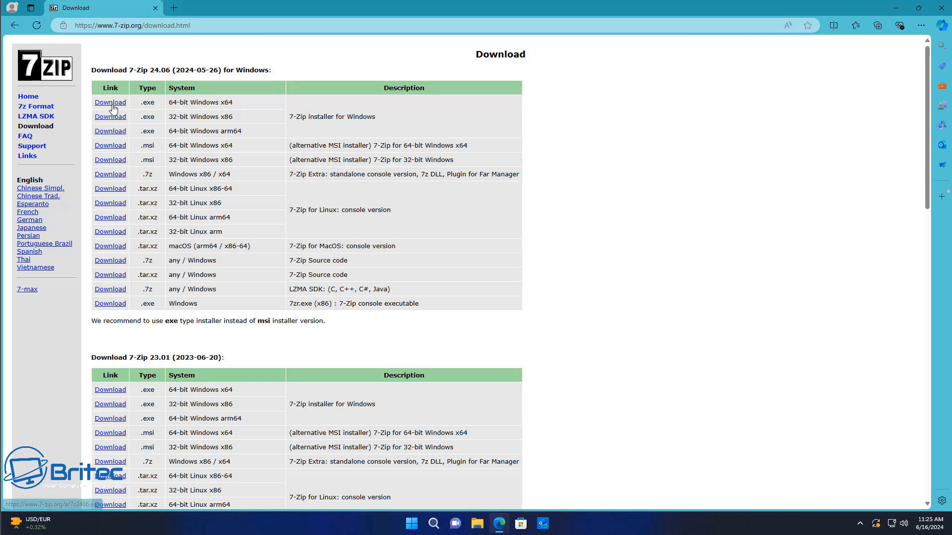
pyautogui.click(110, 102)
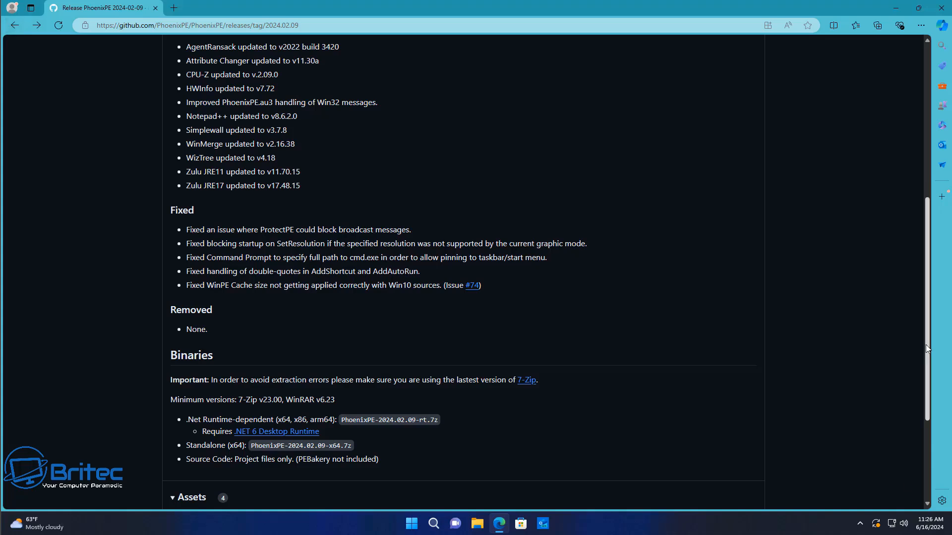
# - Download PhoenixPE-2024.02.09-x64.7z from the release assets, then minimize Edge
pyautogui.scroll(-3)
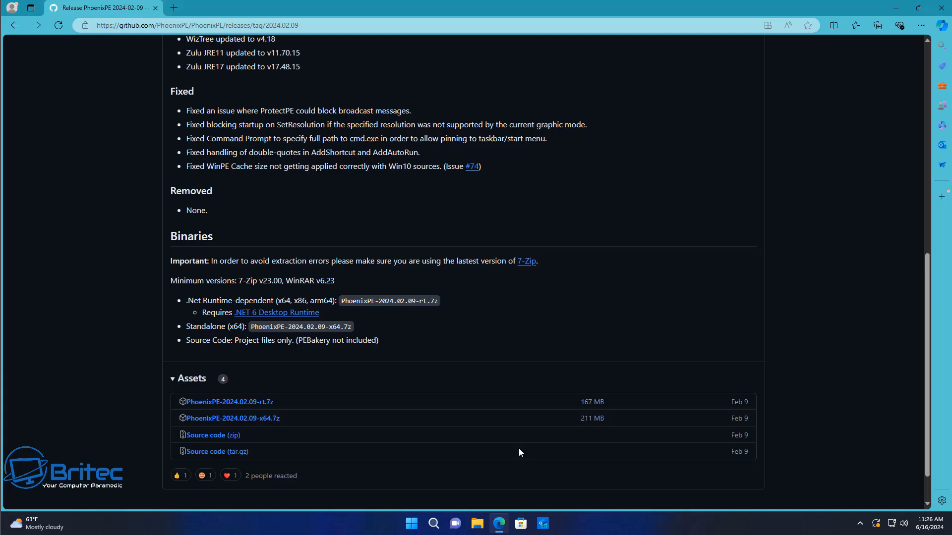
pyautogui.moveTo(267, 423)
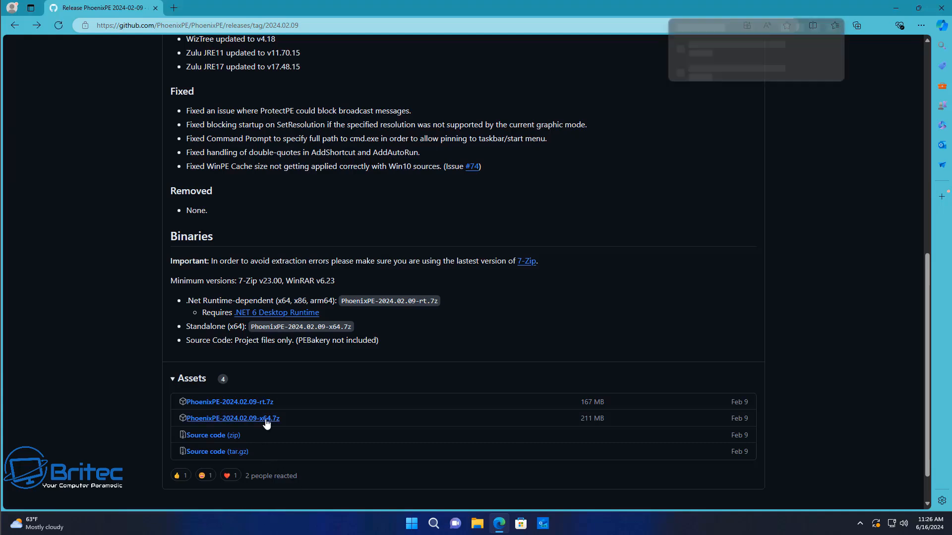
pyautogui.click(233, 418)
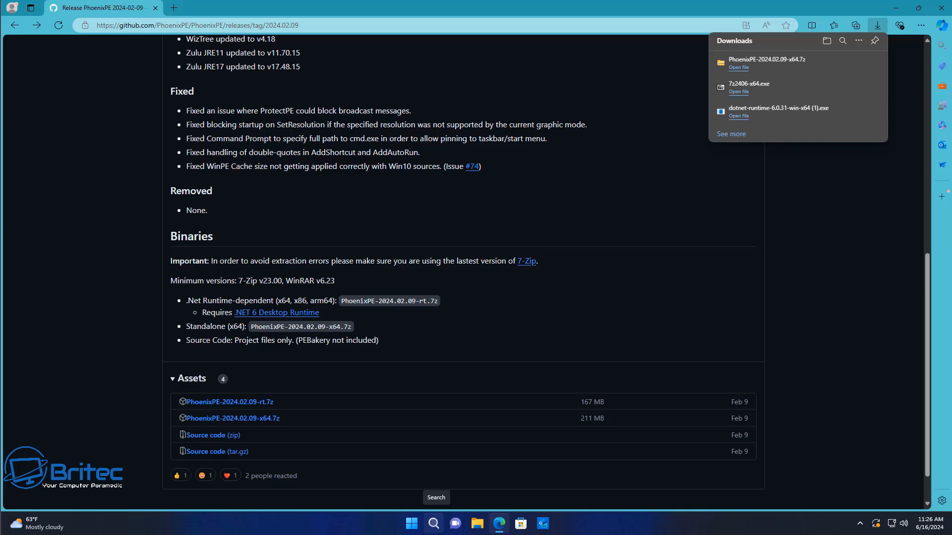
pyautogui.moveTo(889, 7)
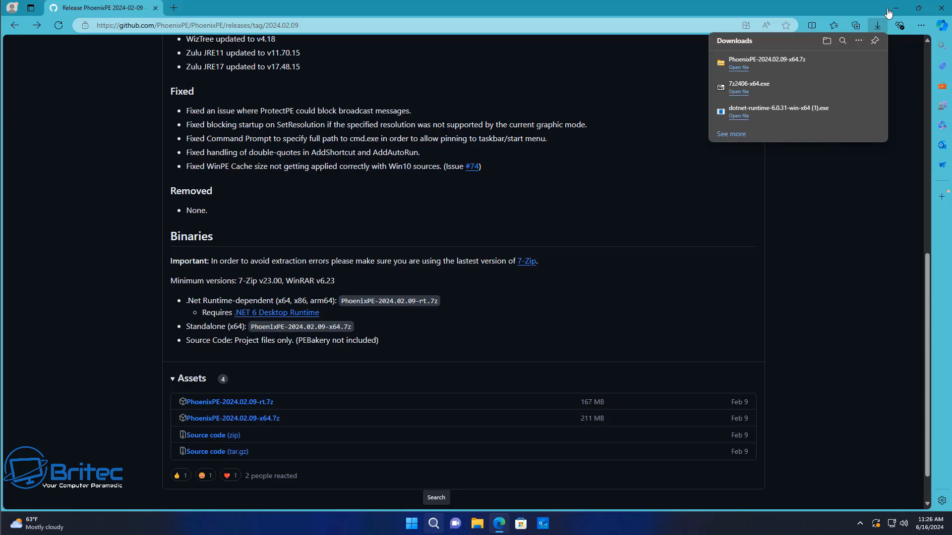
pyautogui.click(941, 8)
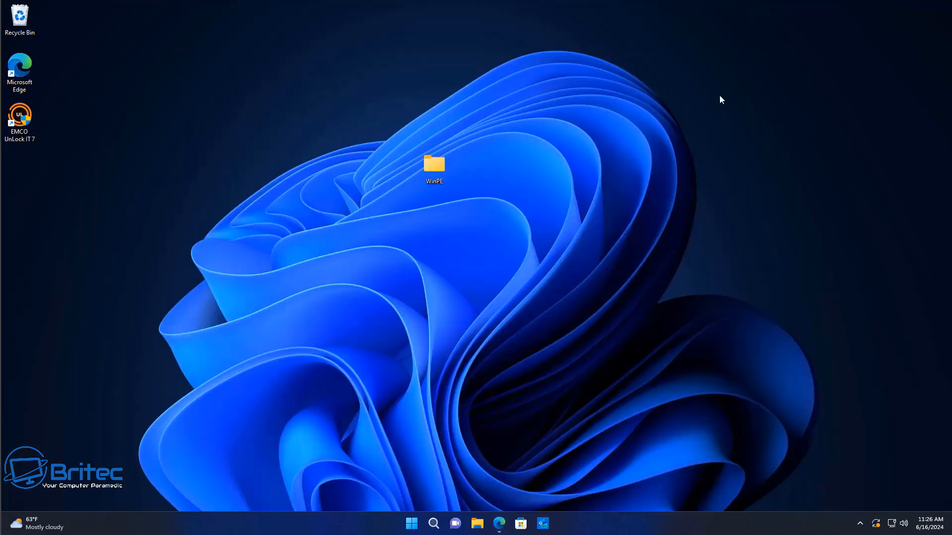
pyautogui.click(411, 523)
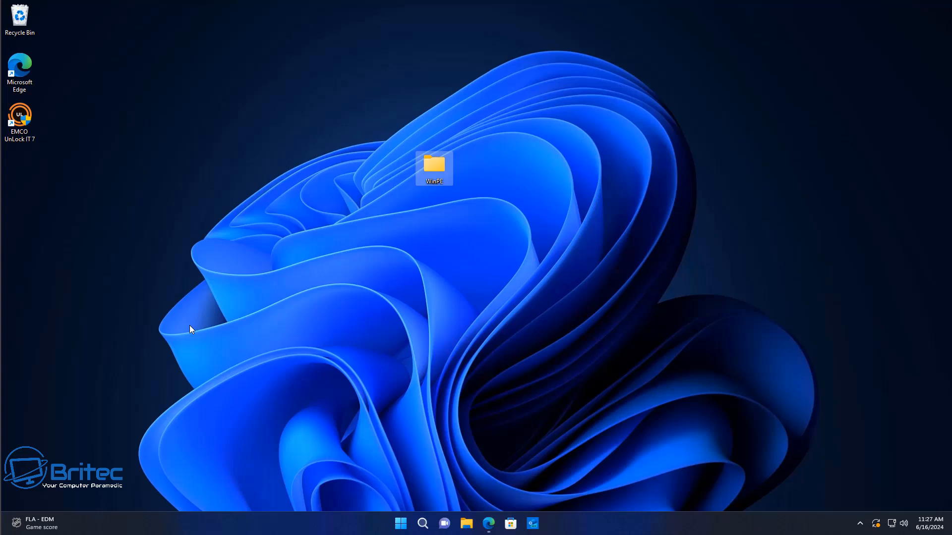
pyautogui.click(400, 524)
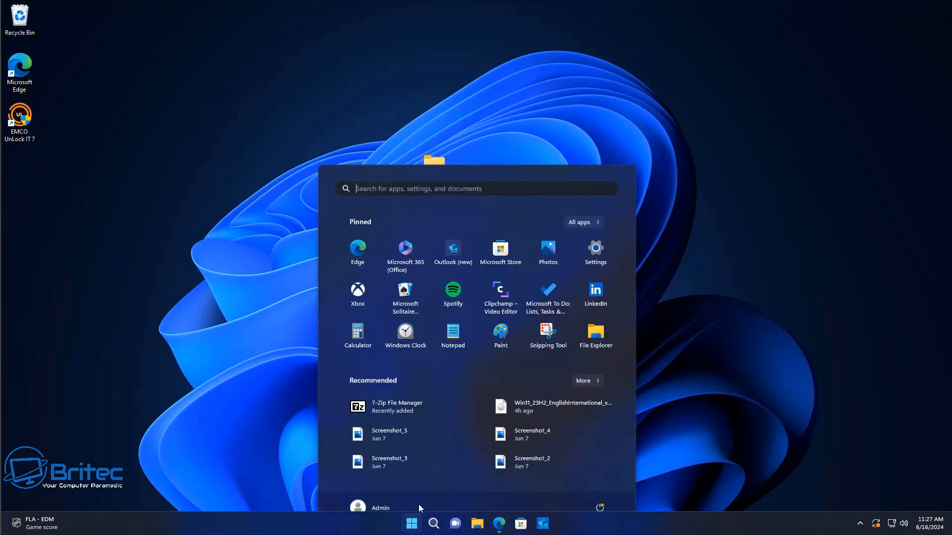
pyautogui.click(596, 248)
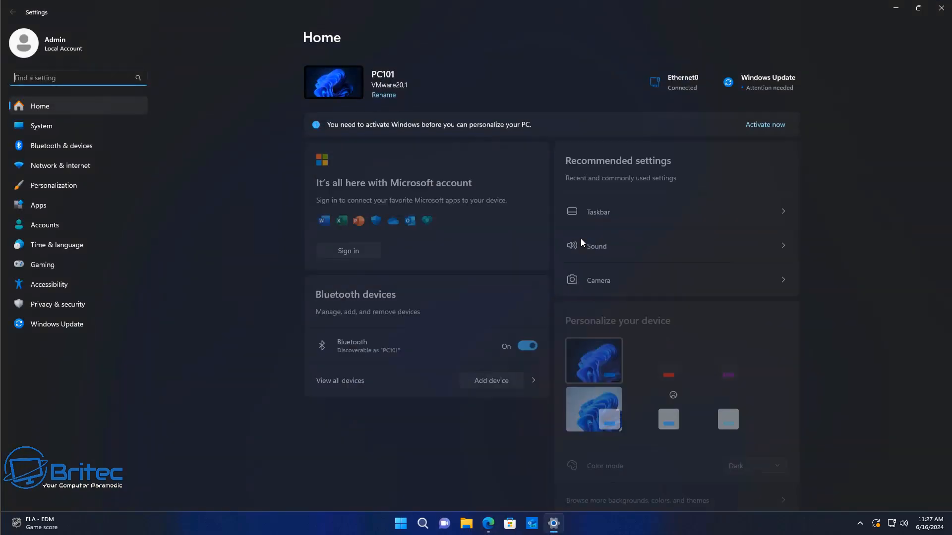
pyautogui.click(57, 304)
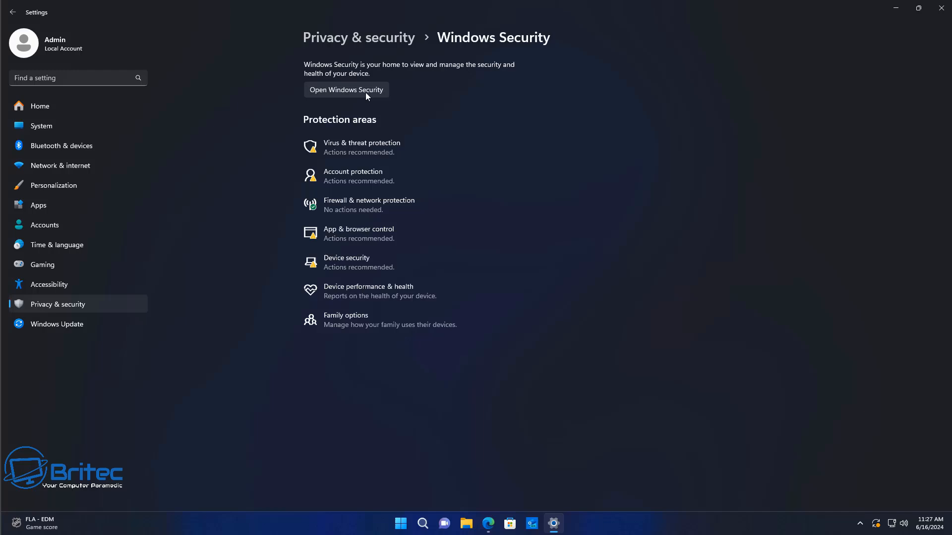
pyautogui.click(346, 89)
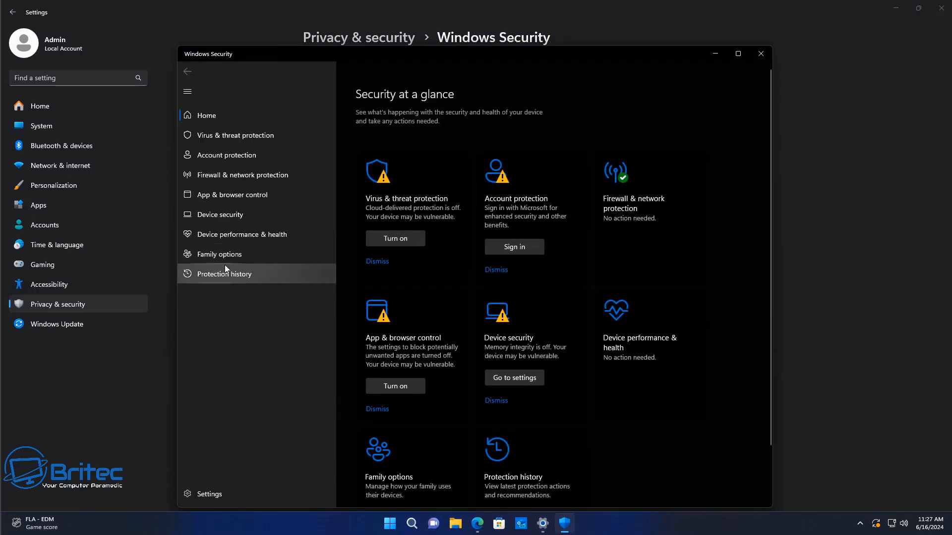
pyautogui.click(235, 135)
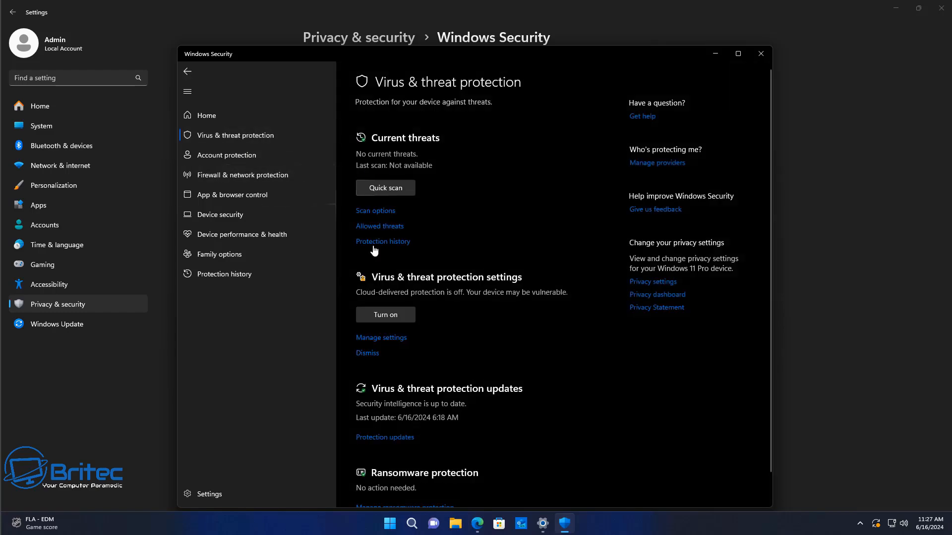
pyautogui.moveTo(386, 341)
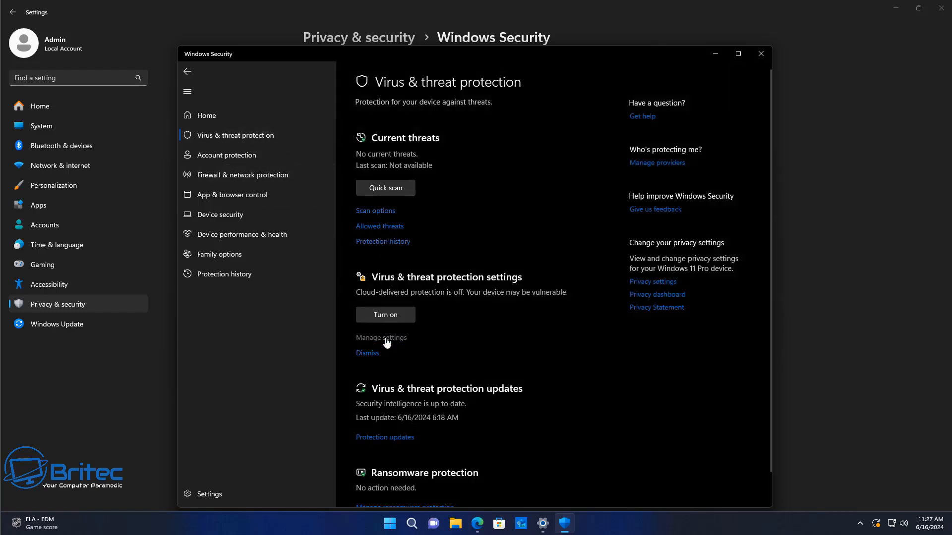
pyautogui.click(380, 337)
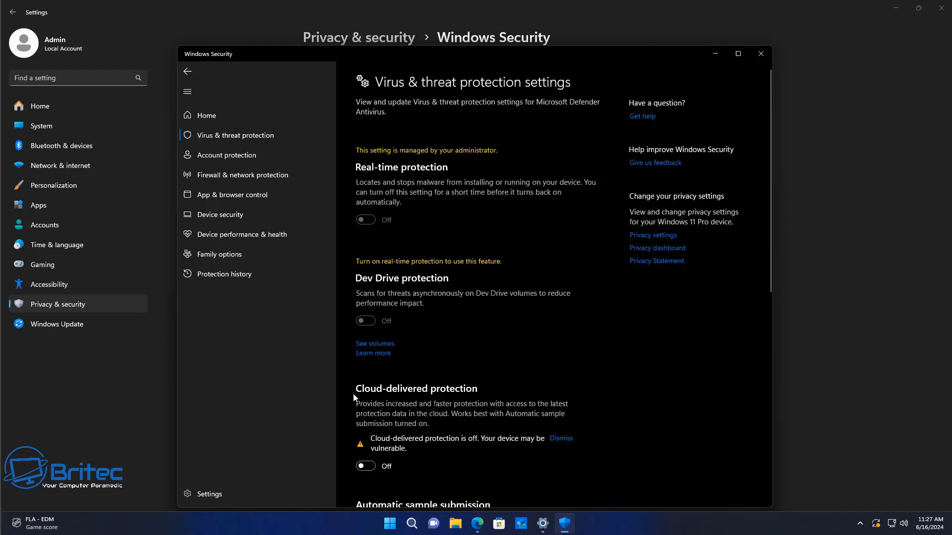
pyautogui.scroll(-3)
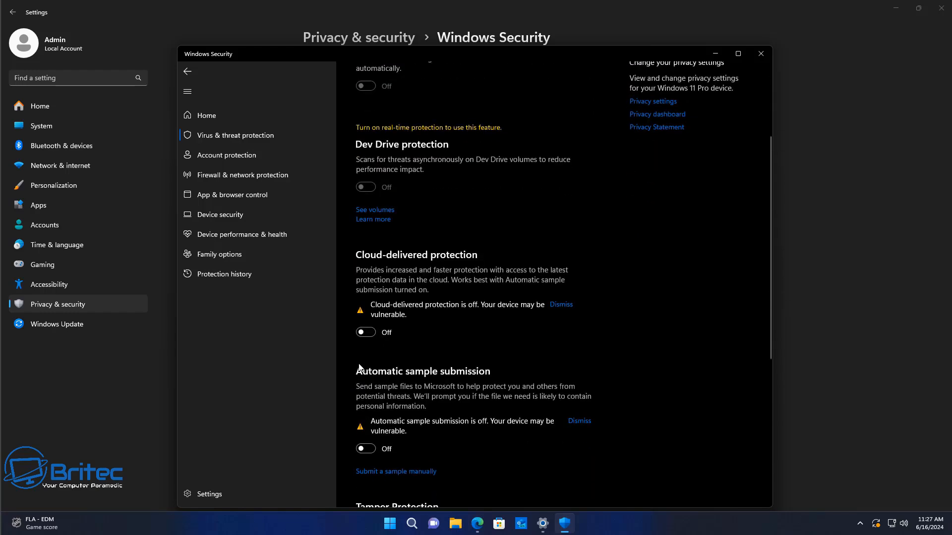
pyautogui.scroll(-3)
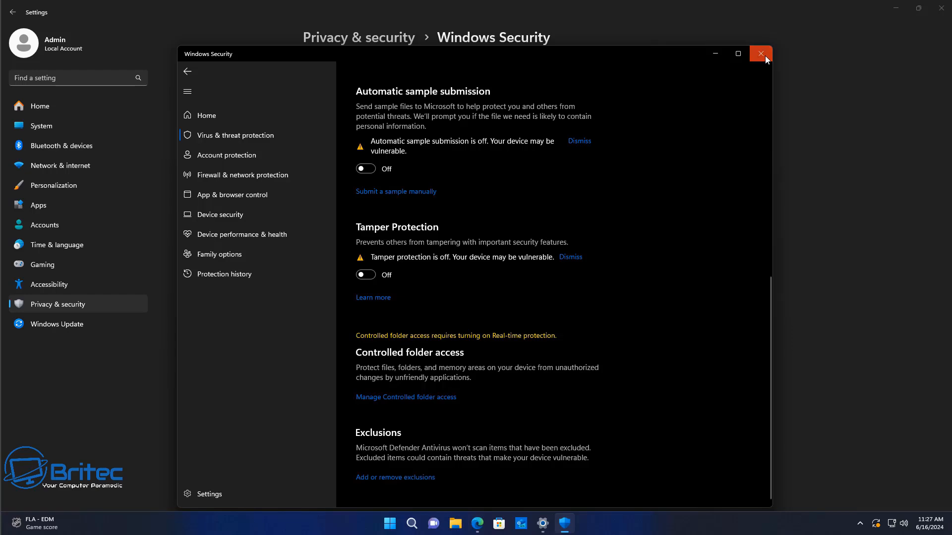
pyautogui.click(761, 53)
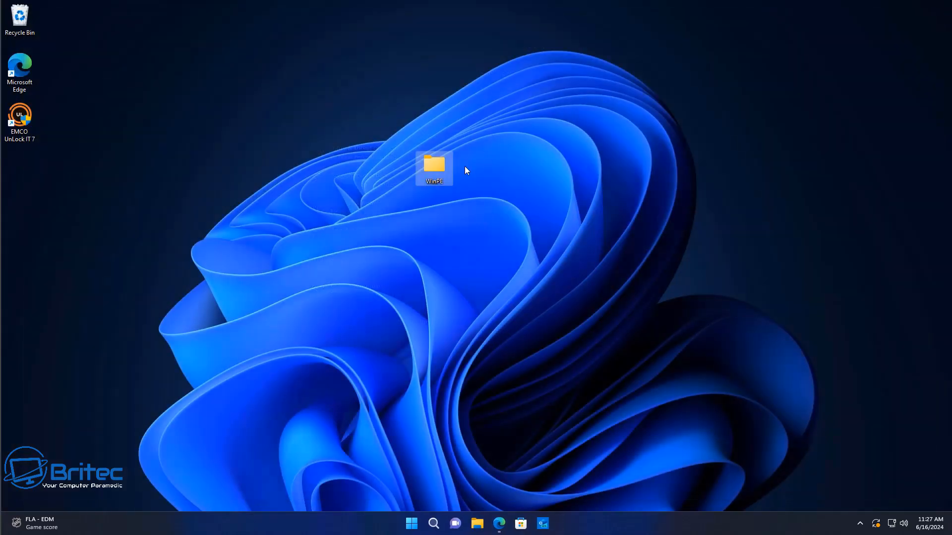
pyautogui.moveTo(344, 509)
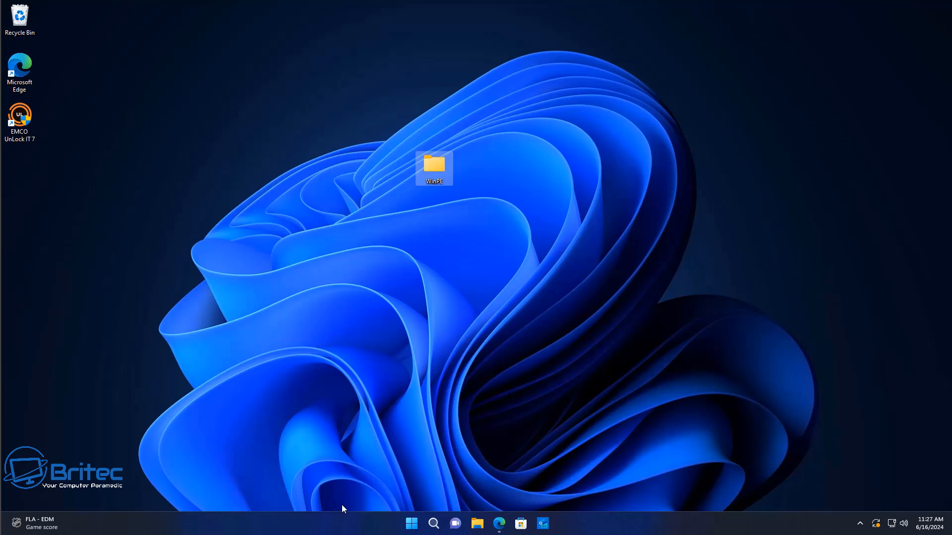
# - Extract the PhoenixPE archive in Downloads with 7-Zip 'Extract Here' and move its files into WinPE
pyautogui.click(477, 524)
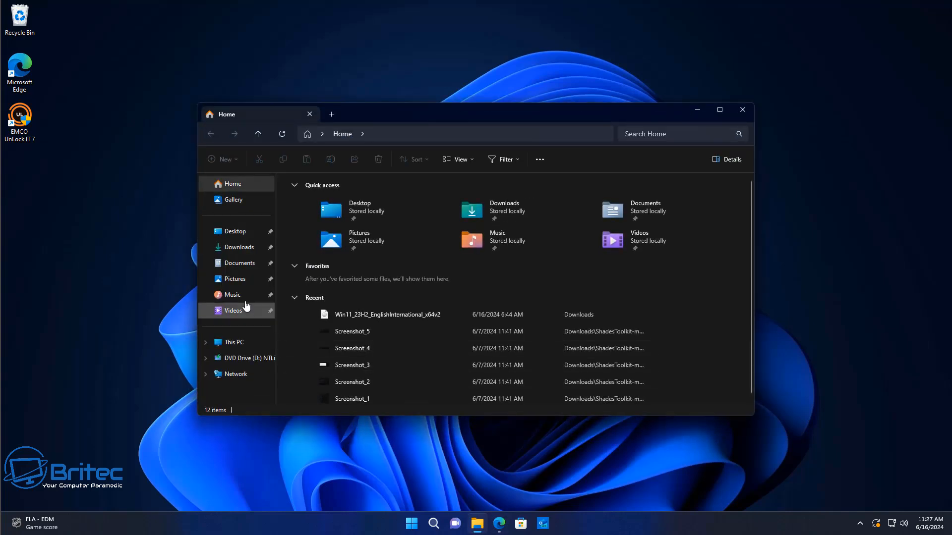
pyautogui.click(239, 247)
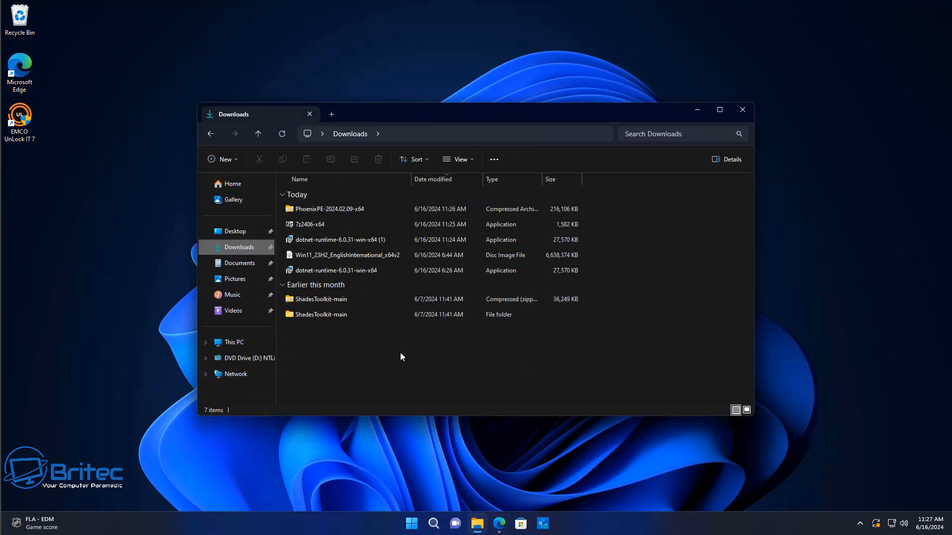
pyautogui.moveTo(395, 330)
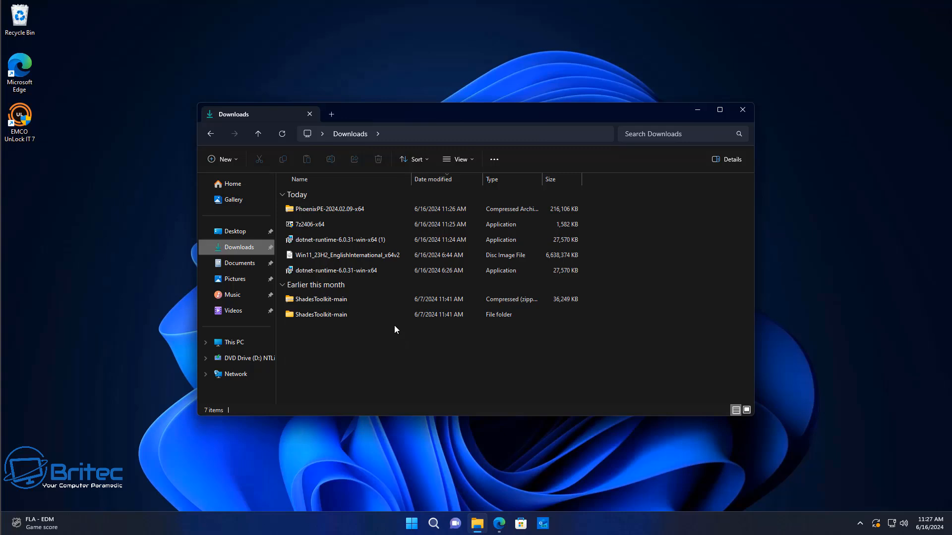
pyautogui.rightClick(329, 209)
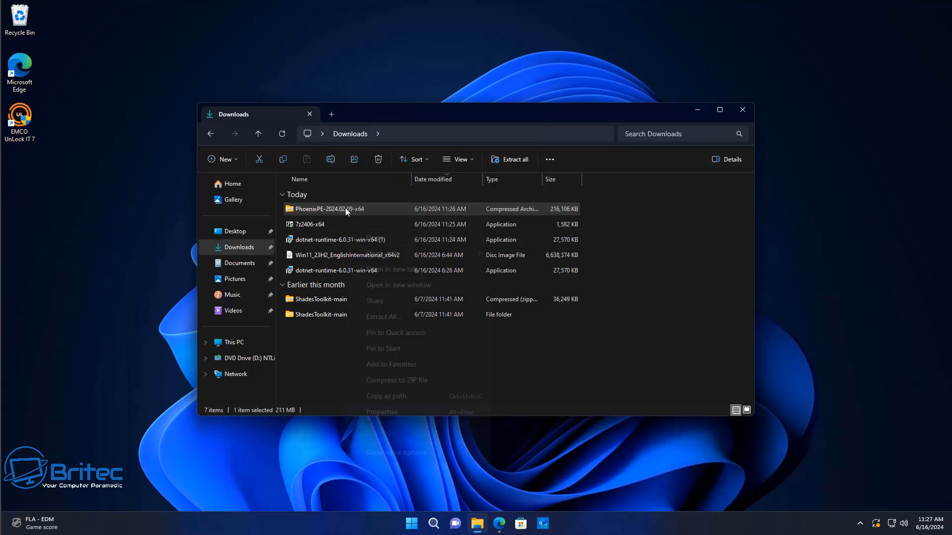
pyautogui.rightClick(344, 210)
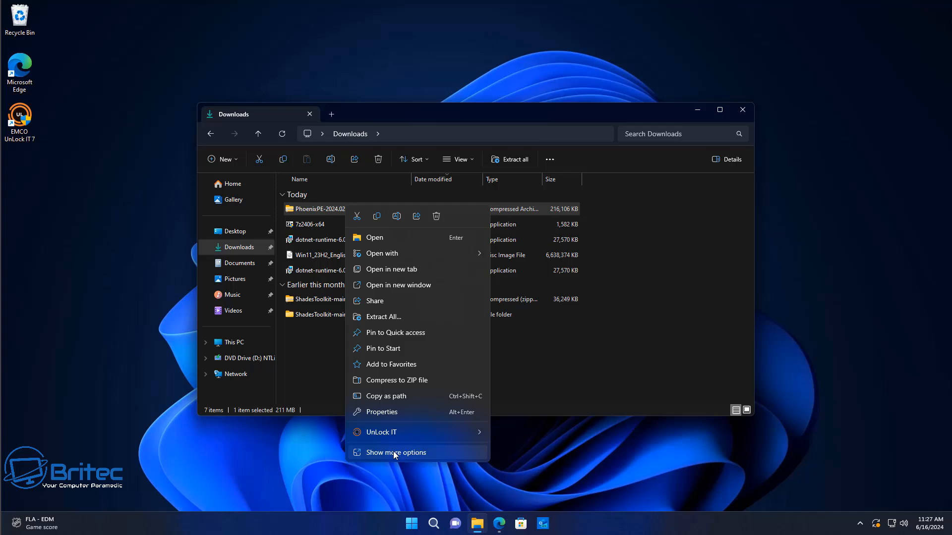
pyautogui.click(396, 453)
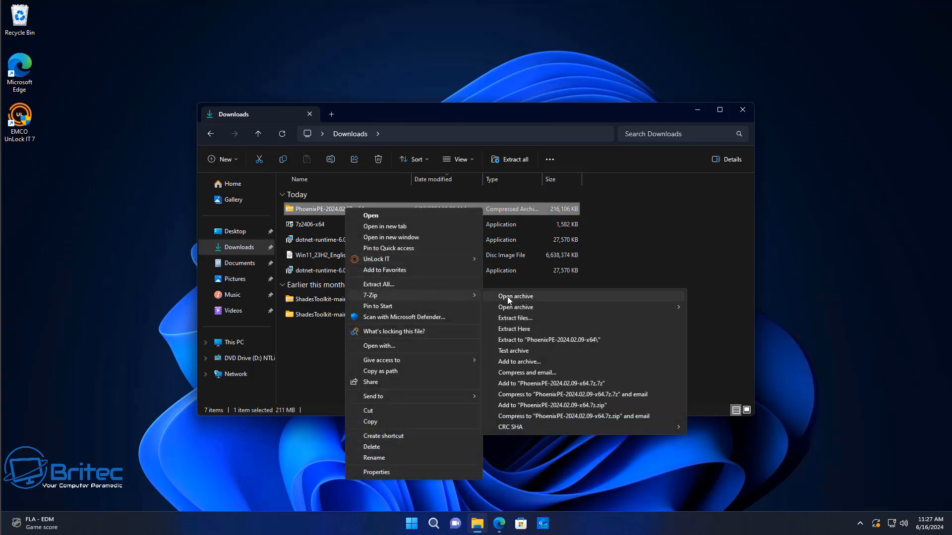
pyautogui.click(514, 329)
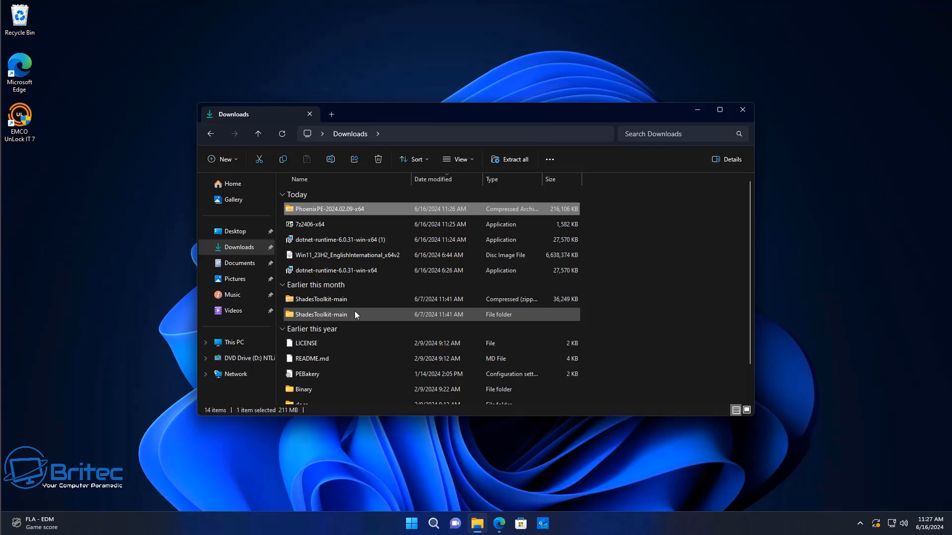
pyautogui.click(336, 270)
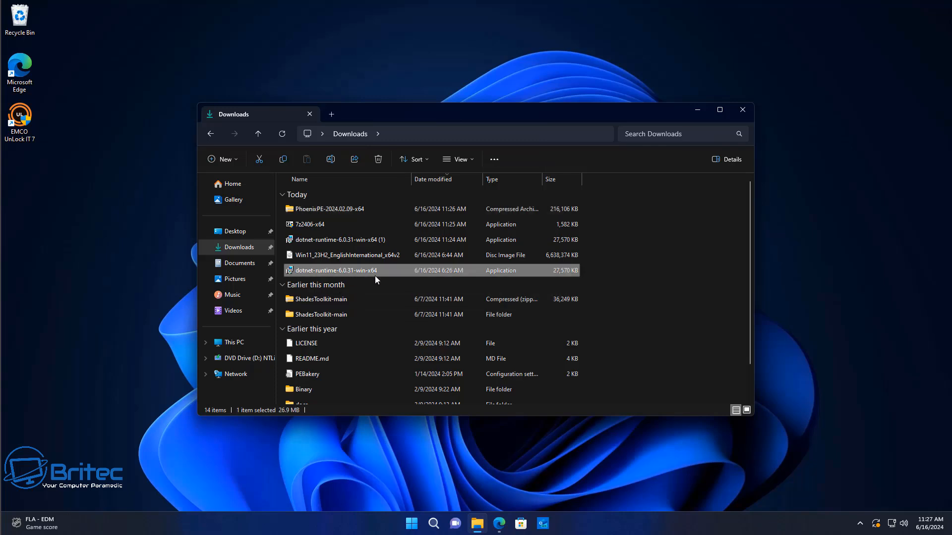
pyautogui.moveTo(331, 273)
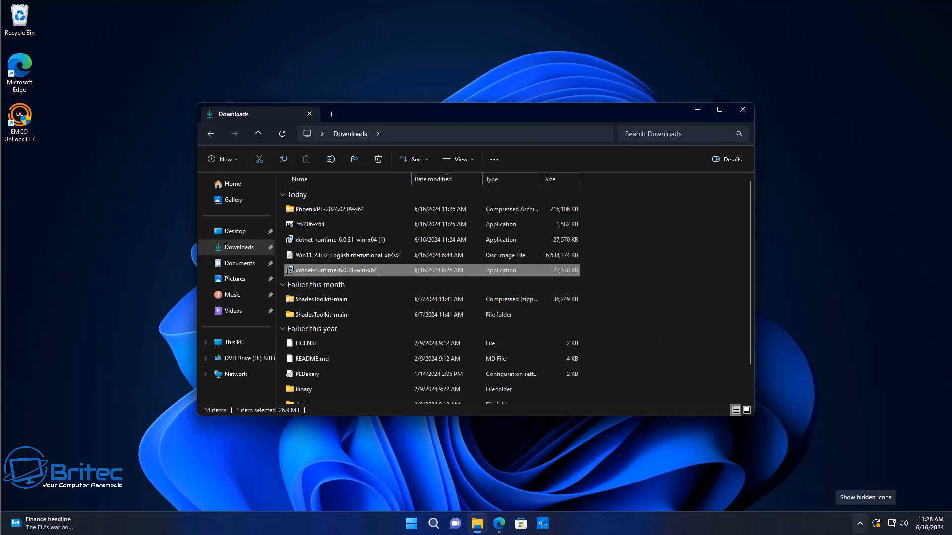
pyautogui.scroll(-3)
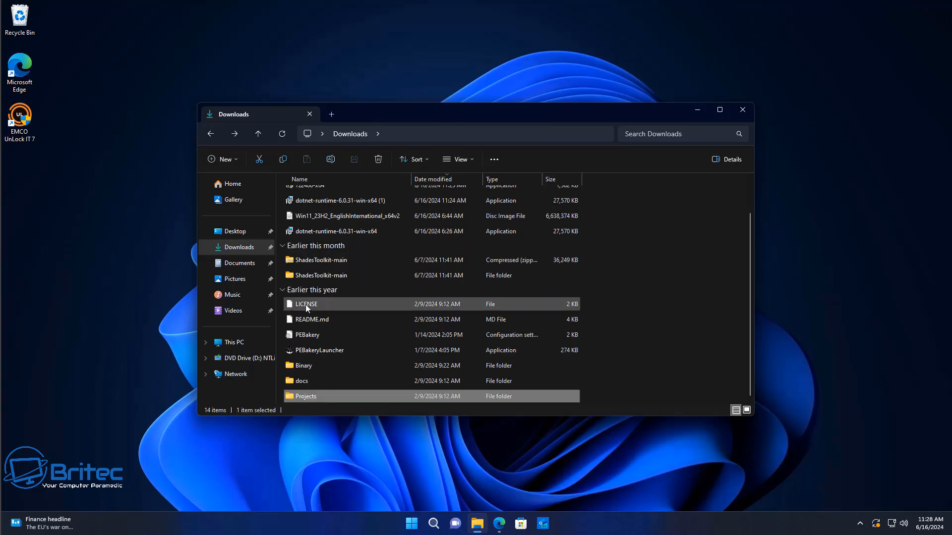
pyautogui.moveTo(480, 361)
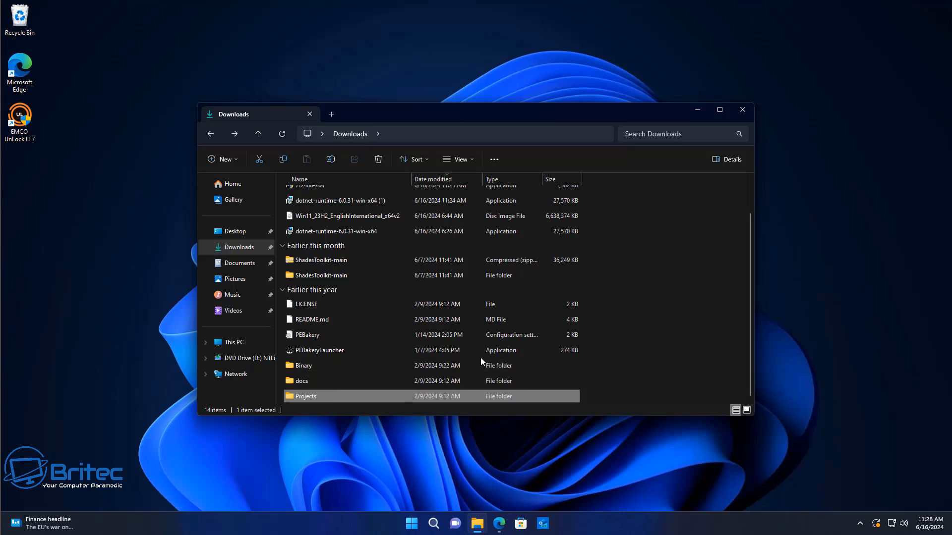
pyautogui.moveTo(298, 408)
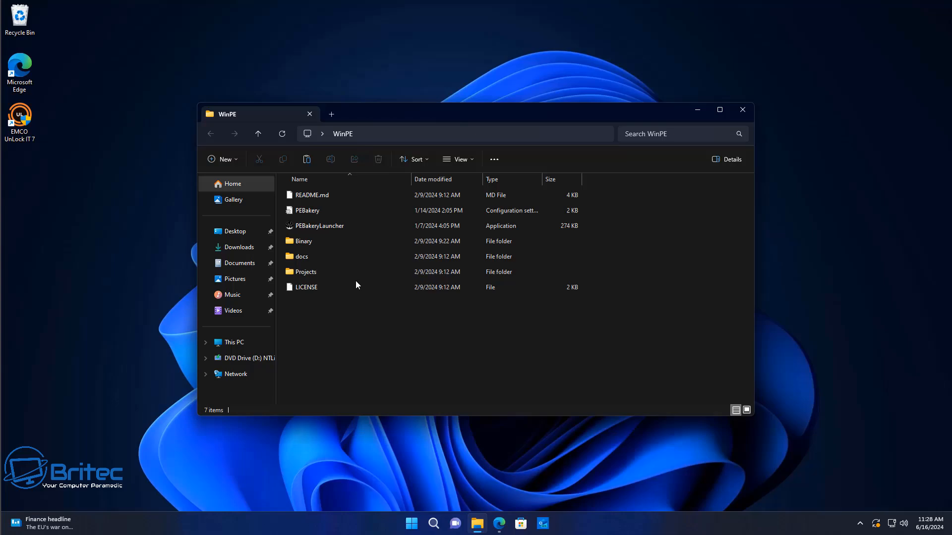
# - Launch PEBakeryLauncher from the WinPE folder and maximize the PhoenixPE welcome window
pyautogui.click(319, 226)
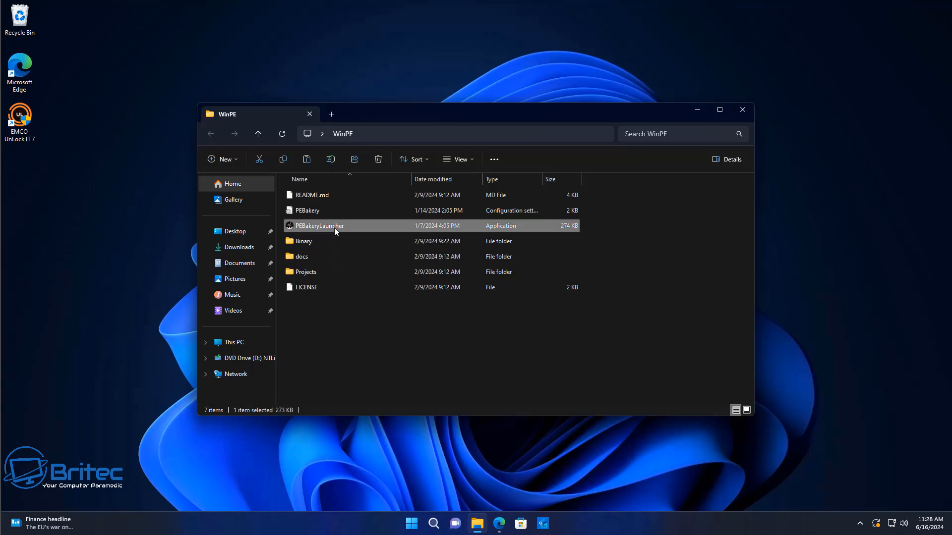
pyautogui.doubleClick(319, 226)
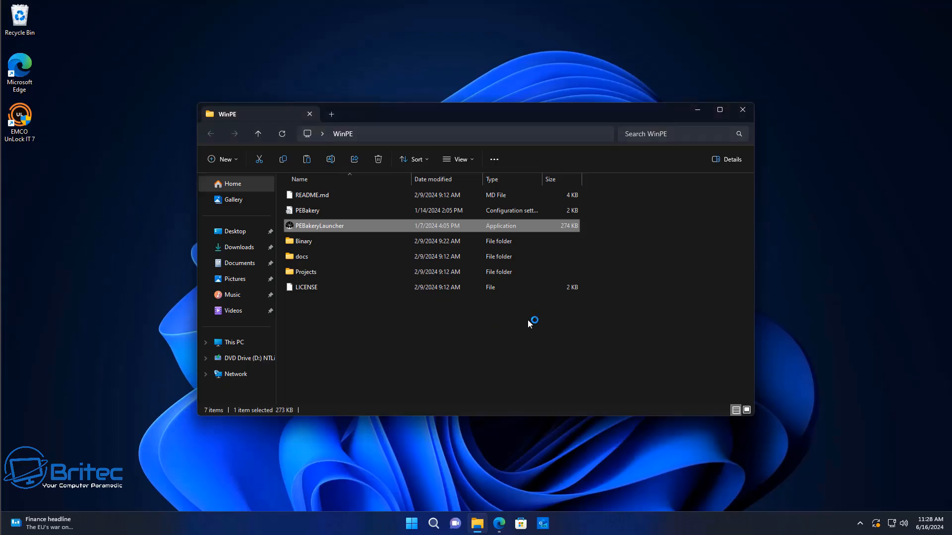
pyautogui.click(743, 110)
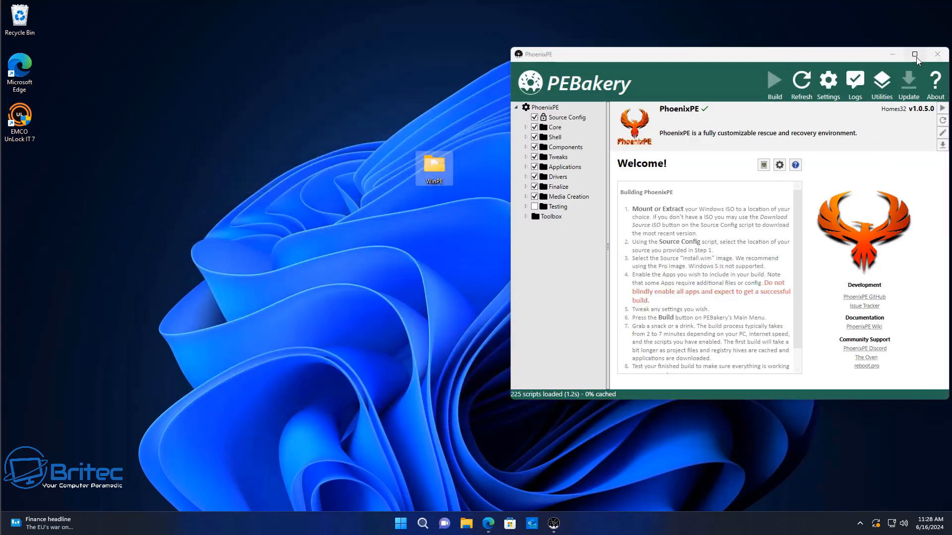
pyautogui.click(916, 54)
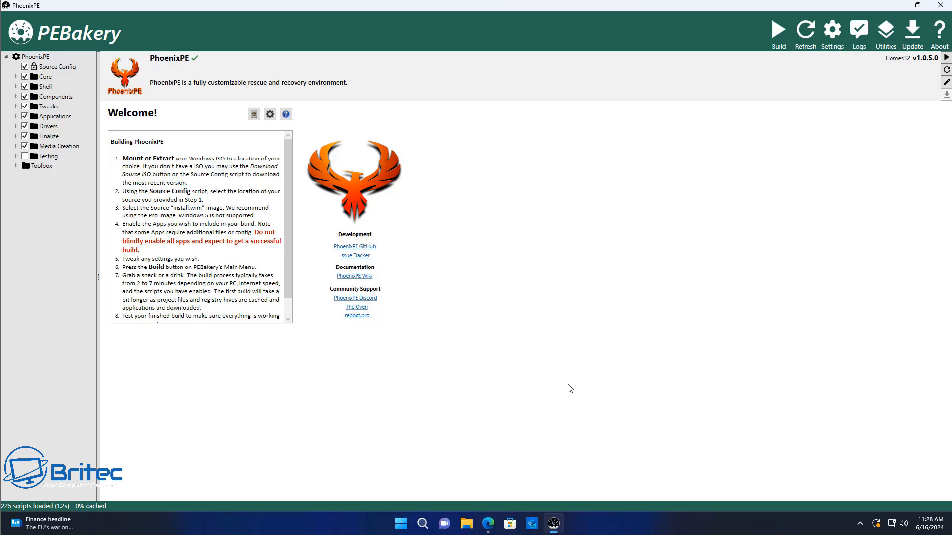
# - Select Source Config in the PhoenixPE project tree
pyautogui.click(47, 67)
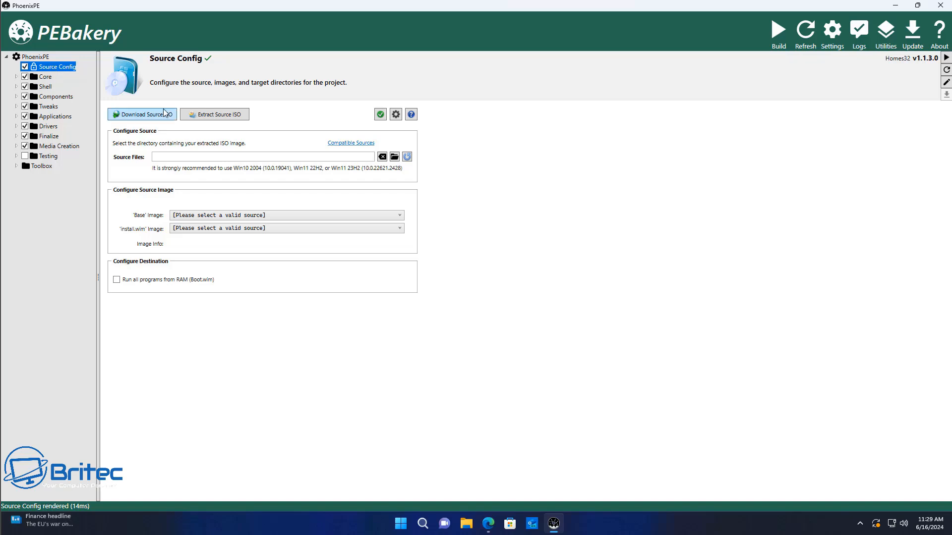
pyautogui.moveTo(160, 116)
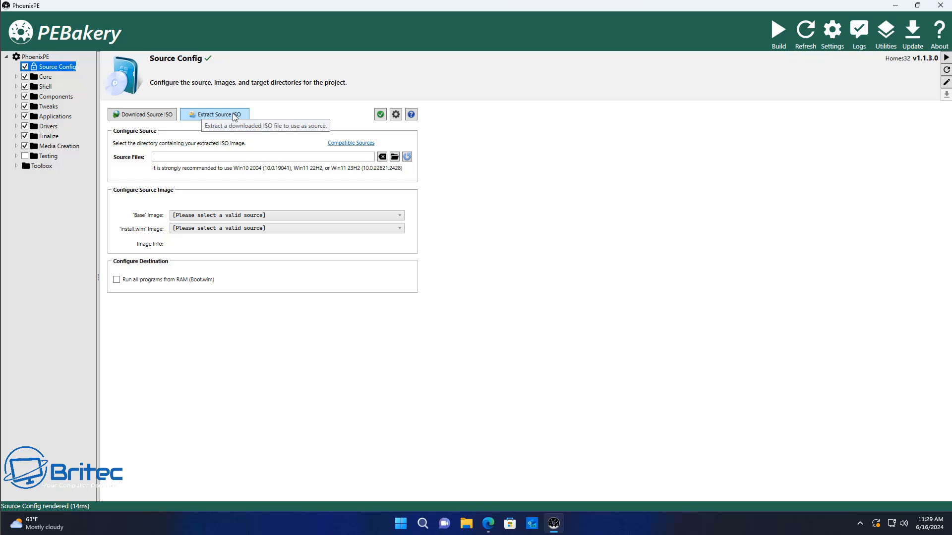
pyautogui.moveTo(219, 121)
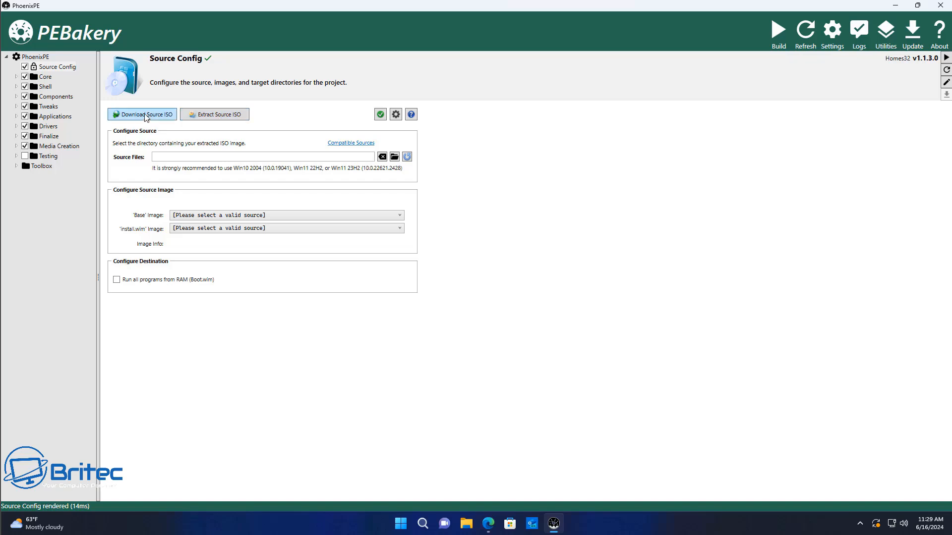
# - Start Download Source ISO and confirm running the Fido download script
pyautogui.click(145, 114)
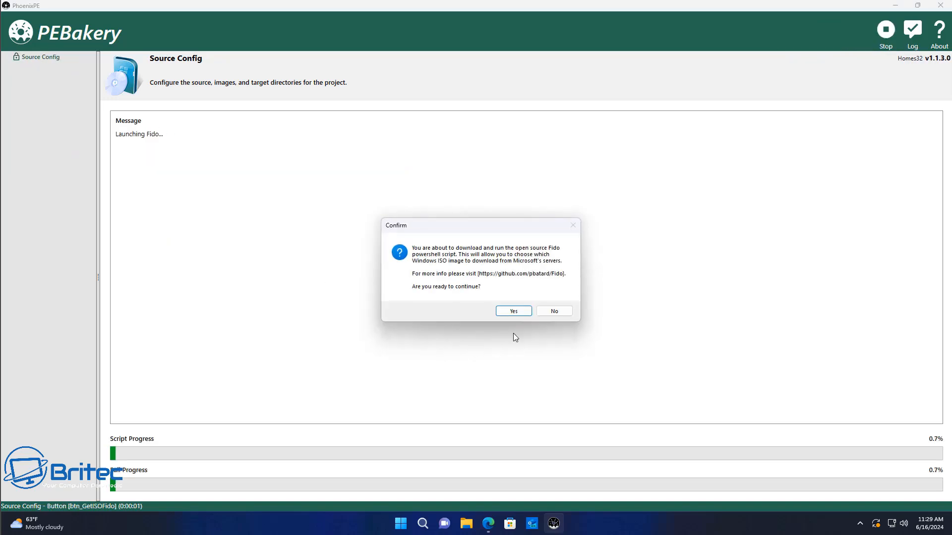
pyautogui.click(513, 311)
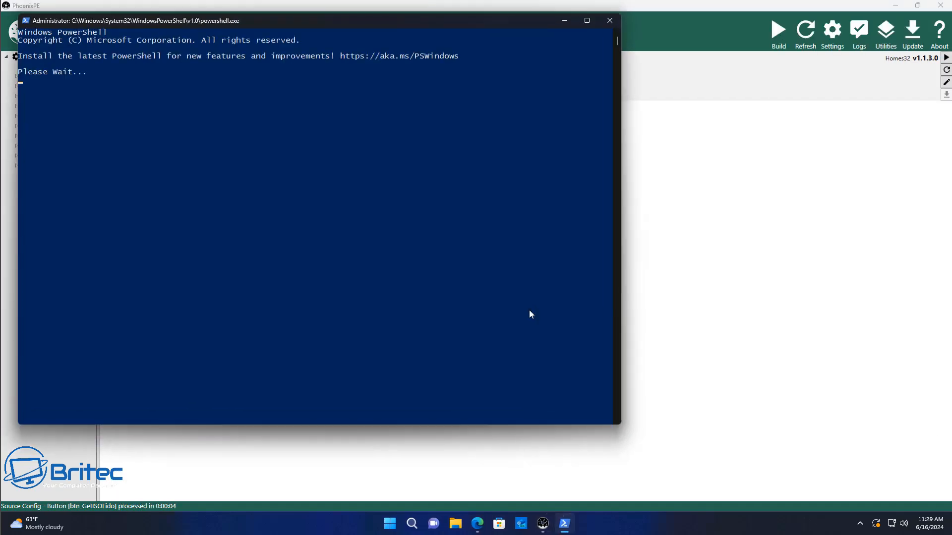
pyautogui.click(608, 21)
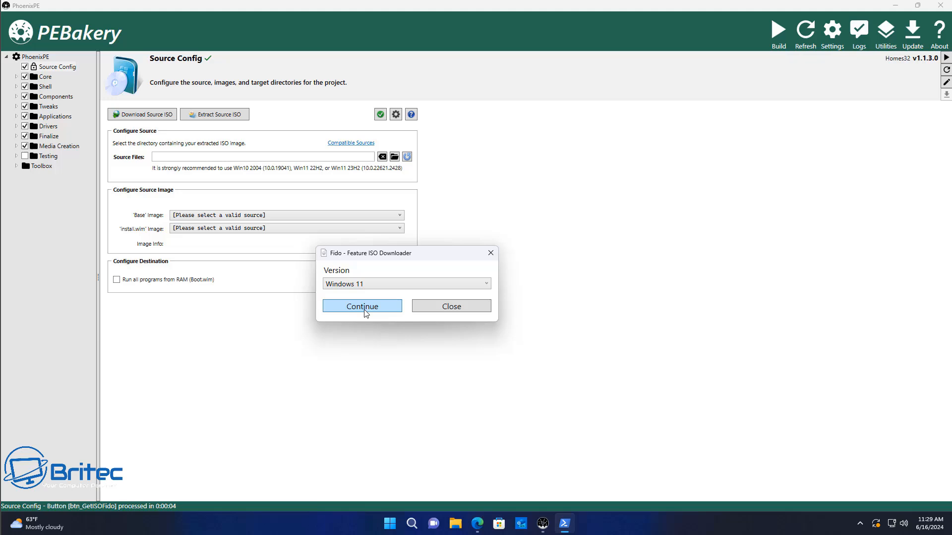
# - In Fido, request Windows 11 23H2 Home/Pro/Edu, English International, x64 and return to PhoenixPE
pyautogui.click(362, 306)
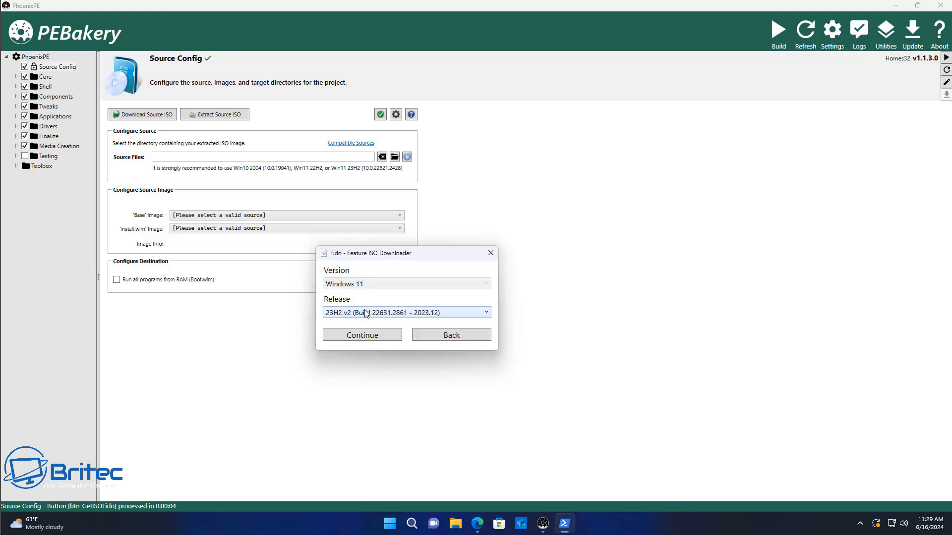
pyautogui.moveTo(362, 334)
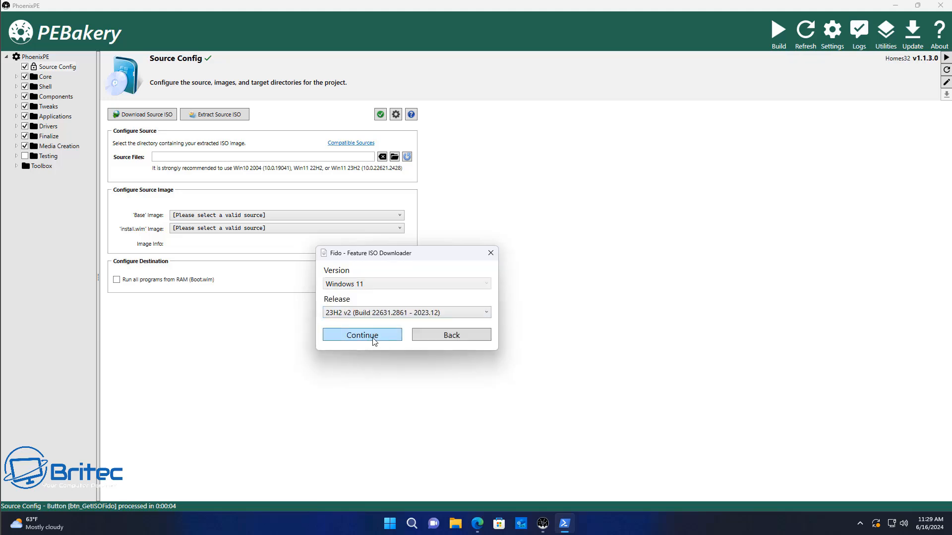
pyautogui.click(362, 335)
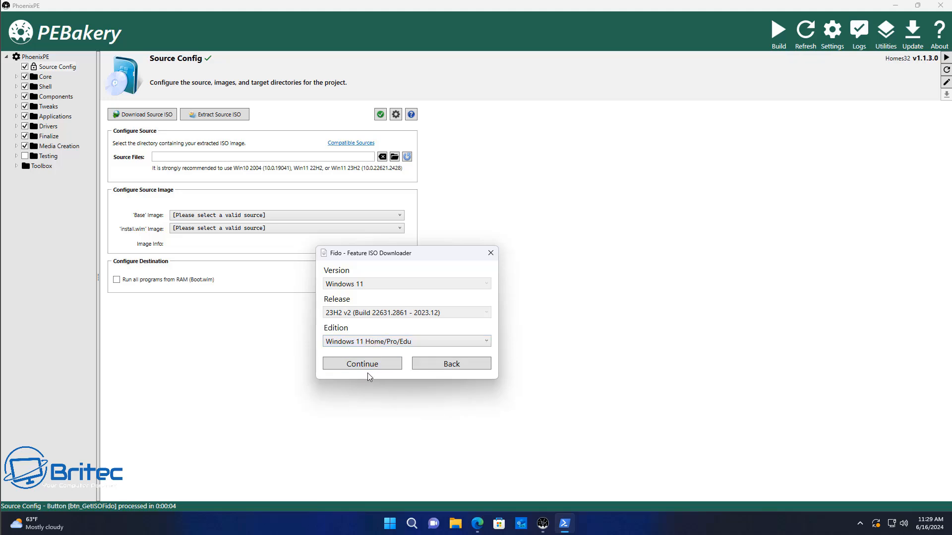
pyautogui.click(362, 364)
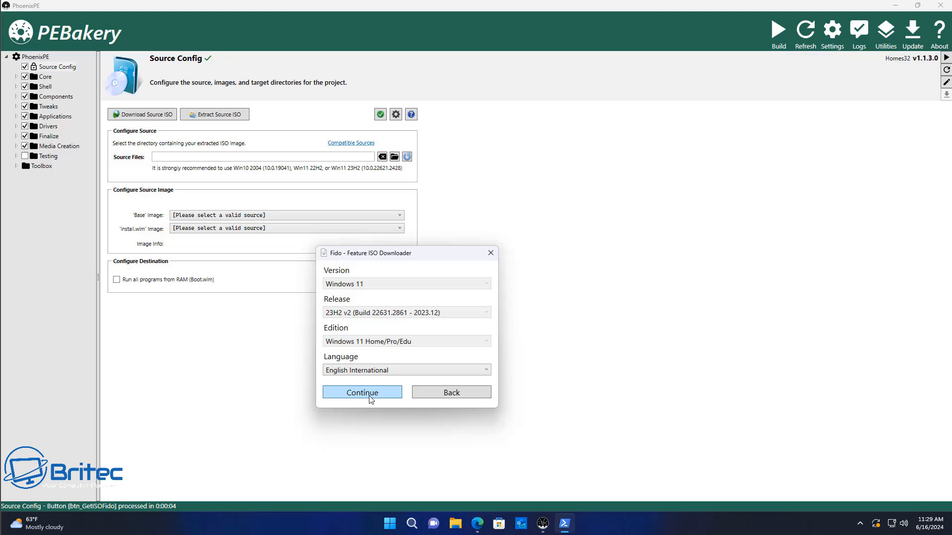
pyautogui.click(362, 393)
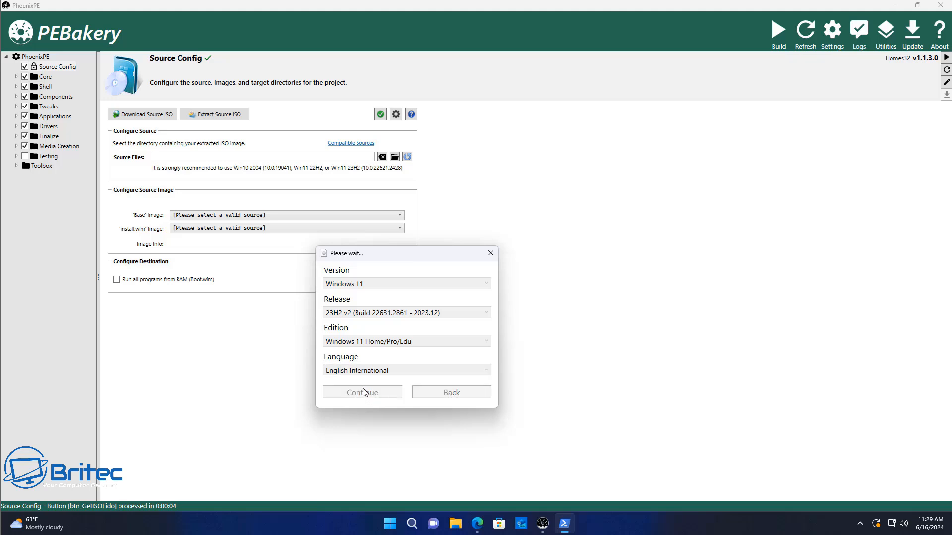
pyautogui.moveTo(356, 400)
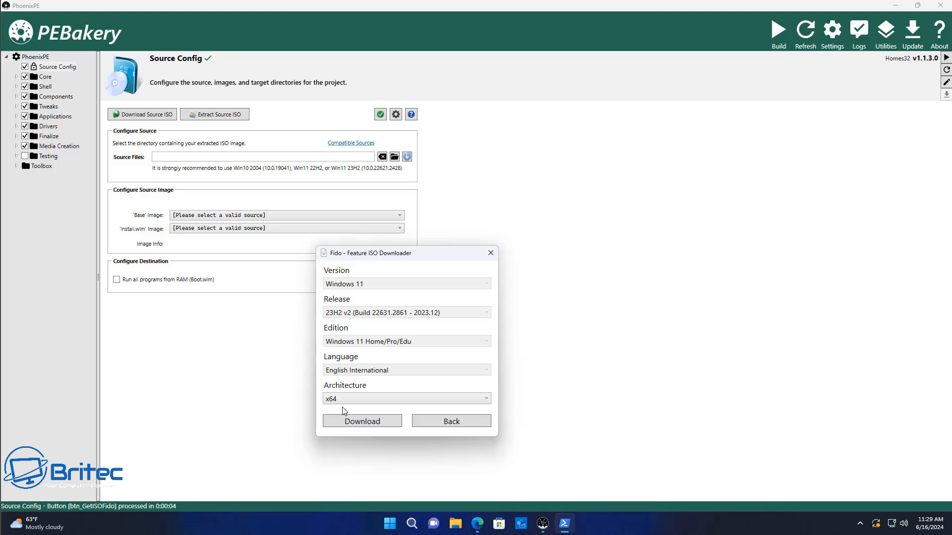
pyautogui.moveTo(362, 426)
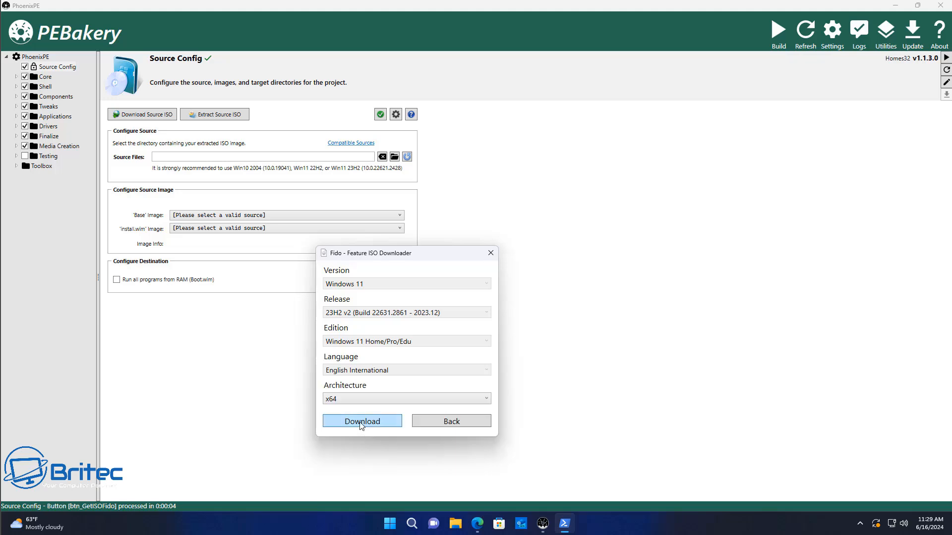
pyautogui.click(362, 421)
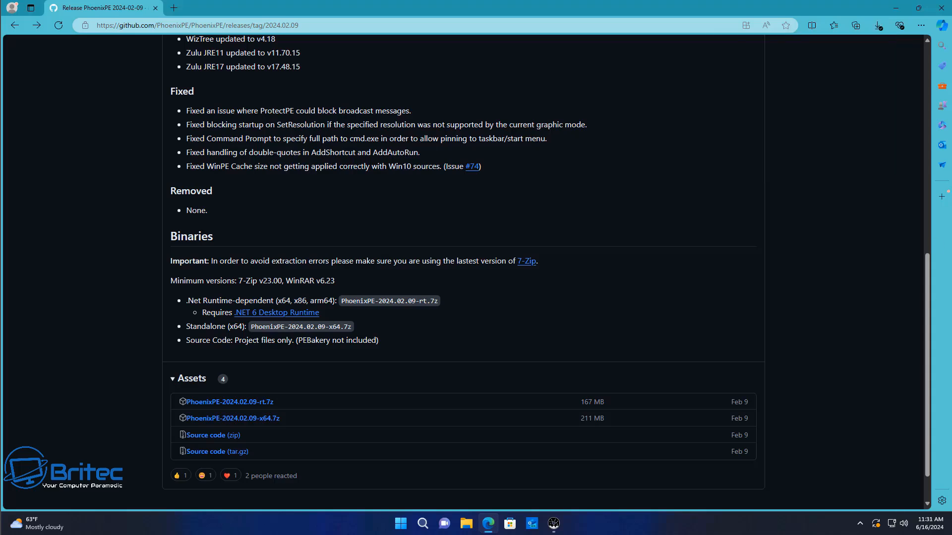
pyautogui.click(879, 24)
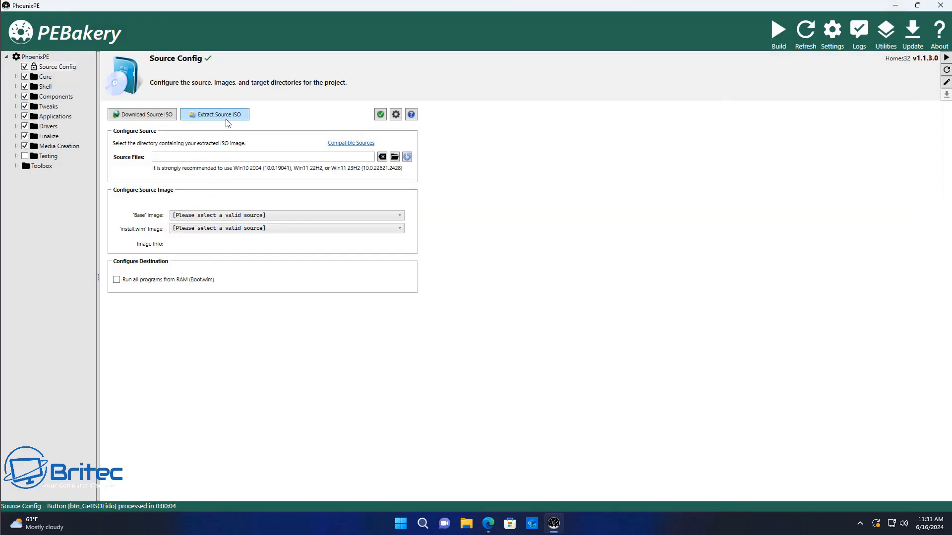
# - Extract the Windows 11 ISO from Downloads into the desktop WinPE folder and set it as source
pyautogui.click(215, 114)
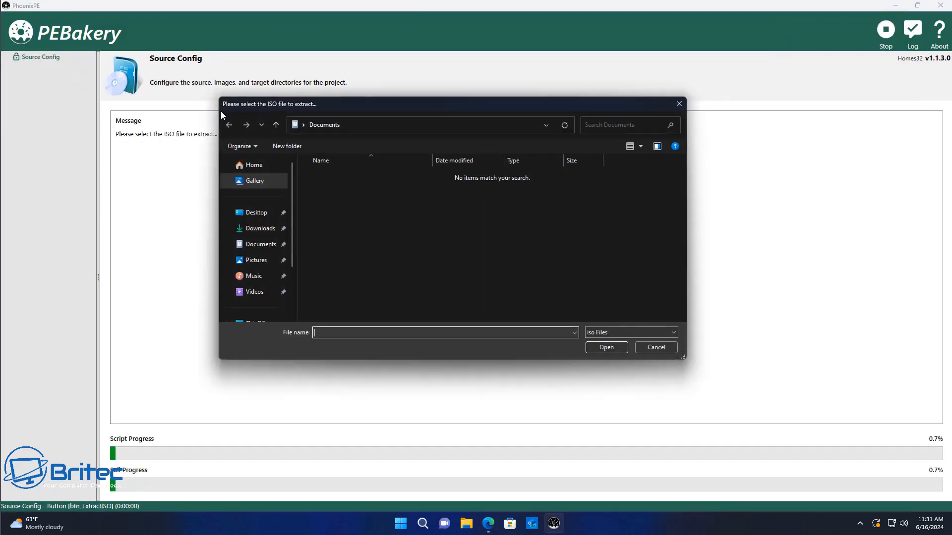
pyautogui.click(260, 228)
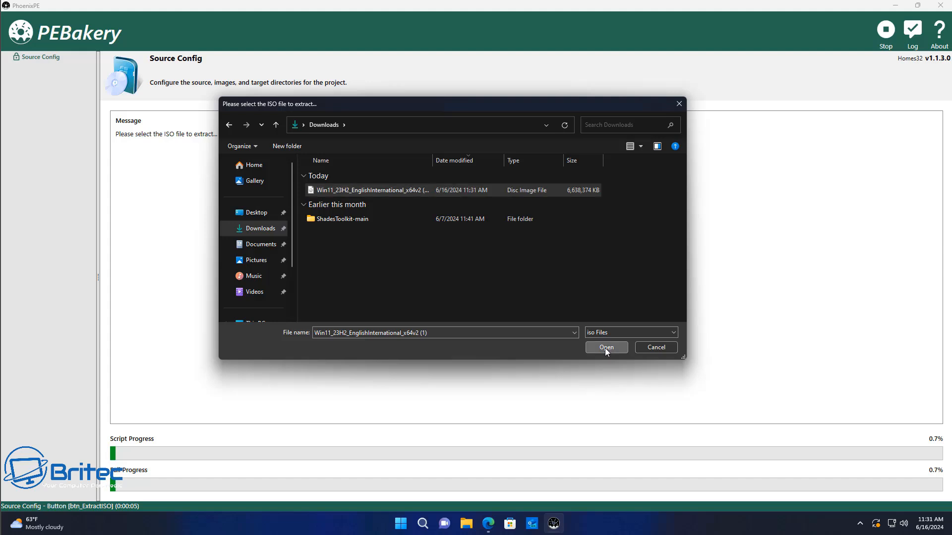
pyautogui.click(606, 348)
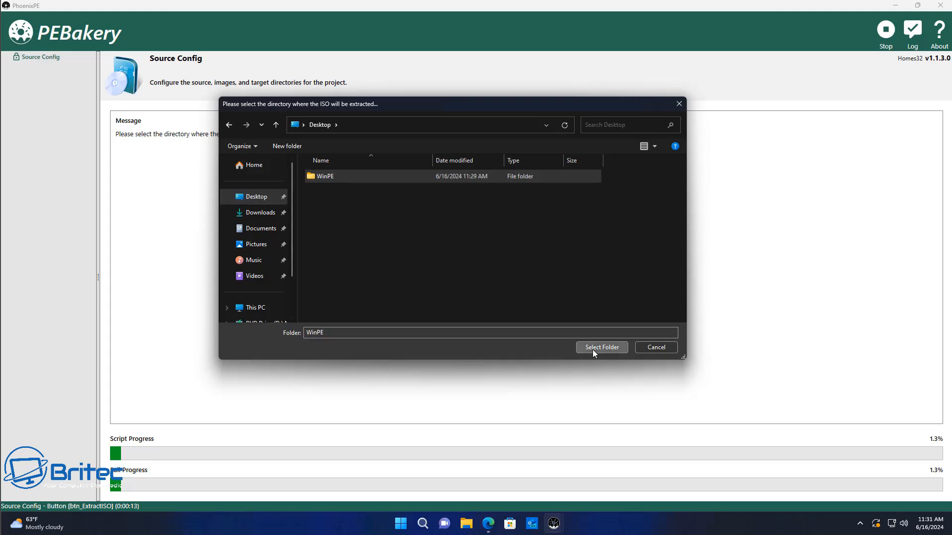
pyautogui.click(602, 347)
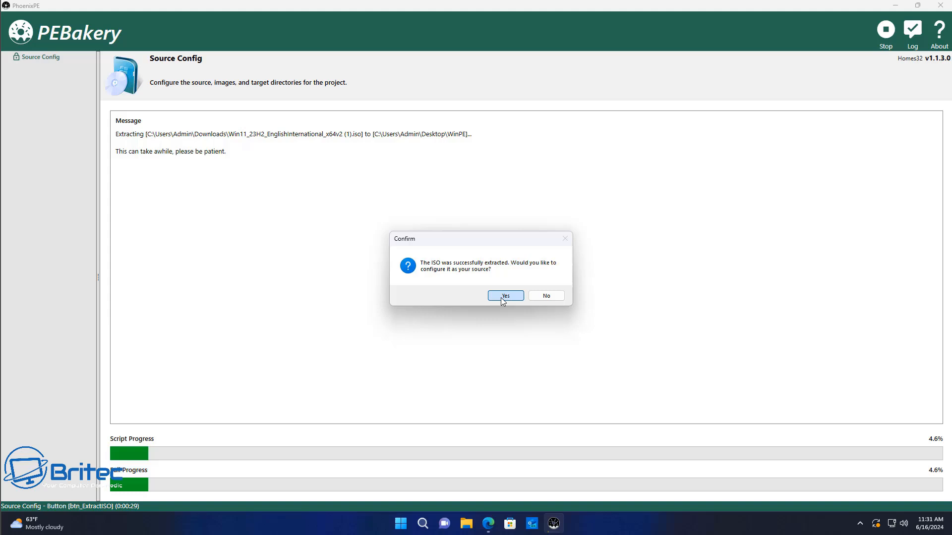
pyautogui.click(505, 295)
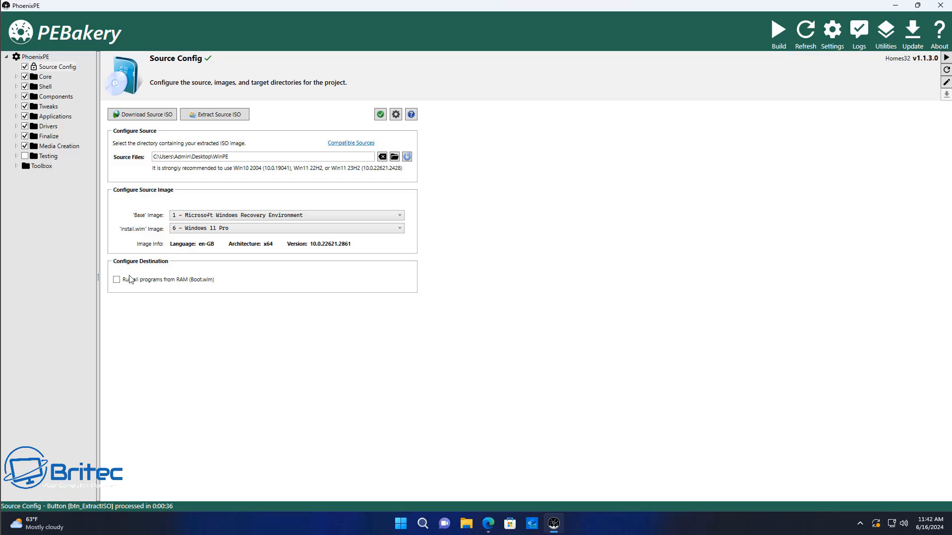
# - Enable Run all programs from RAM (Boot.wim) and browse the Shell scripts
pyautogui.click(116, 279)
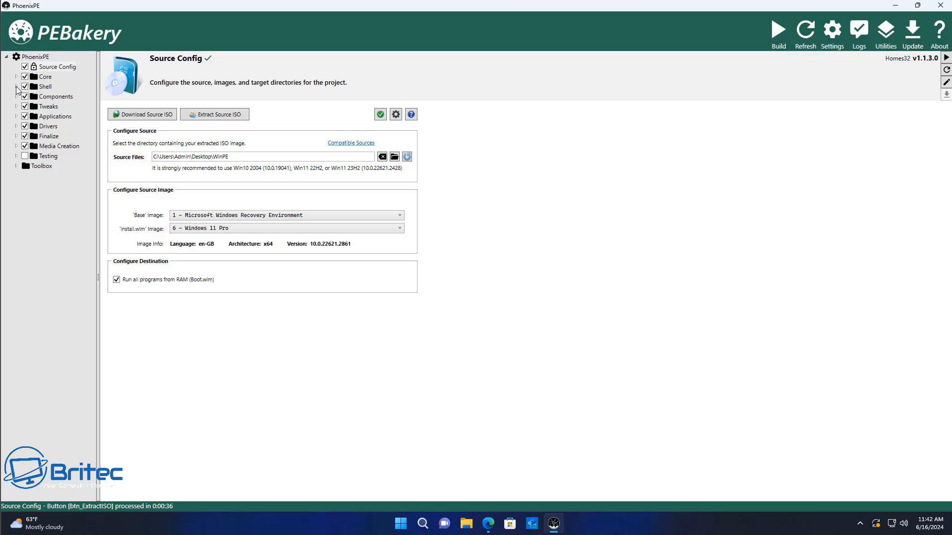
pyautogui.click(15, 87)
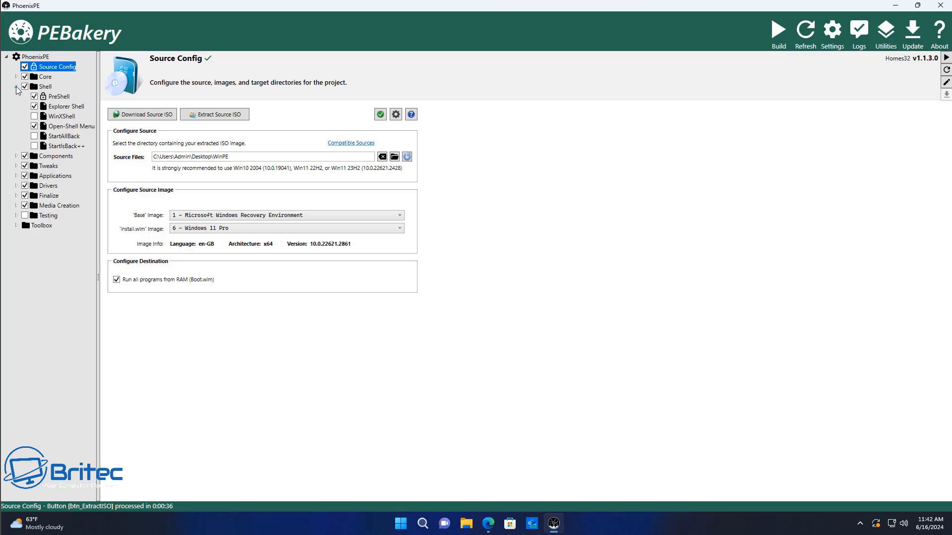
pyautogui.click(15, 87)
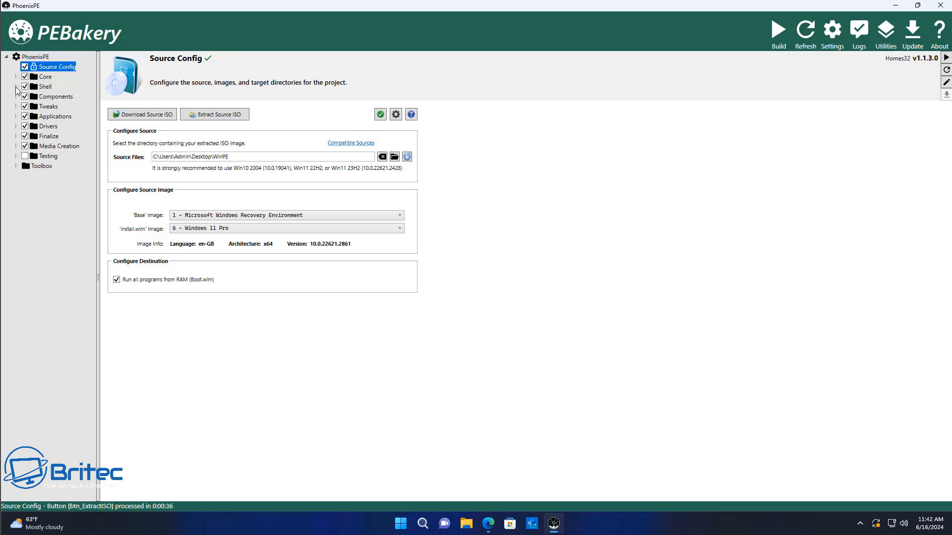
pyautogui.click(16, 86)
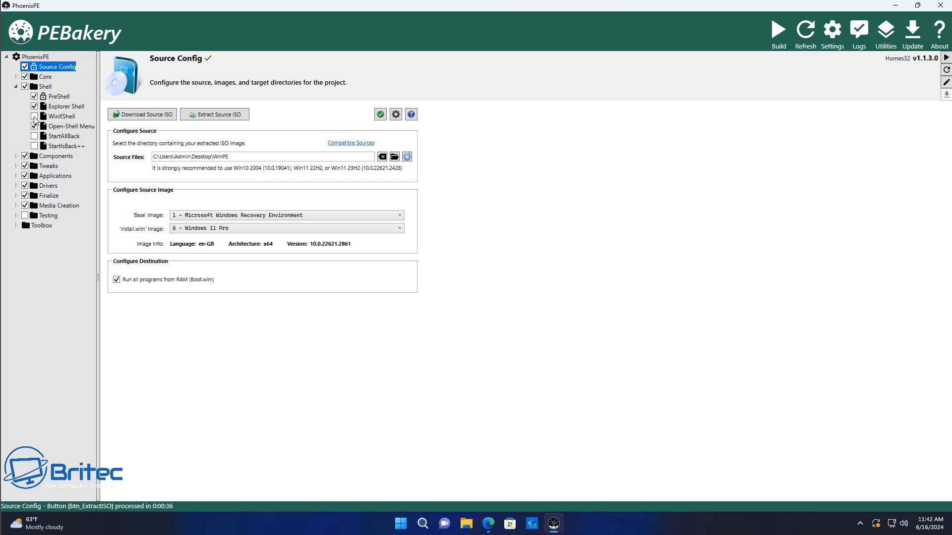
pyautogui.click(16, 87)
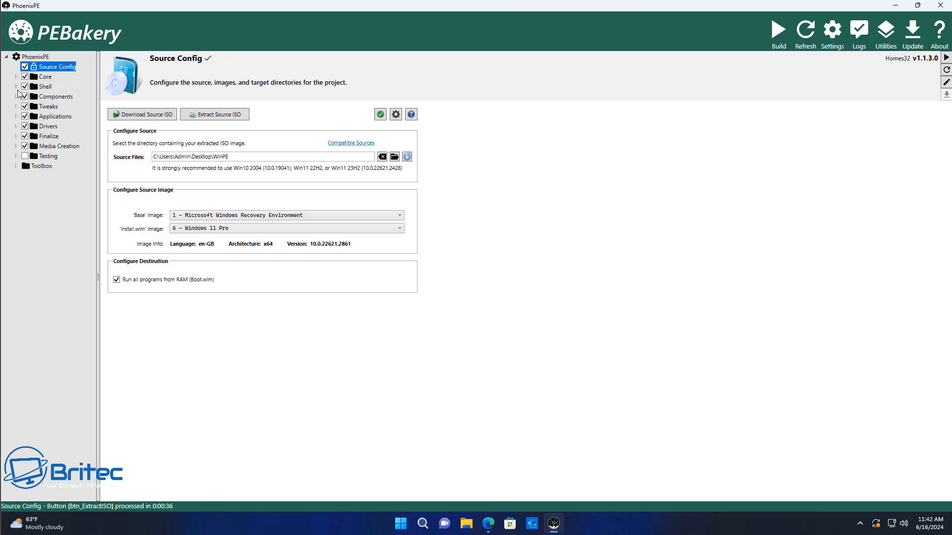
# - Browse Components, then expand Tweaks and view the Theme tweak settings
pyautogui.click(15, 96)
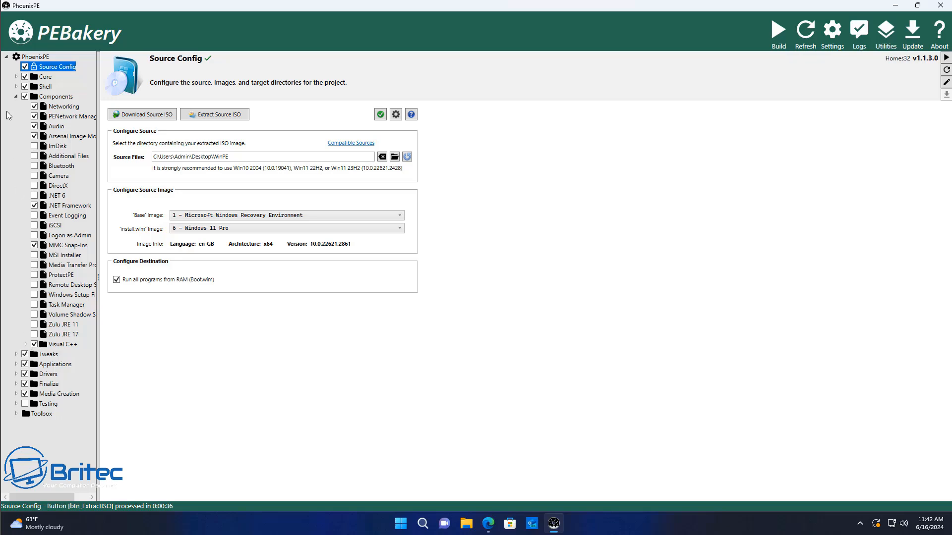
pyautogui.click(15, 96)
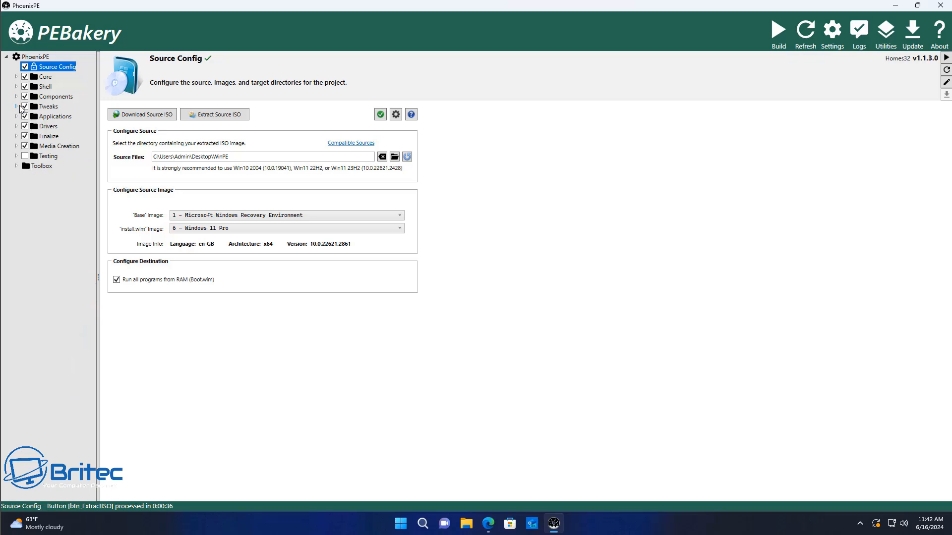
pyautogui.click(14, 106)
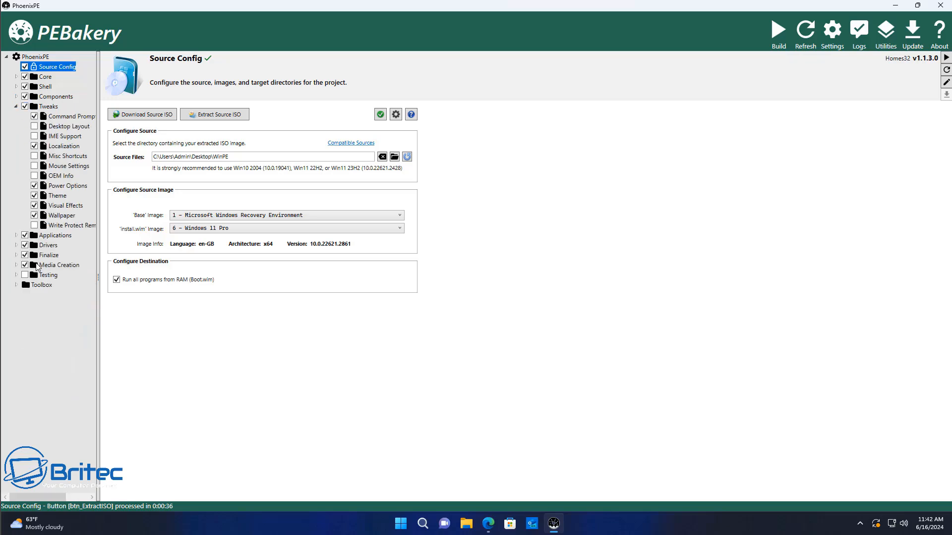
pyautogui.moveTo(49, 197)
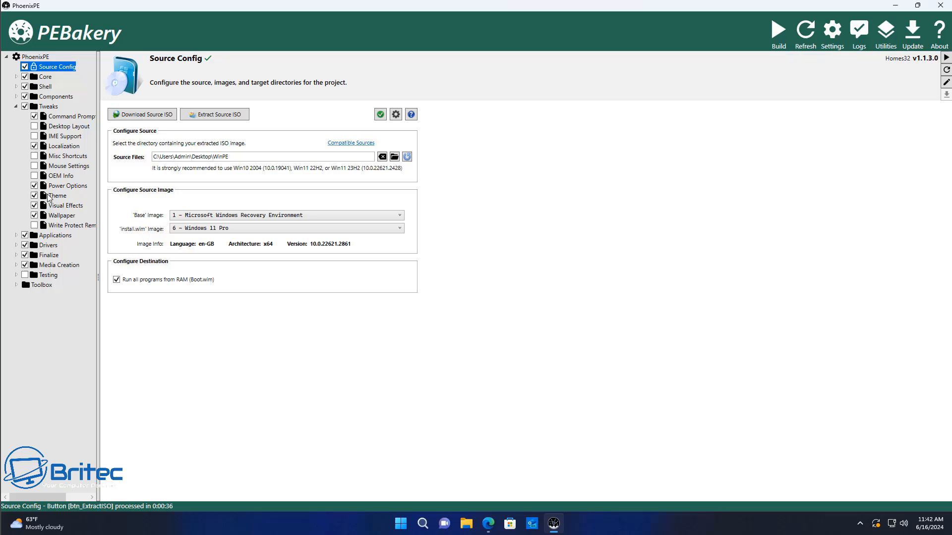
pyautogui.click(57, 195)
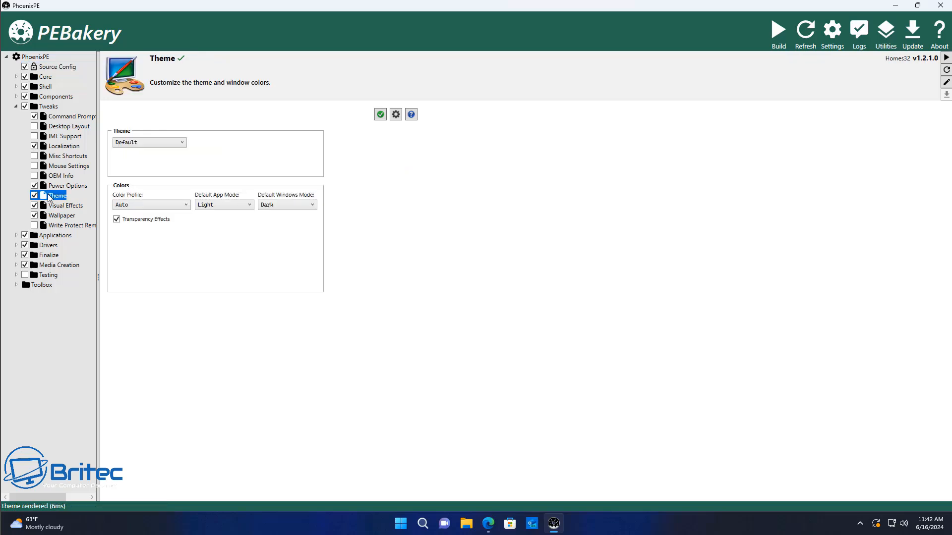
pyautogui.click(65, 205)
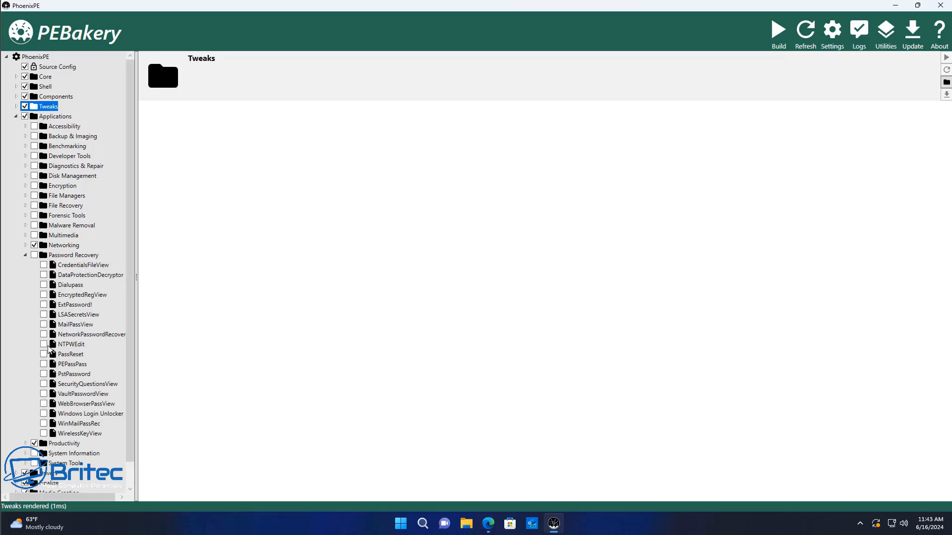
# - Include NTPWEdit from Password Recovery, then peek at Media Creation and Finalize scripts
pyautogui.click(70, 344)
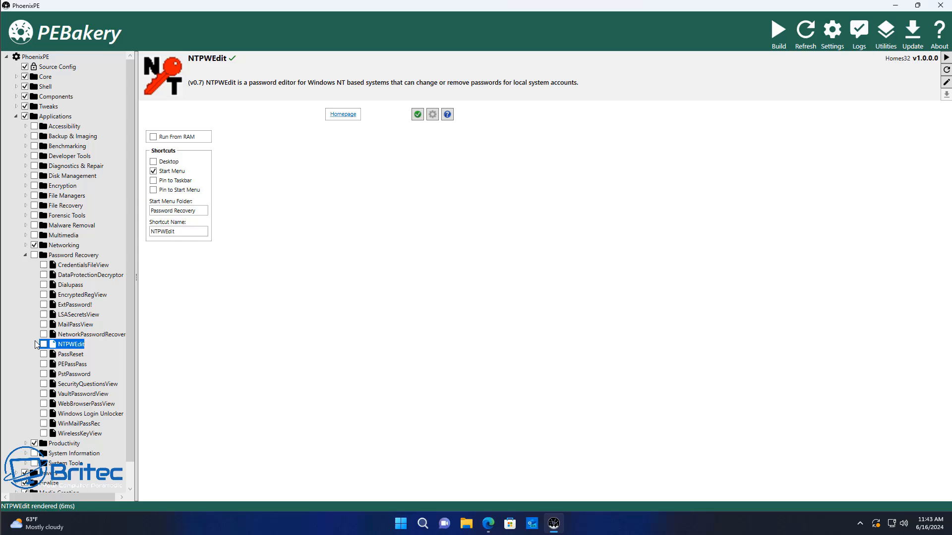
pyautogui.click(43, 344)
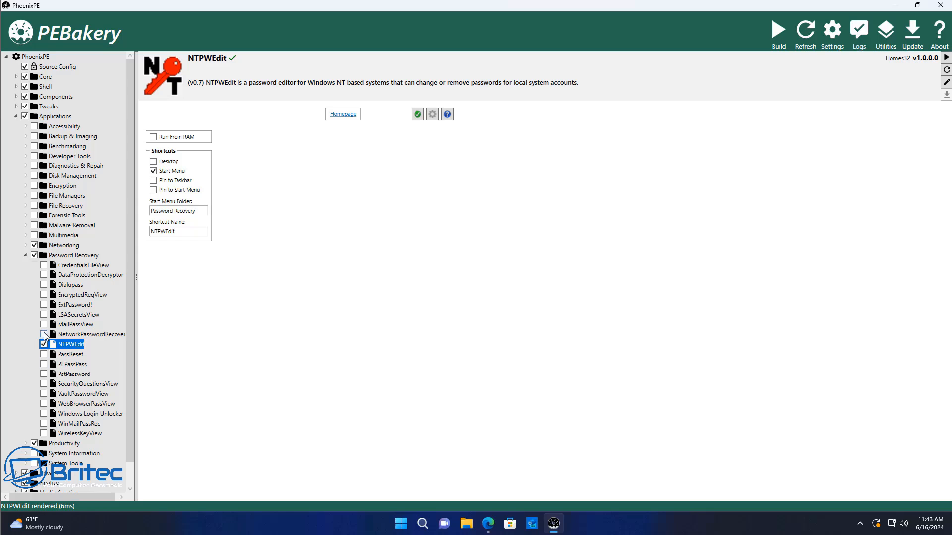
pyautogui.moveTo(47, 354)
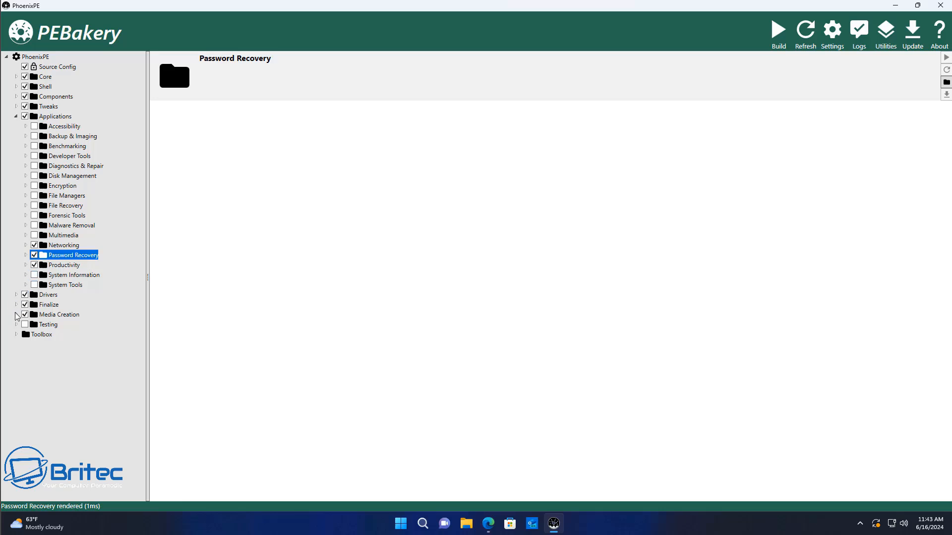
pyautogui.click(16, 314)
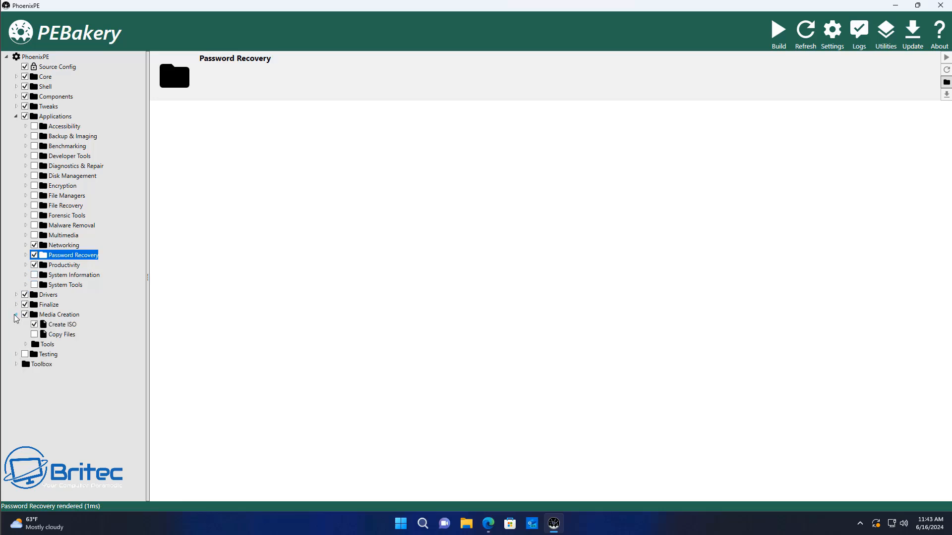
pyautogui.click(16, 305)
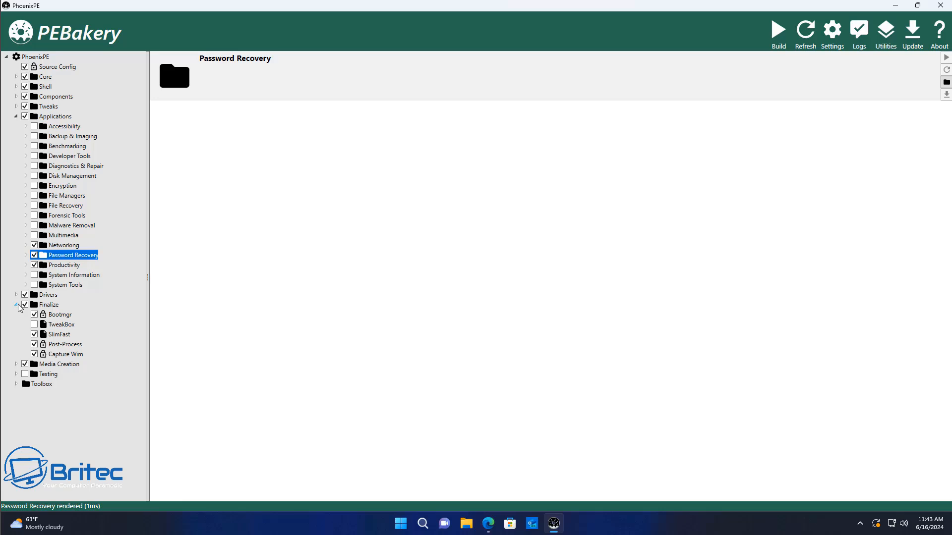
pyautogui.click(16, 304)
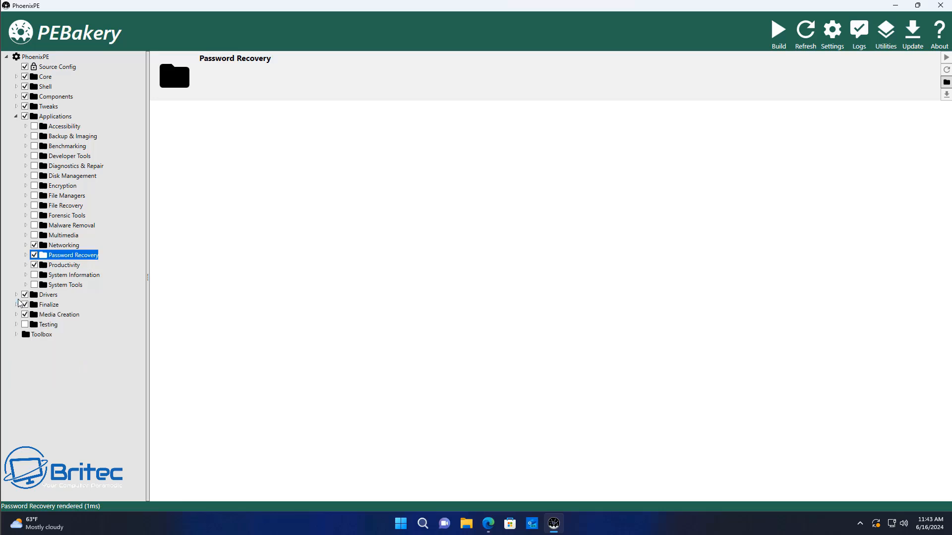
# - Check the Drivers and System Tools groups and start the PhoenixPE build
pyautogui.click(16, 295)
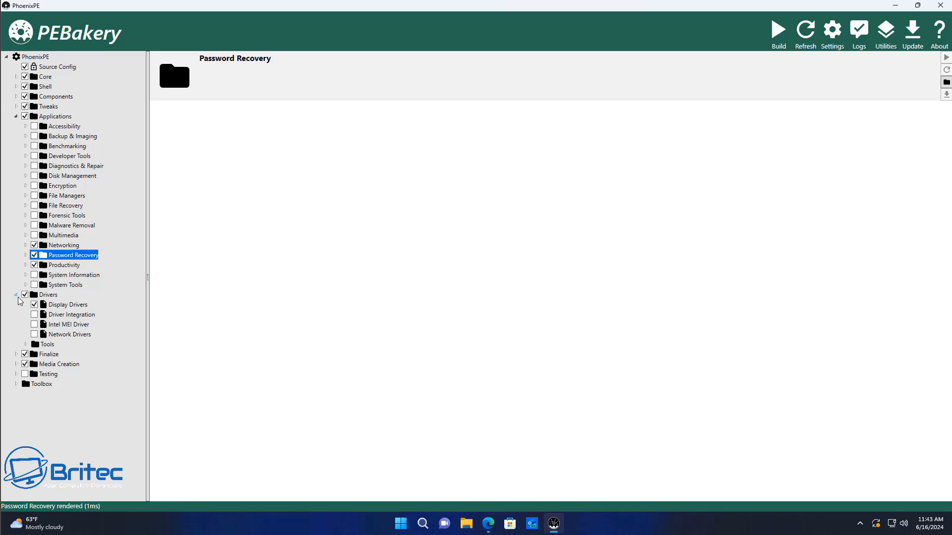
pyautogui.click(15, 295)
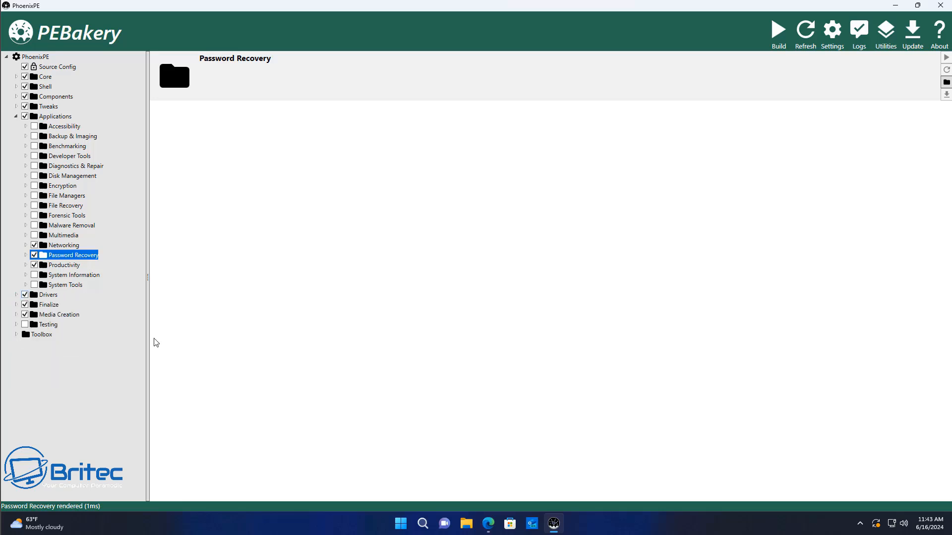
pyautogui.click(26, 284)
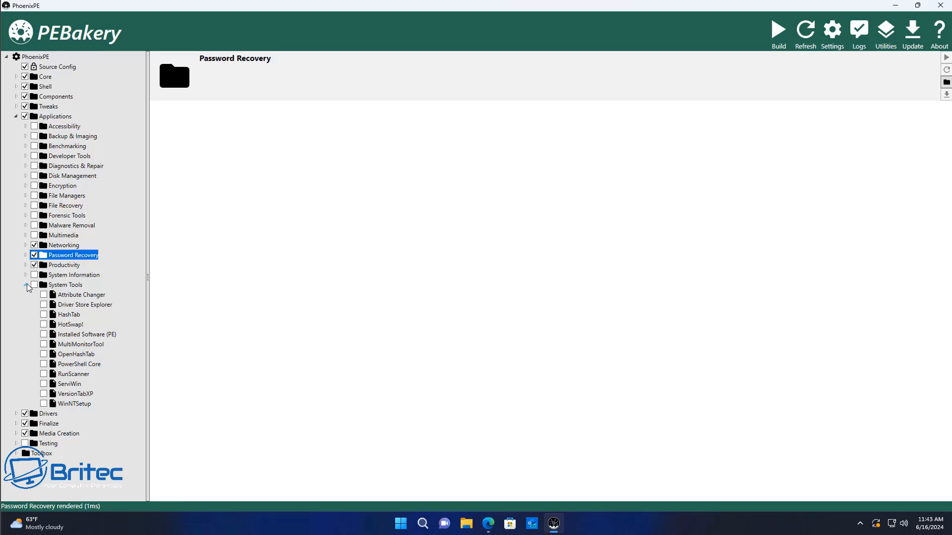
pyautogui.click(26, 285)
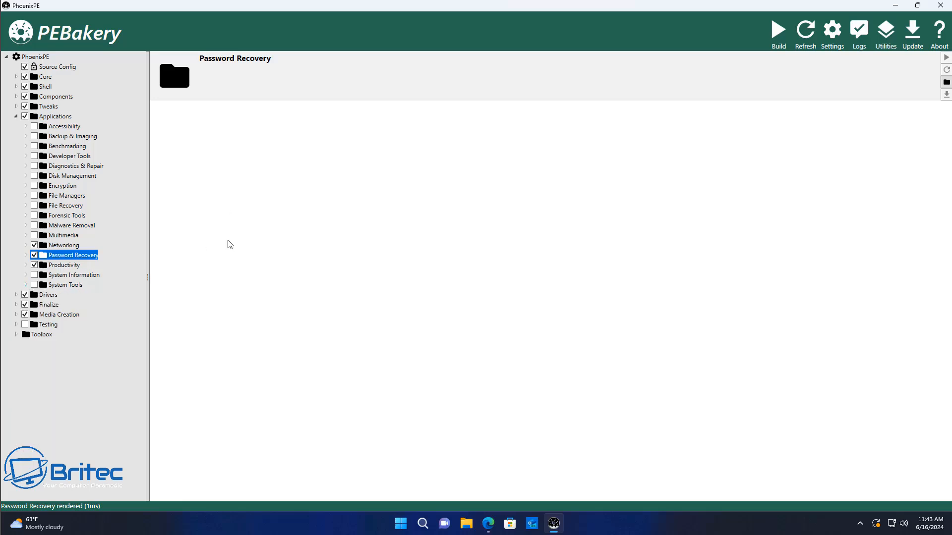
pyautogui.click(778, 30)
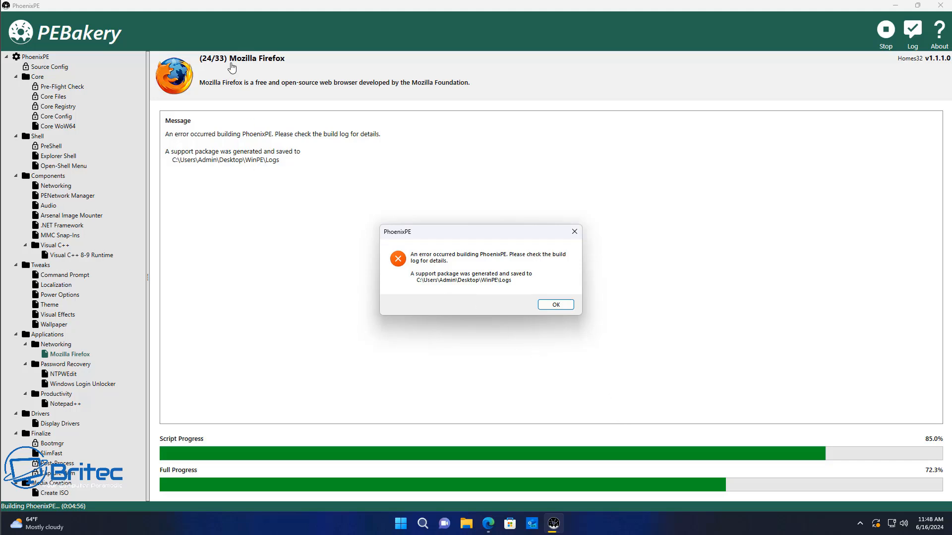
pyautogui.moveTo(294, 156)
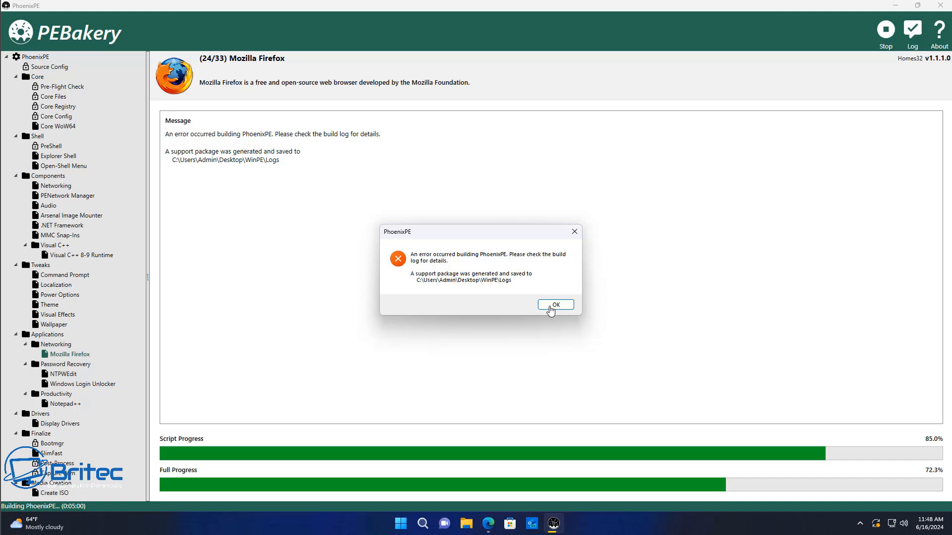
# - Dismiss the build error, read the denied Firefox registry write in Simple Logs, close the log
pyautogui.click(556, 305)
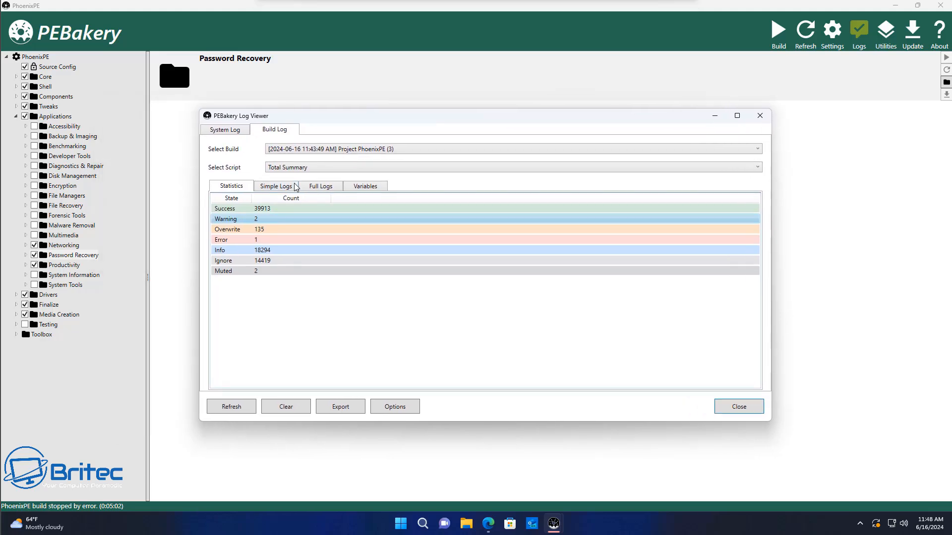
pyautogui.click(275, 186)
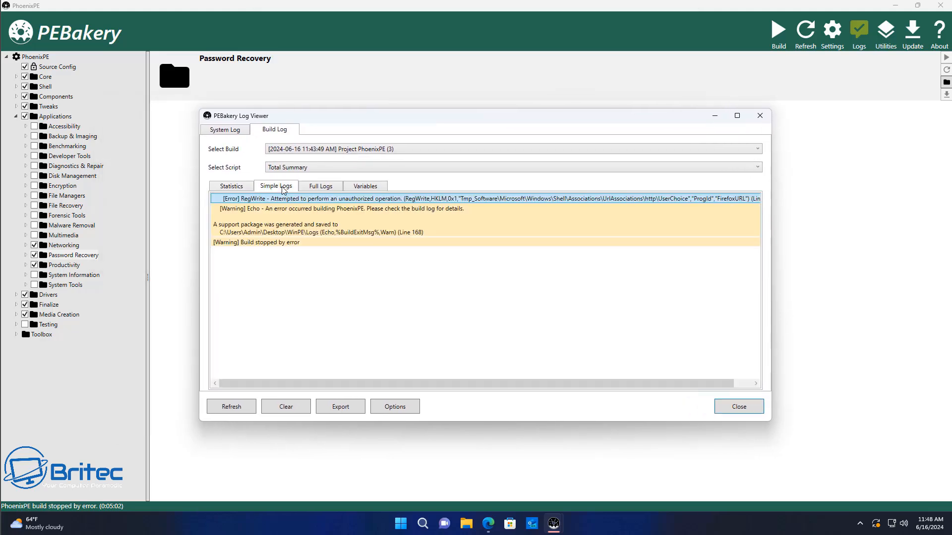
pyautogui.click(230, 186)
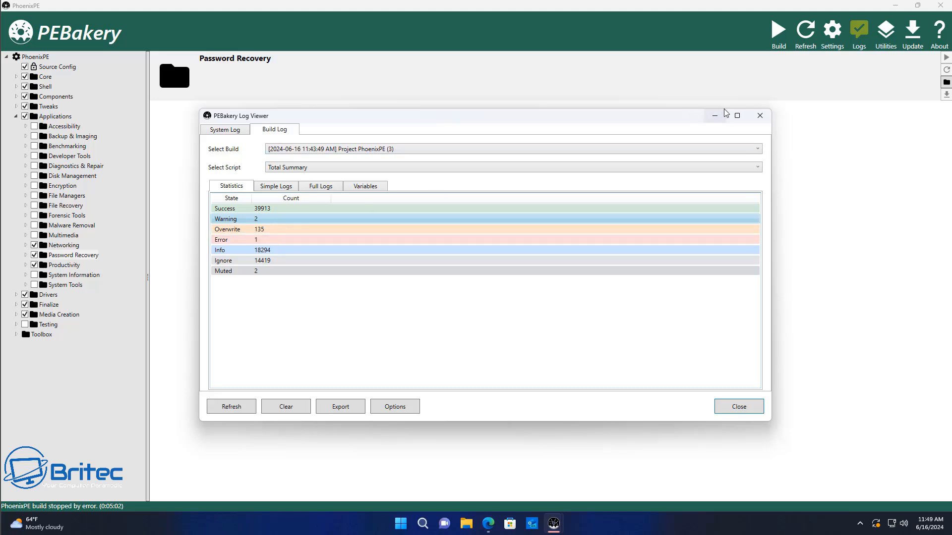
pyautogui.click(739, 407)
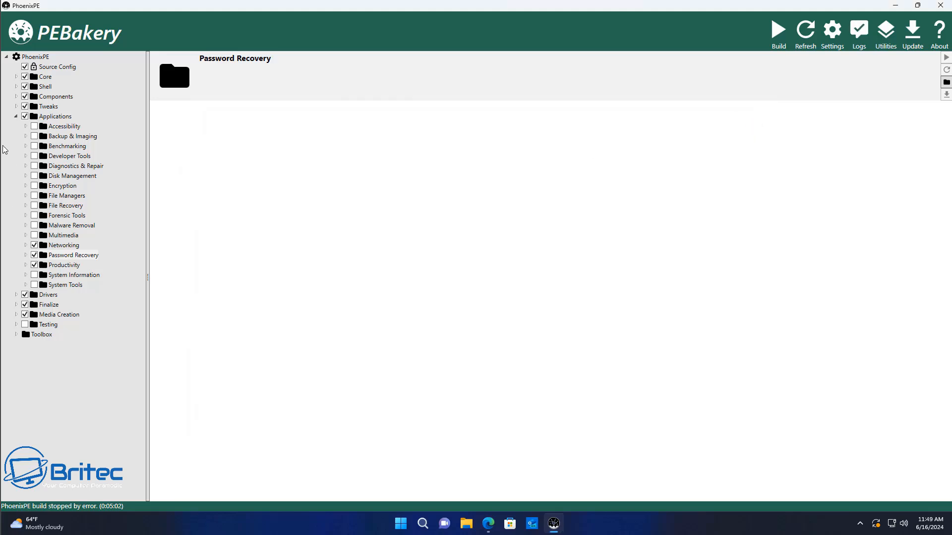
pyautogui.moveTo(29, 287)
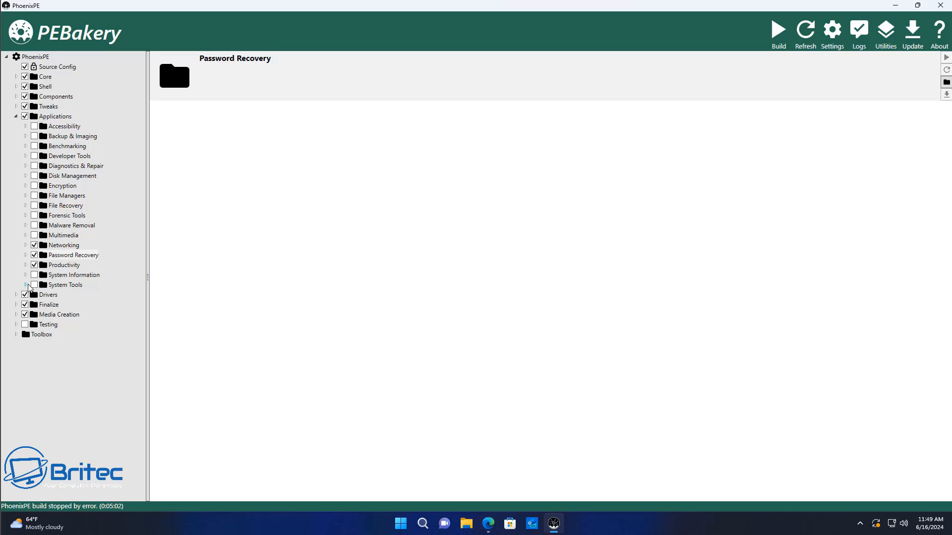
# - In Networking, untick Mozilla Firefox, tick Google Chrome, and rebuild the image
pyautogui.click(26, 245)
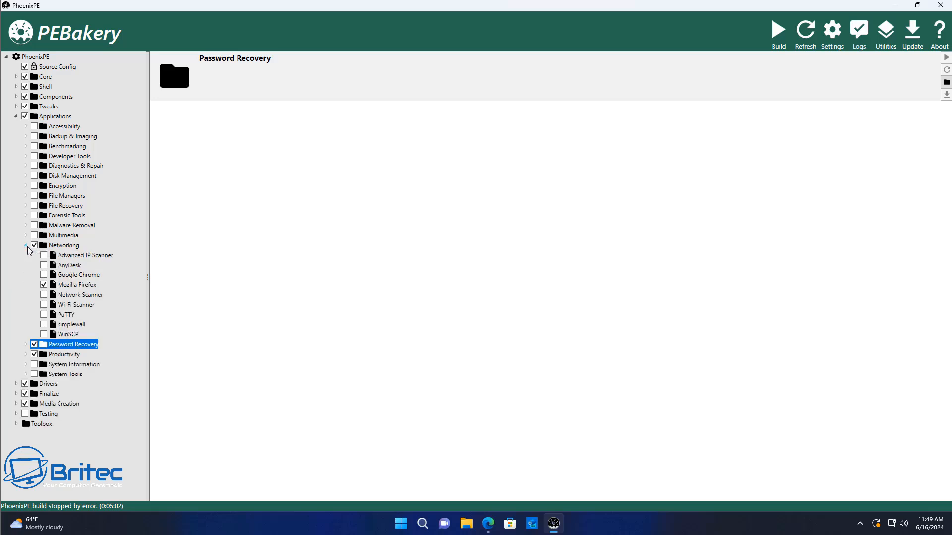
pyautogui.click(43, 285)
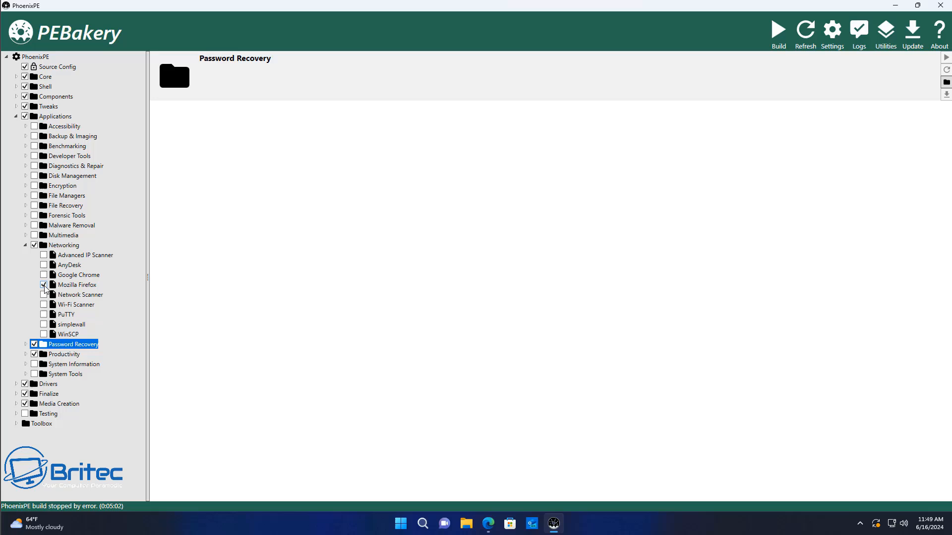
pyautogui.click(43, 284)
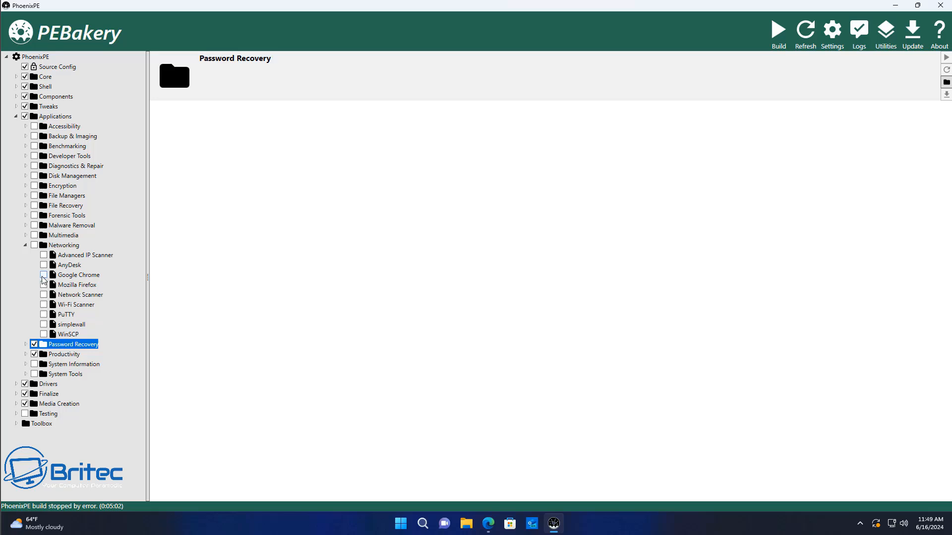
pyautogui.click(43, 275)
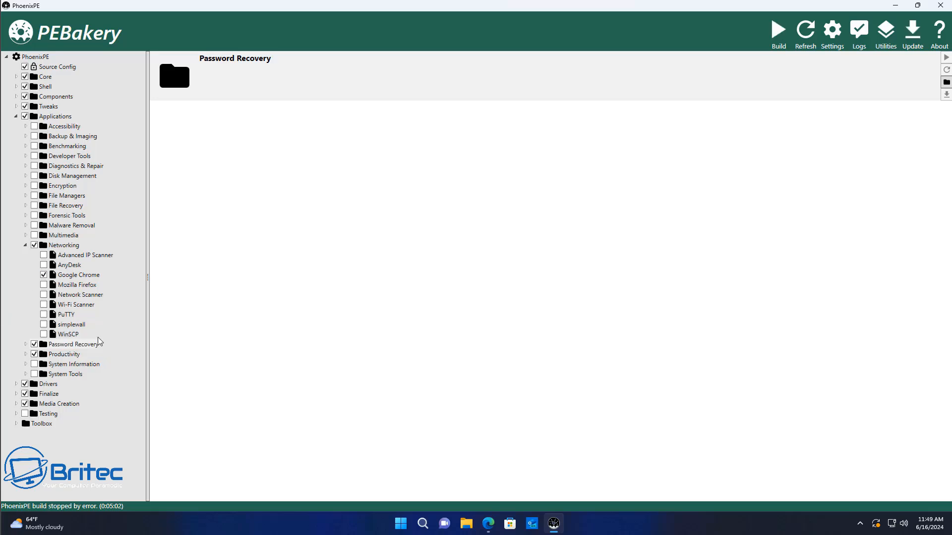
pyautogui.moveTo(52, 313)
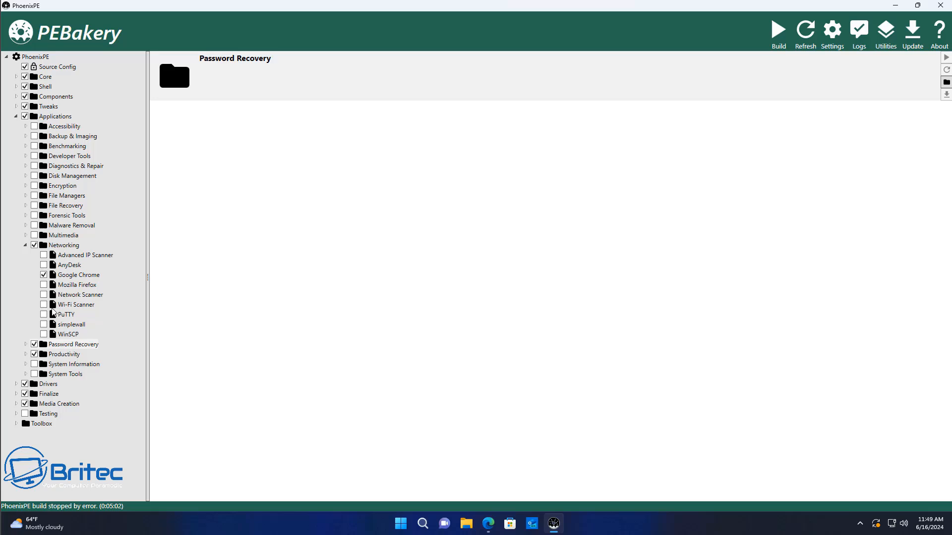
pyautogui.click(778, 30)
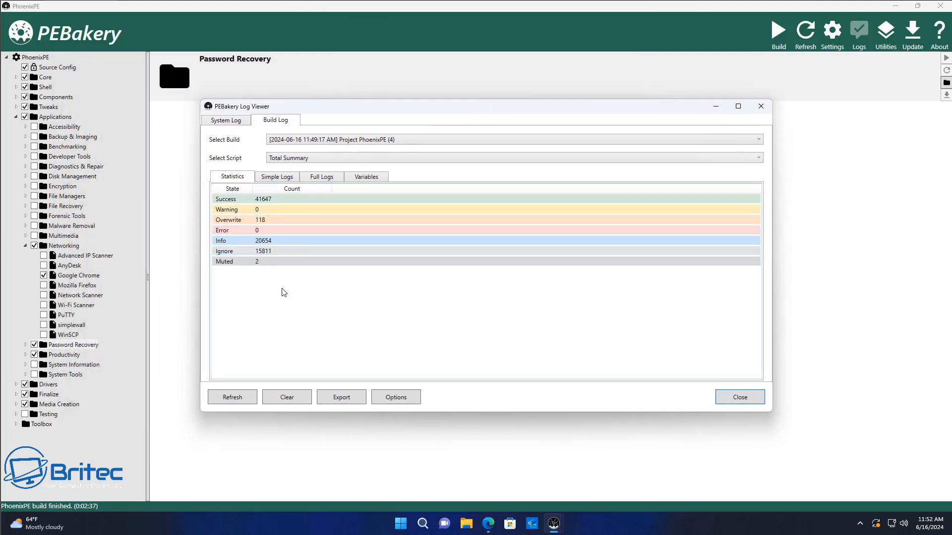
pyautogui.moveTo(241, 271)
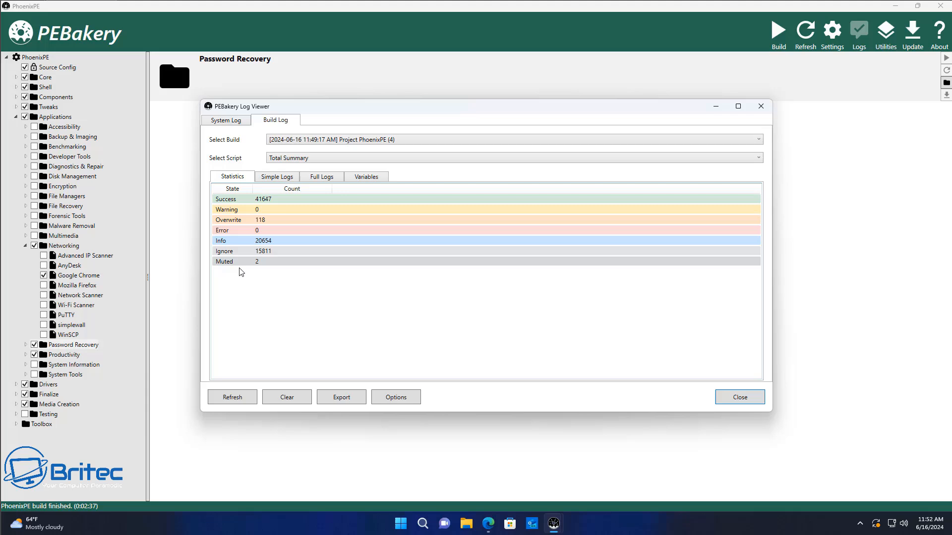
pyautogui.moveTo(268, 283)
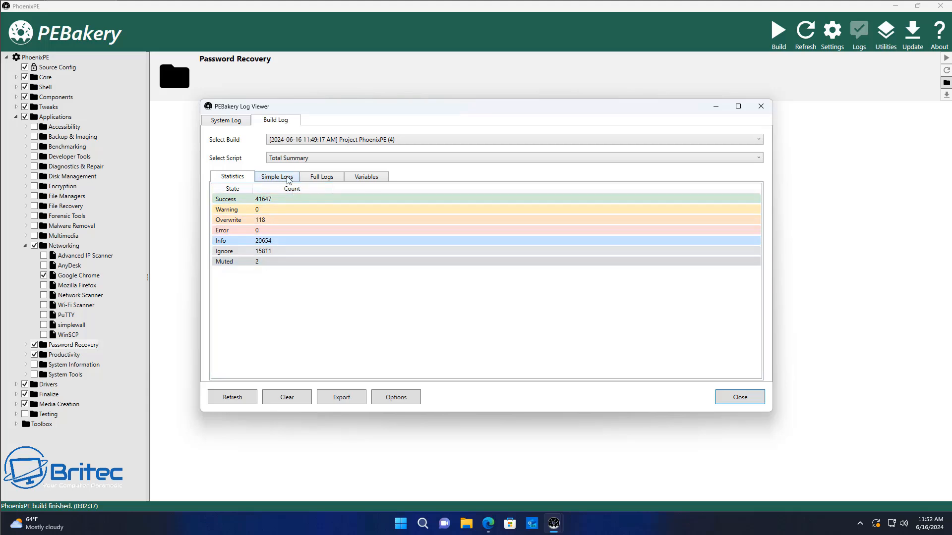
# - Review Simple and Full Logs showing no errors, close the log, and open Create ISO
pyautogui.click(278, 176)
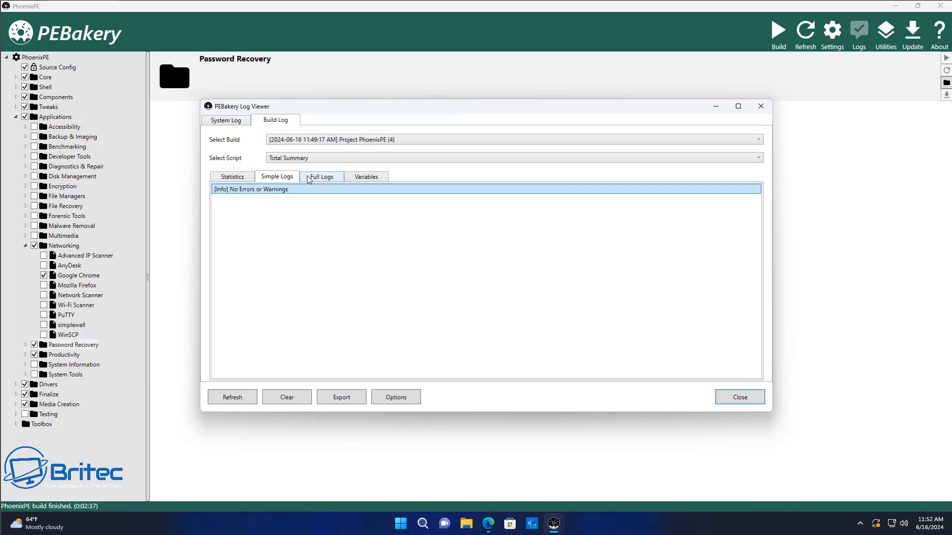
pyautogui.moveTo(320, 181)
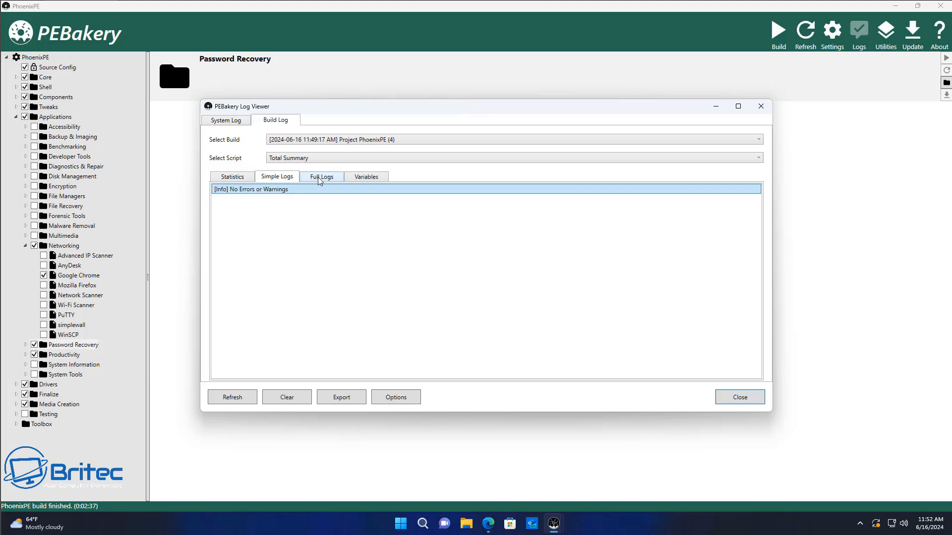
pyautogui.click(322, 177)
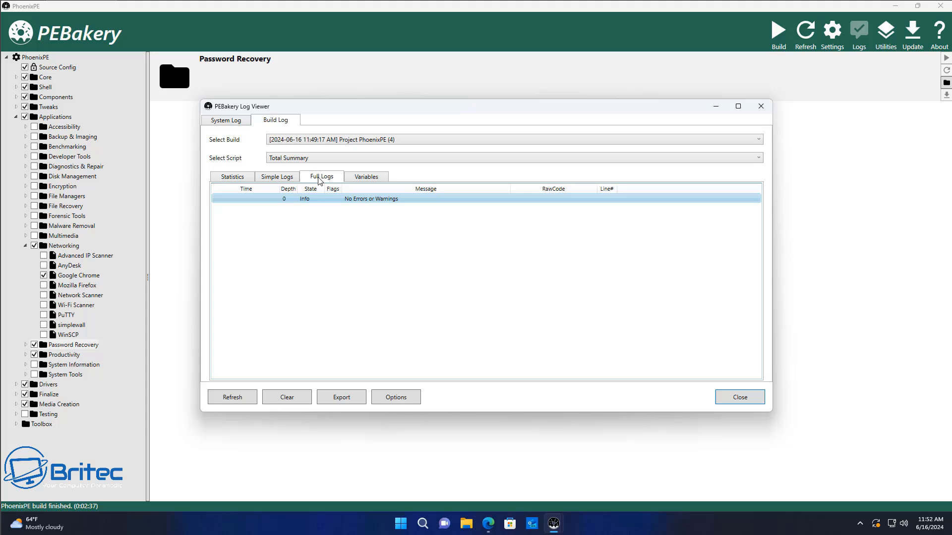
pyautogui.moveTo(746, 405)
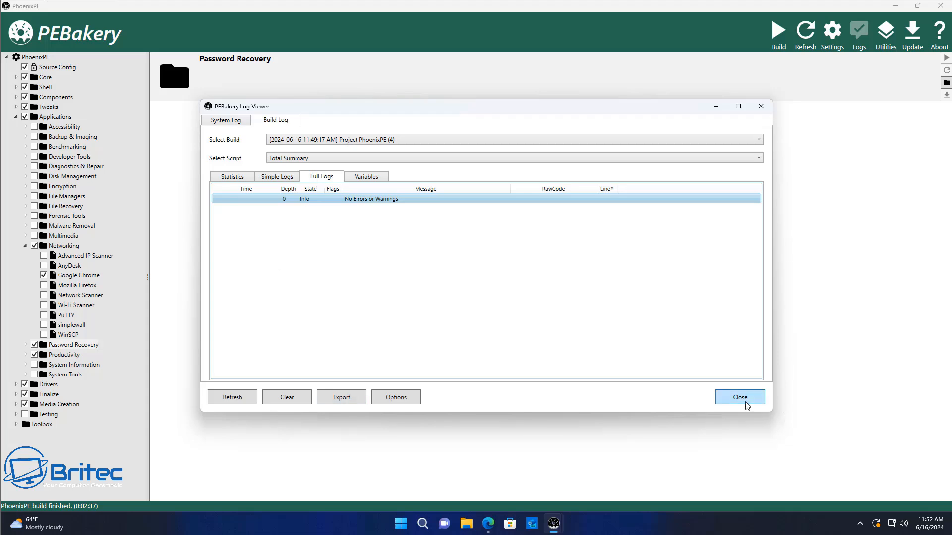
pyautogui.click(740, 398)
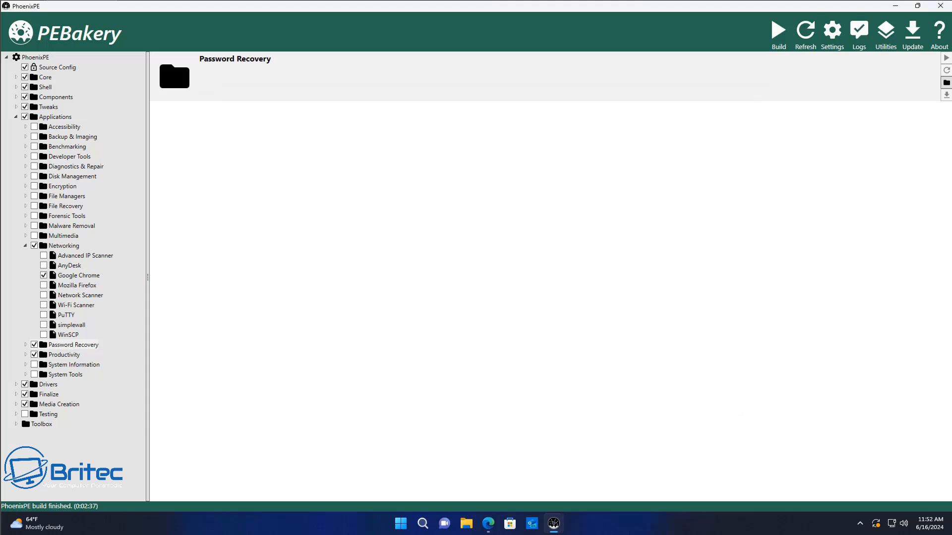
pyautogui.click(60, 404)
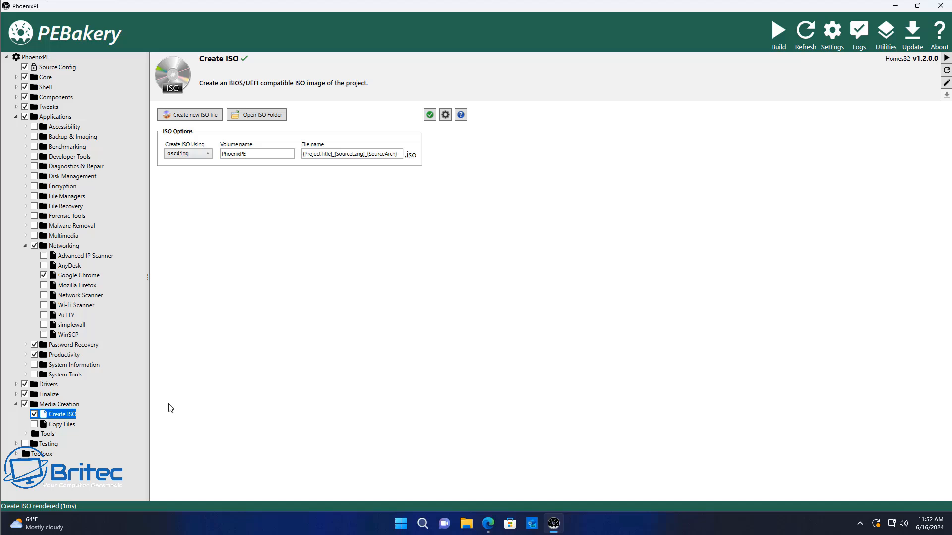
# - Open the ISO folder and select the PhoenixPE_en-GB_x64 image in Output
pyautogui.click(348, 153)
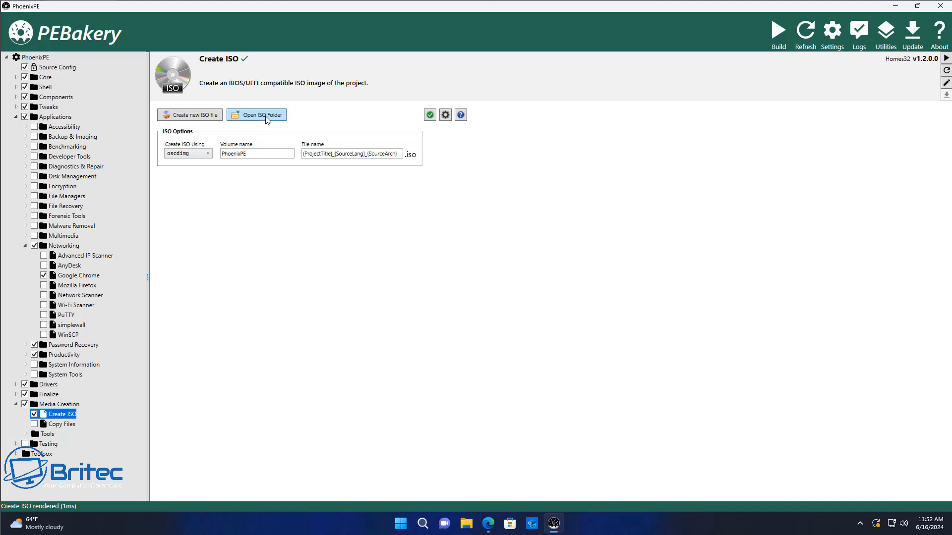
pyautogui.click(261, 114)
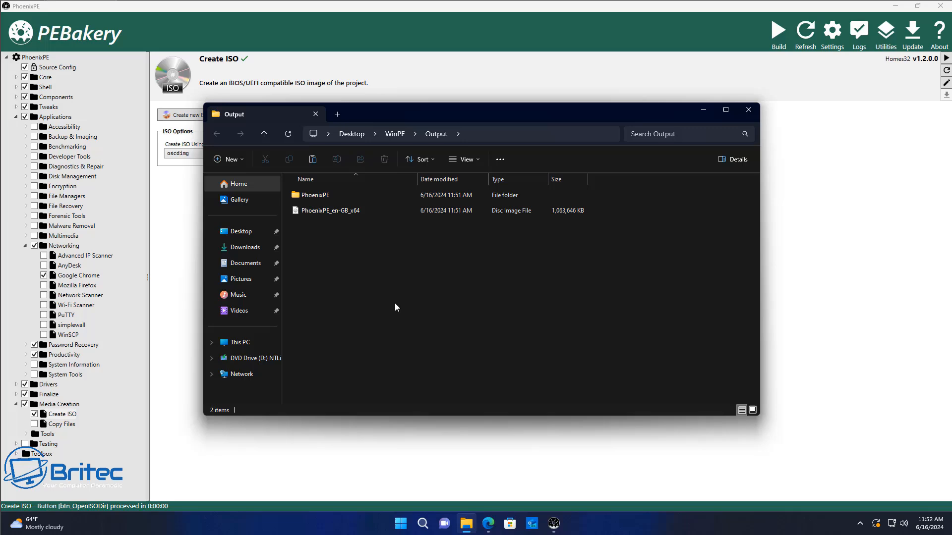
pyautogui.click(330, 210)
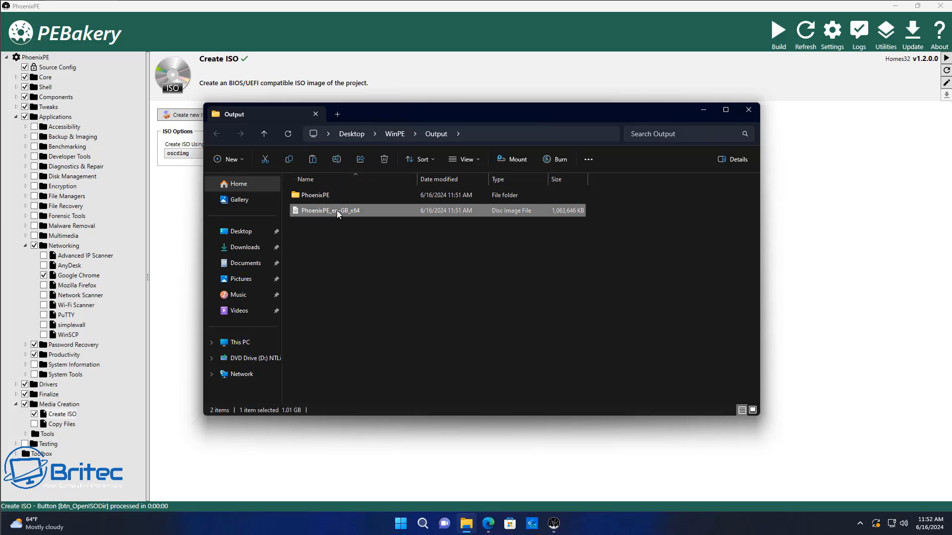
pyautogui.moveTo(363, 217)
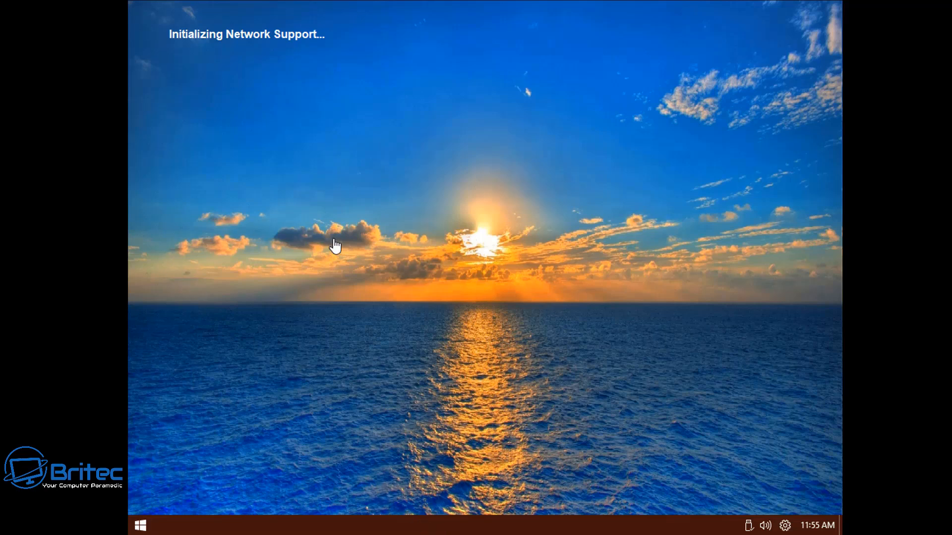
pyautogui.moveTo(342, 380)
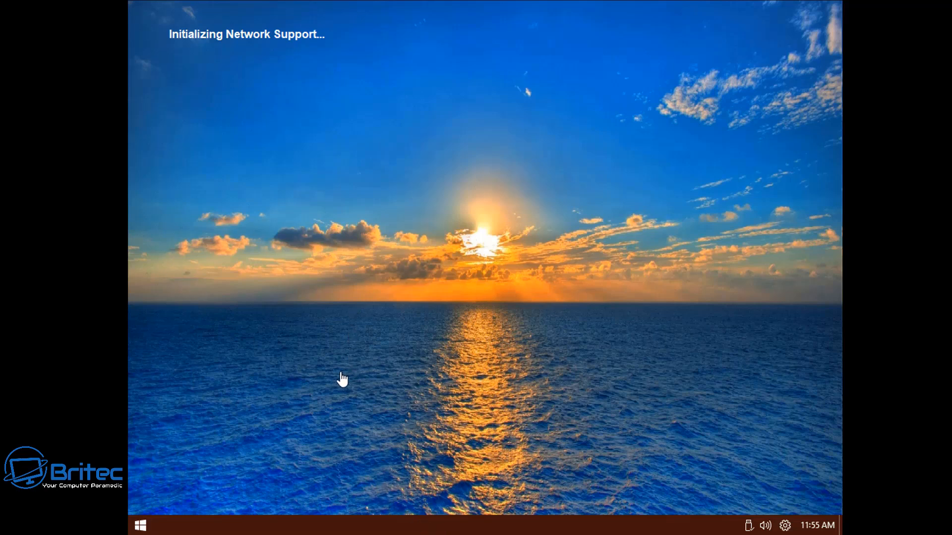
pyautogui.moveTo(351, 343)
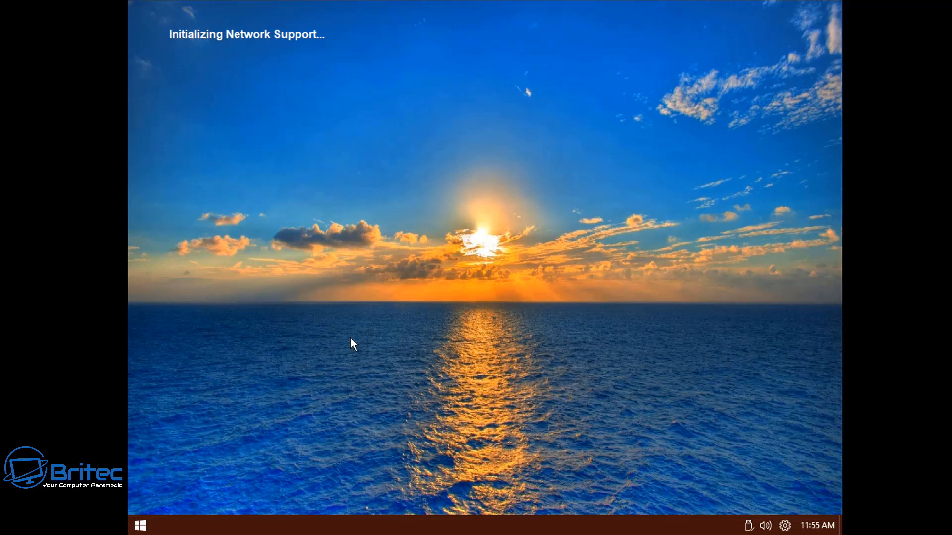
pyautogui.moveTo(355, 365)
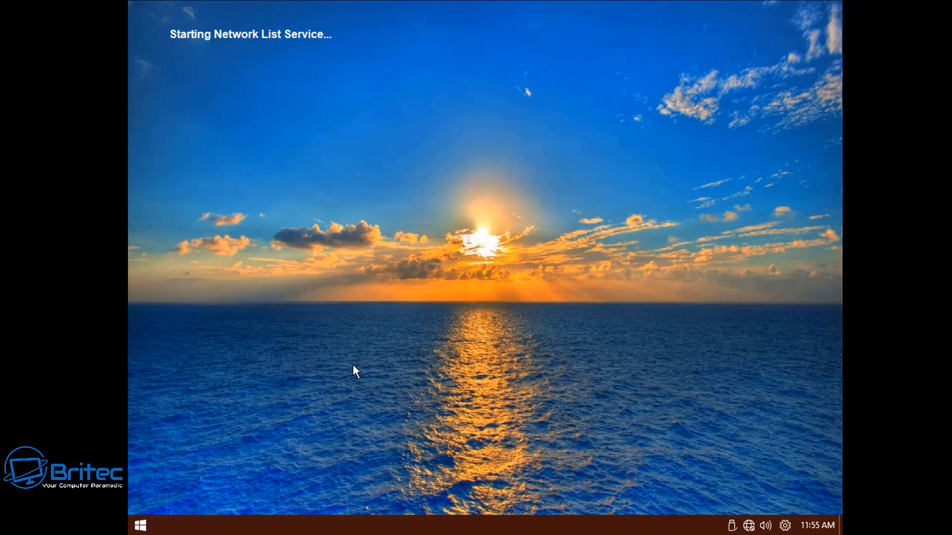
# - On the booted desktop, accept PE Network Manager's automatic IP address settings
pyautogui.click(140, 525)
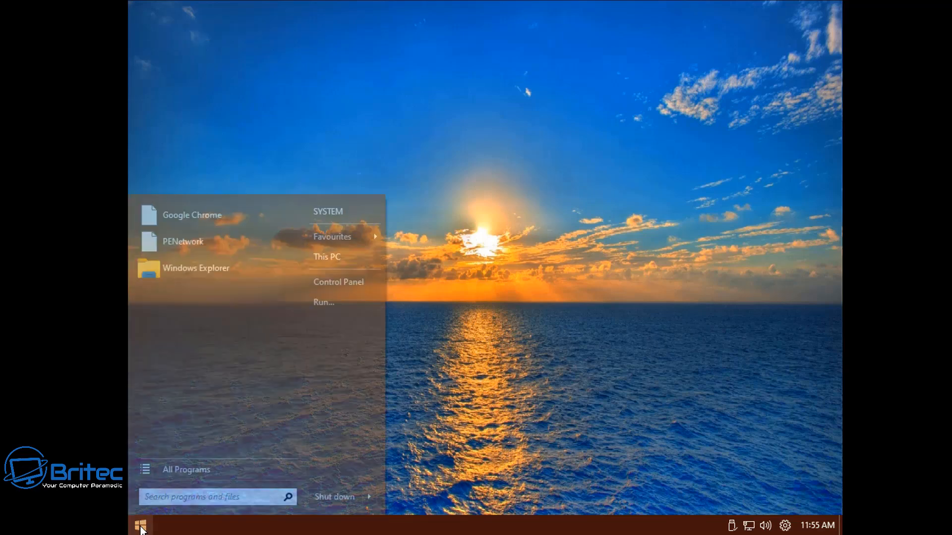
pyautogui.click(182, 242)
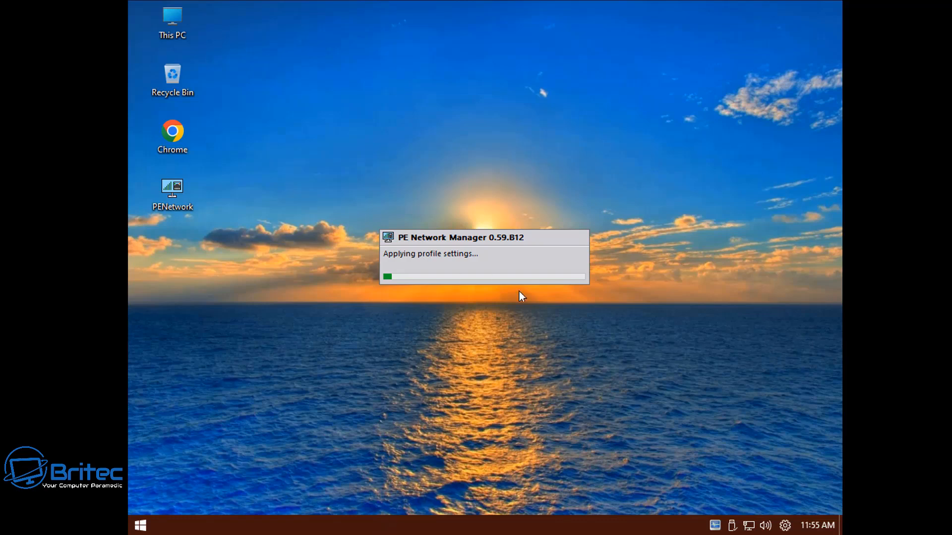
pyautogui.moveTo(410, 335)
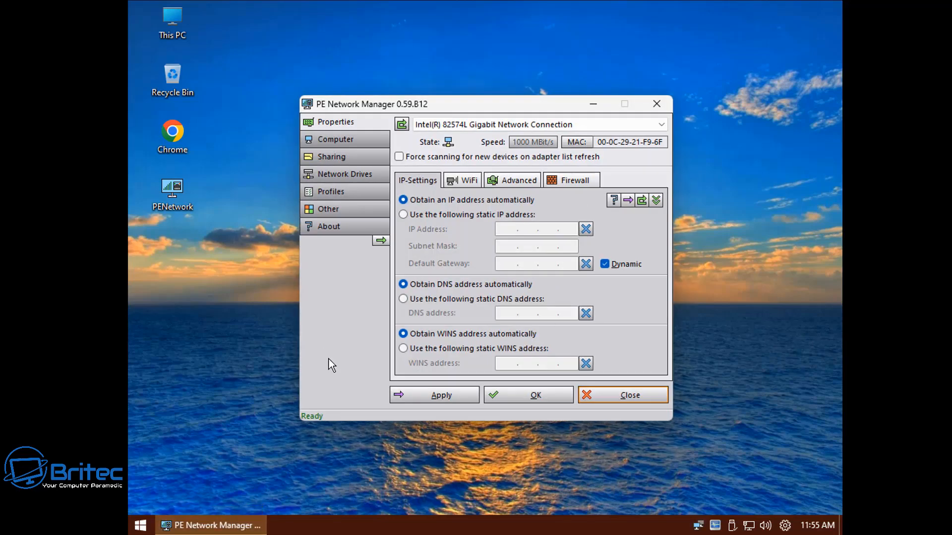
pyautogui.click(529, 395)
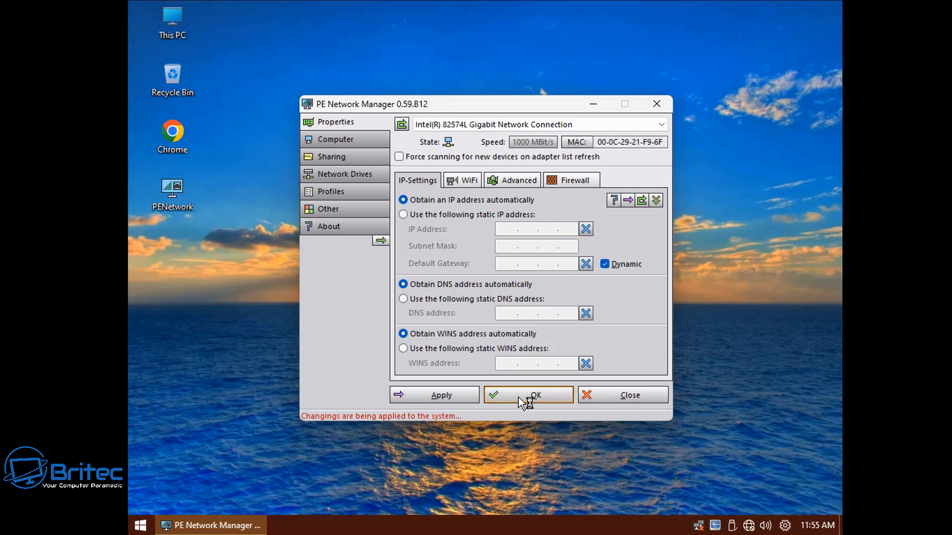
pyautogui.click(528, 395)
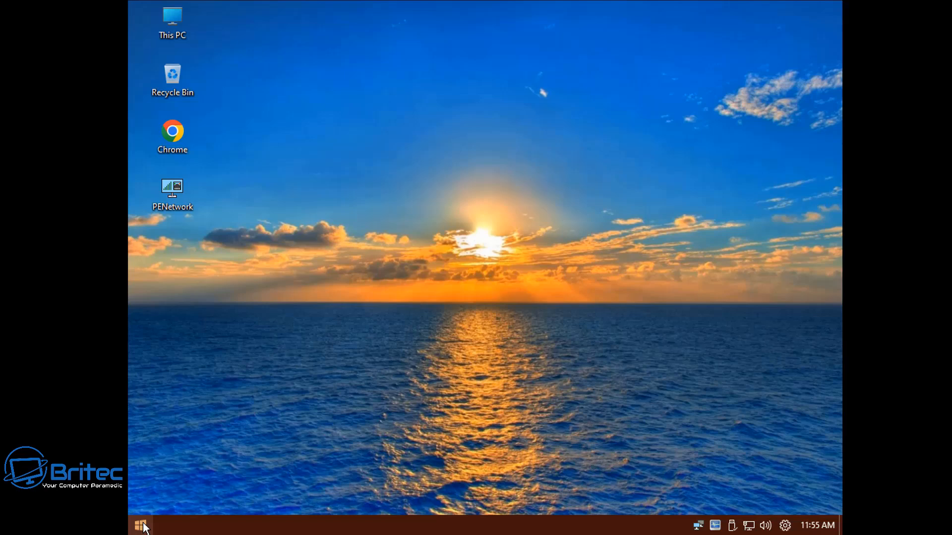
pyautogui.click(140, 525)
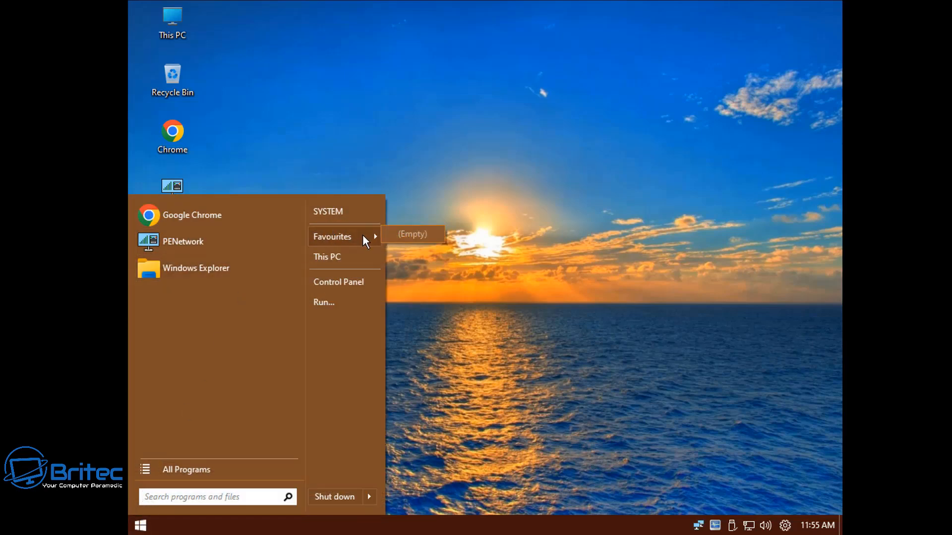
pyautogui.moveTo(343, 308)
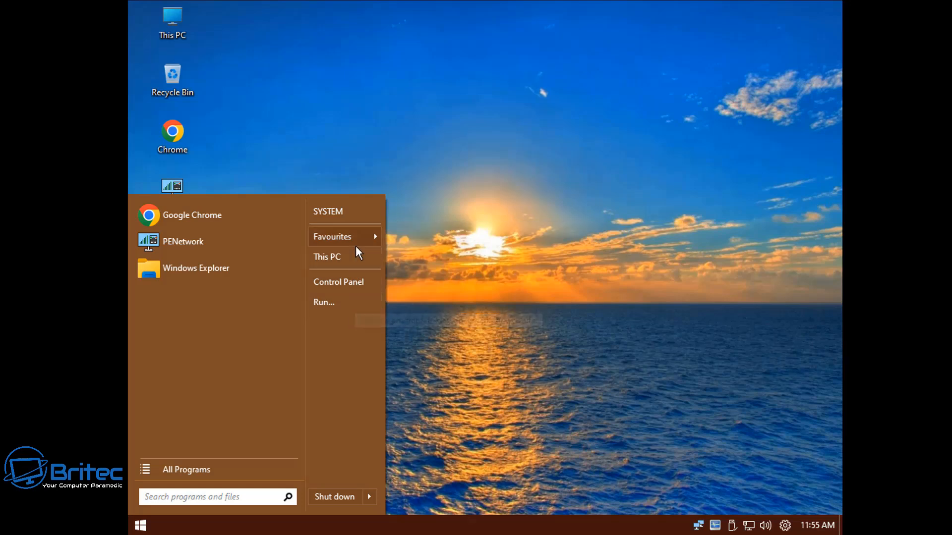
pyautogui.moveTo(349, 217)
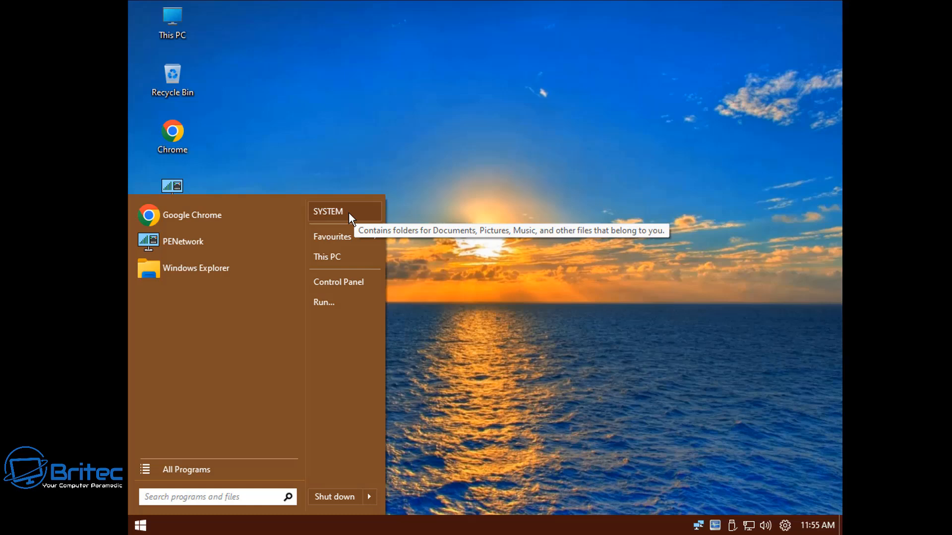
pyautogui.click(186, 469)
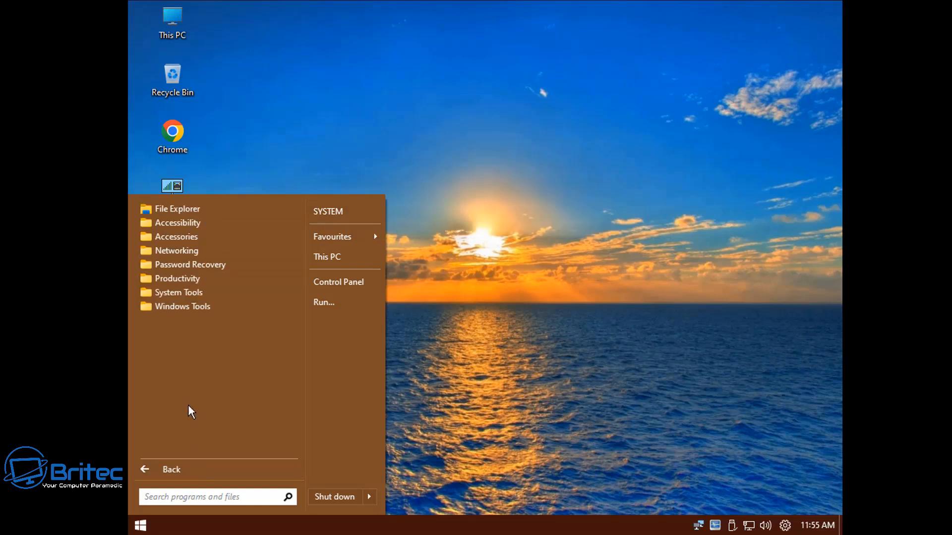
pyautogui.moveTo(191, 282)
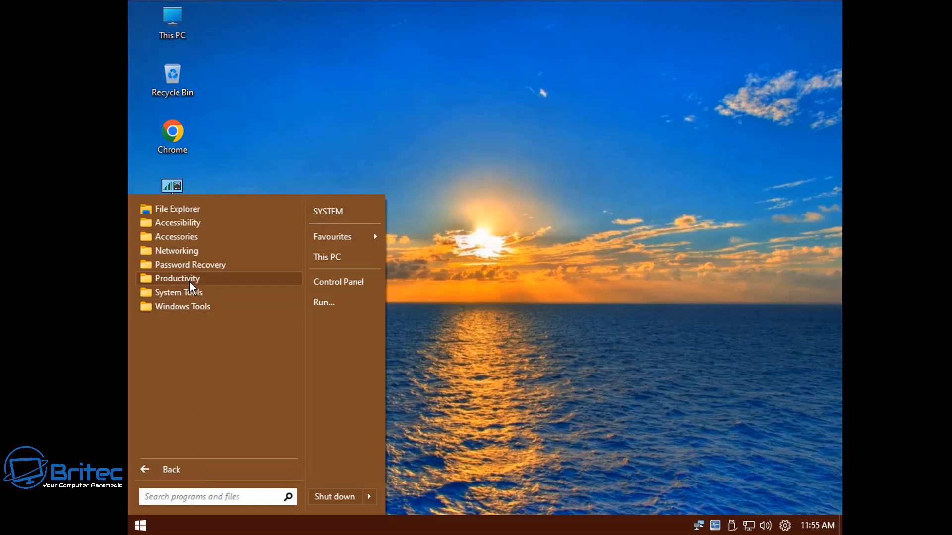
pyautogui.click(190, 264)
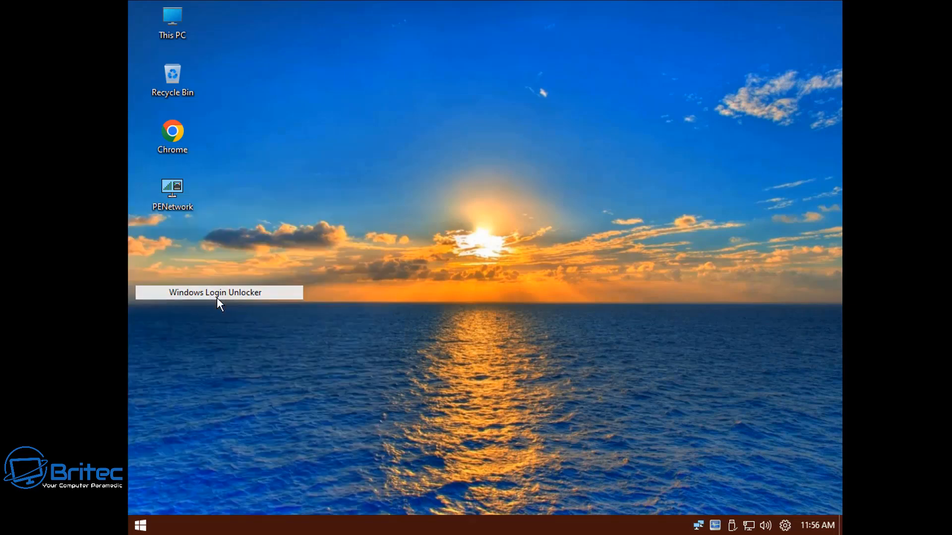
pyautogui.doubleClick(217, 292)
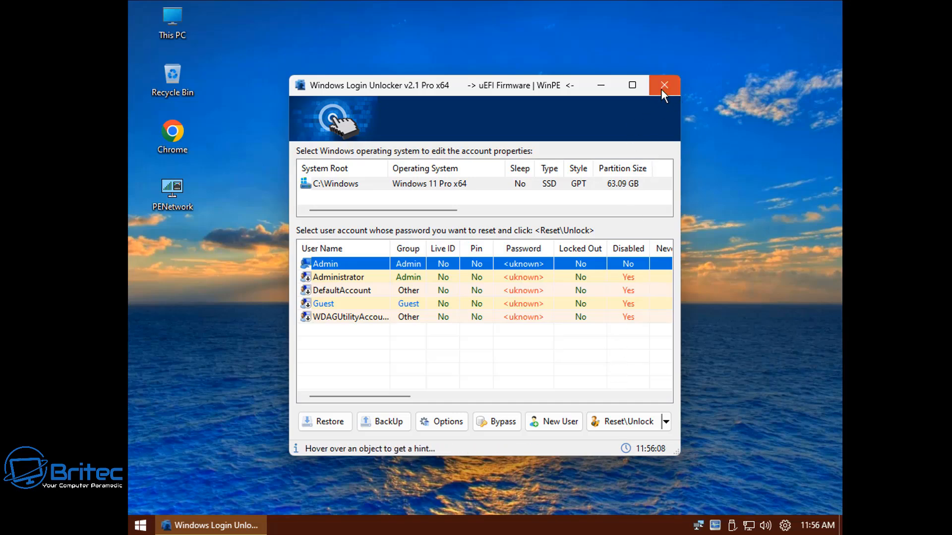
pyautogui.click(664, 85)
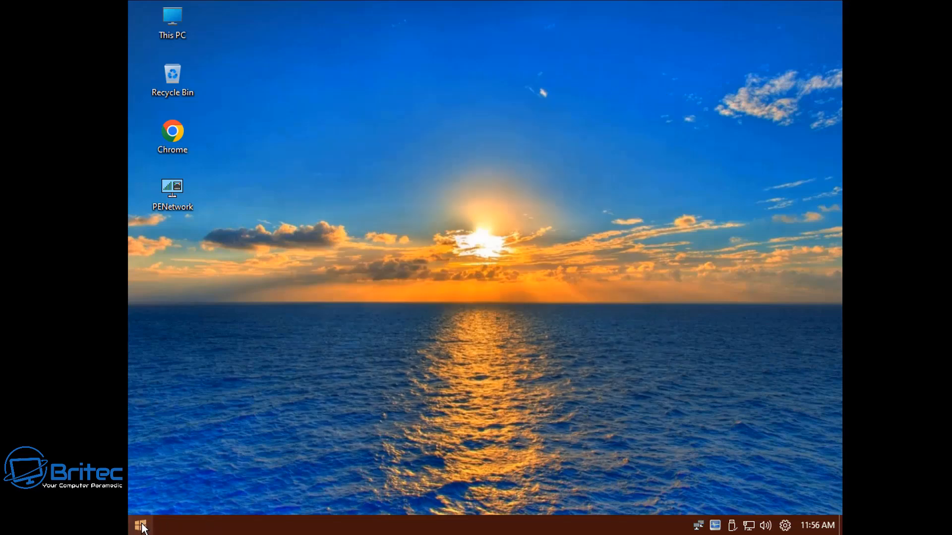
# - Open the PE start menu and show All Programs
pyautogui.click(141, 532)
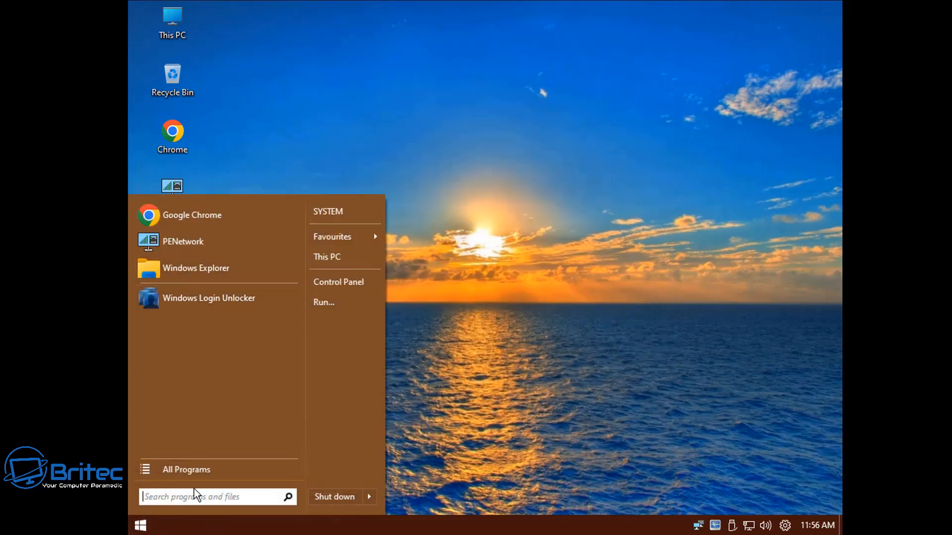
pyautogui.click(186, 469)
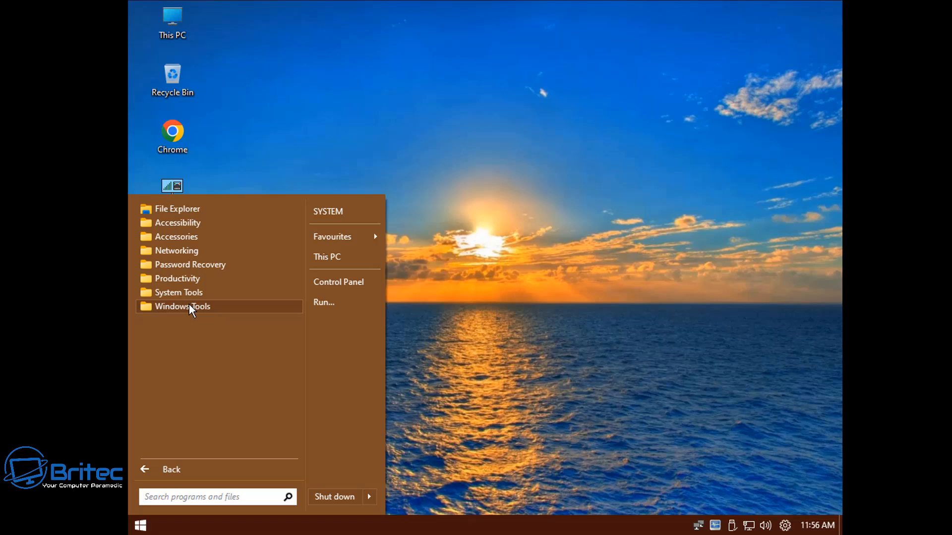
pyautogui.moveTo(190, 250)
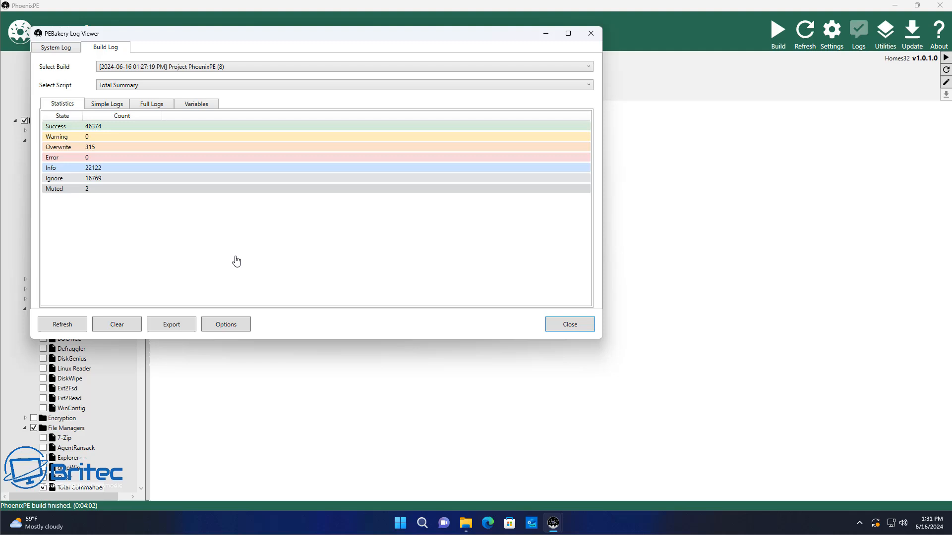
pyautogui.moveTo(271, 37)
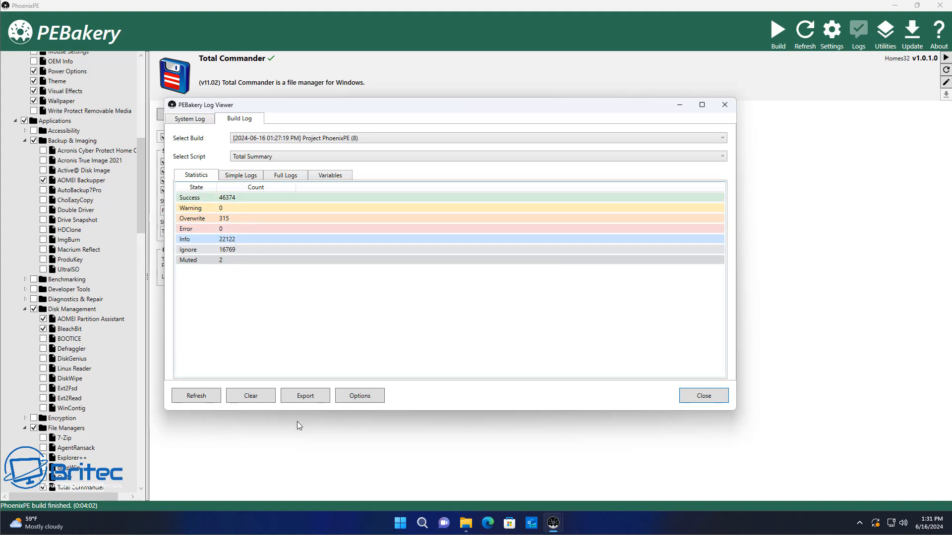
pyautogui.moveTo(711, 412)
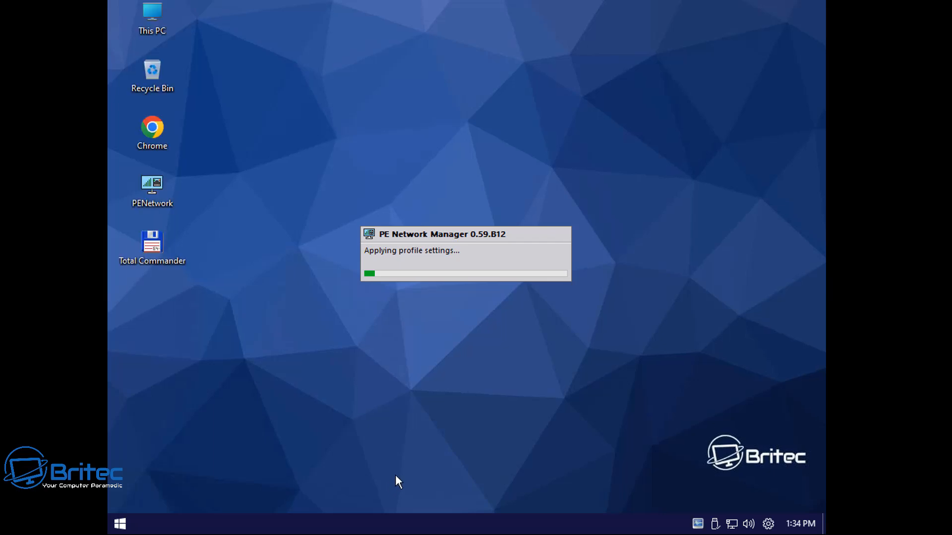
pyautogui.moveTo(416, 440)
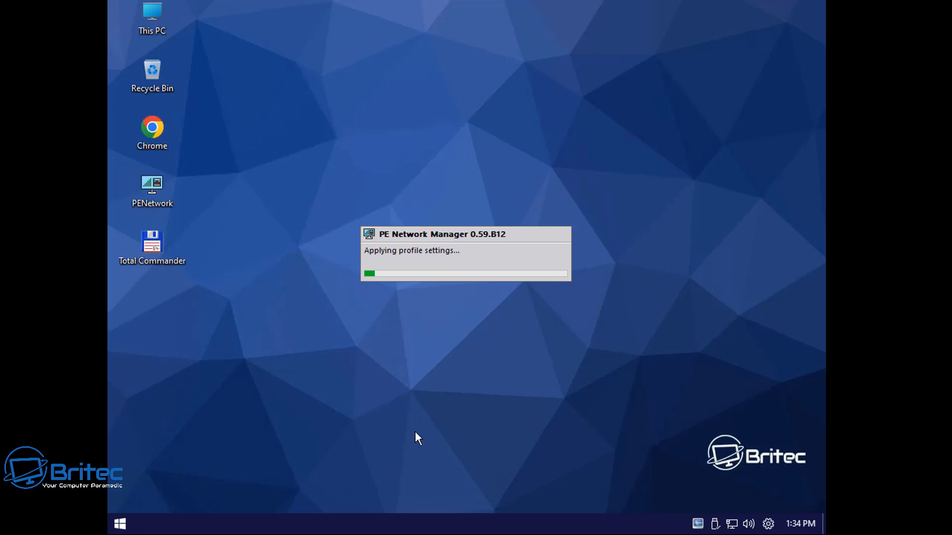
pyautogui.moveTo(424, 424)
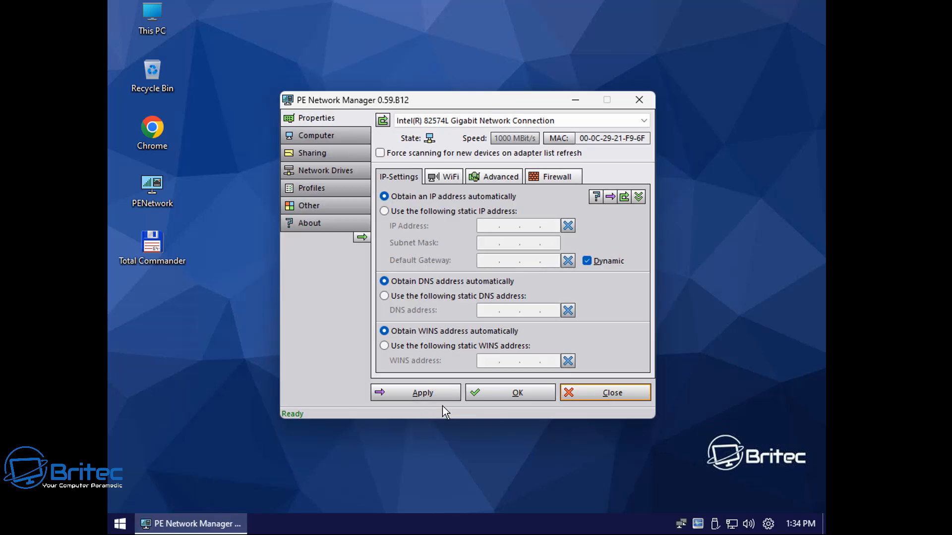
# - Accept automatic IP, DNS and WINS settings in PE Network Manager, then open Start
pyautogui.click(517, 393)
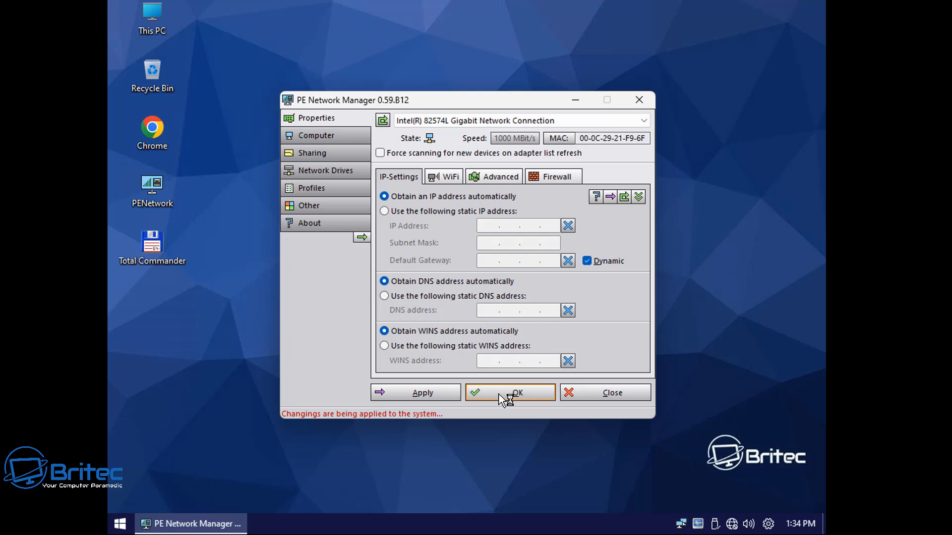
pyautogui.click(510, 393)
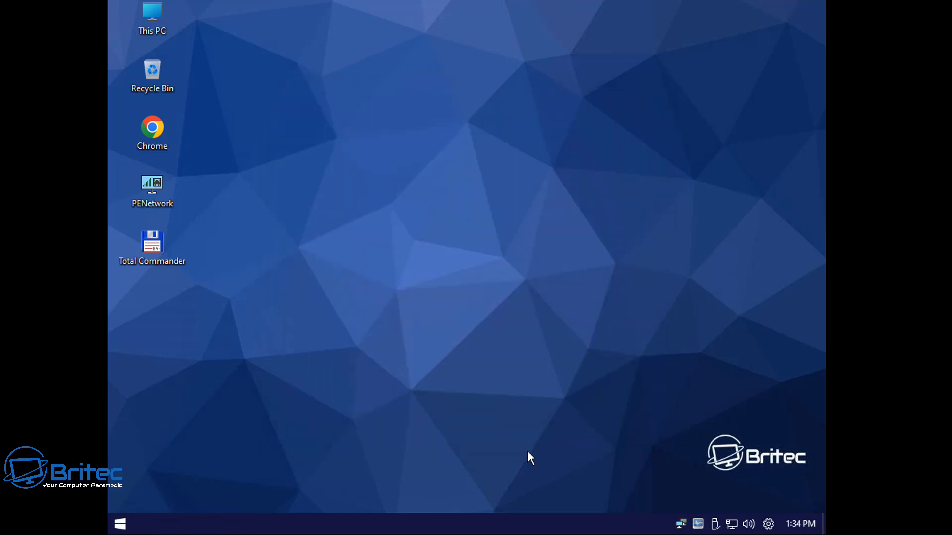
pyautogui.moveTo(493, 440)
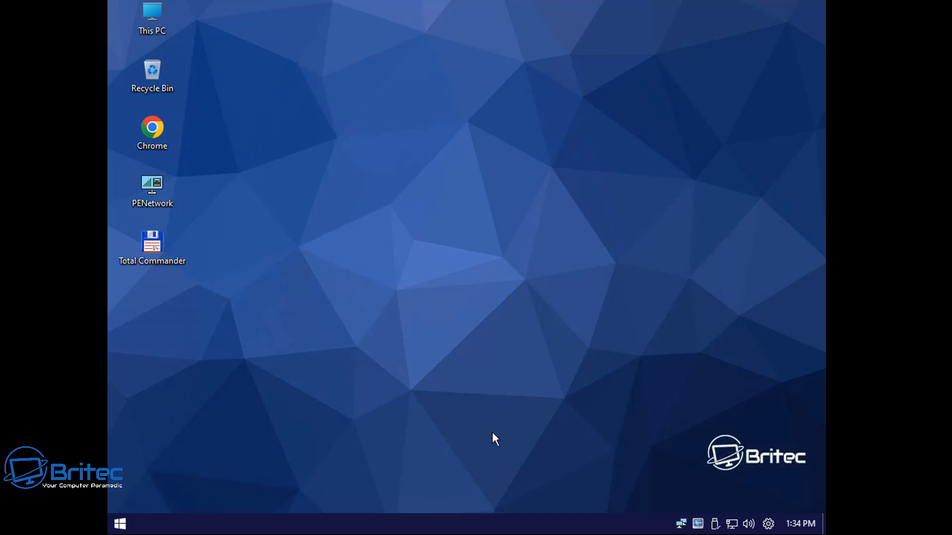
pyautogui.moveTo(209, 458)
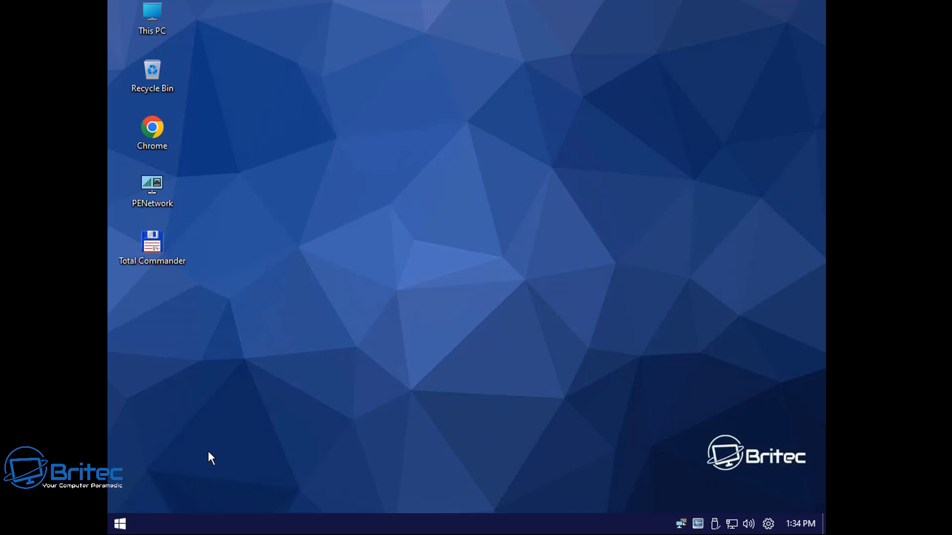
pyautogui.click(123, 524)
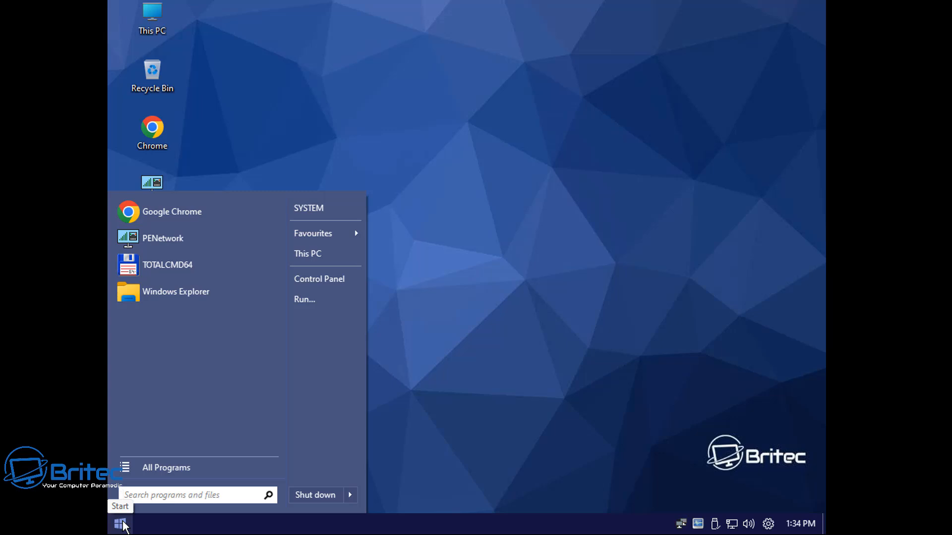
# - Launch ESET Online Scanner from All Programs > Malware Removal
pyautogui.click(166, 468)
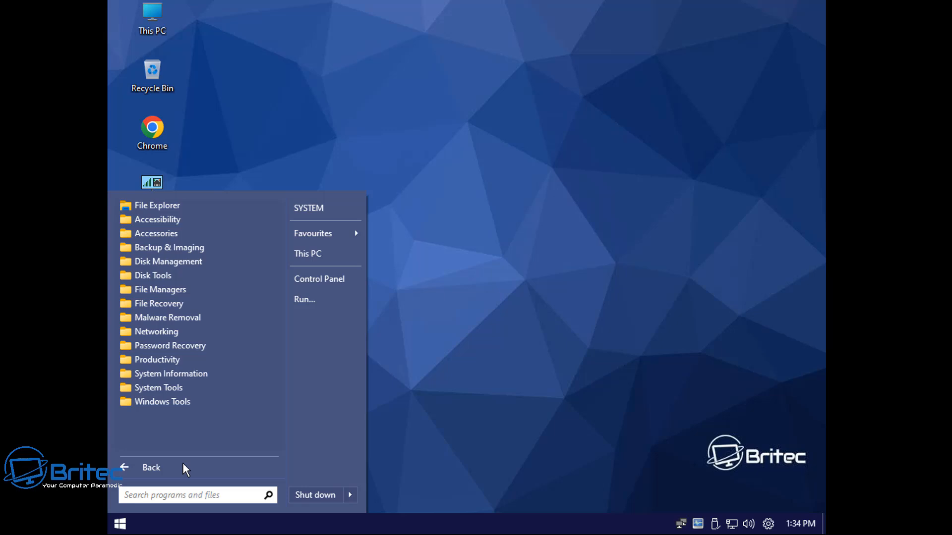
pyautogui.moveTo(164, 427)
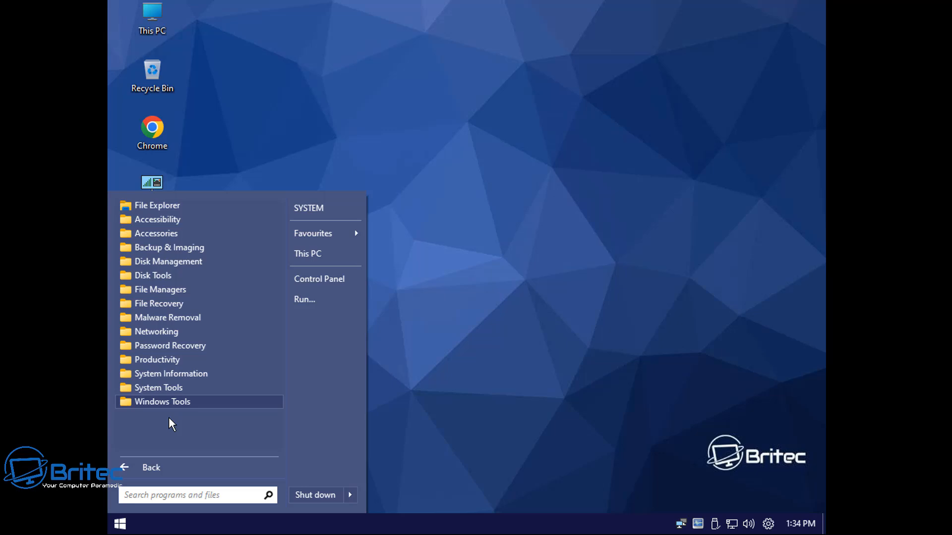
pyautogui.moveTo(165, 323)
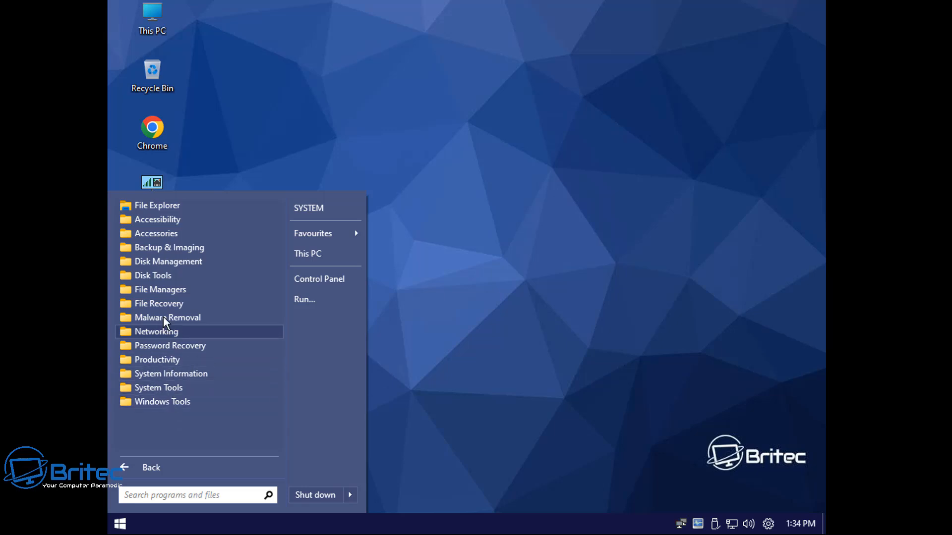
pyautogui.click(168, 317)
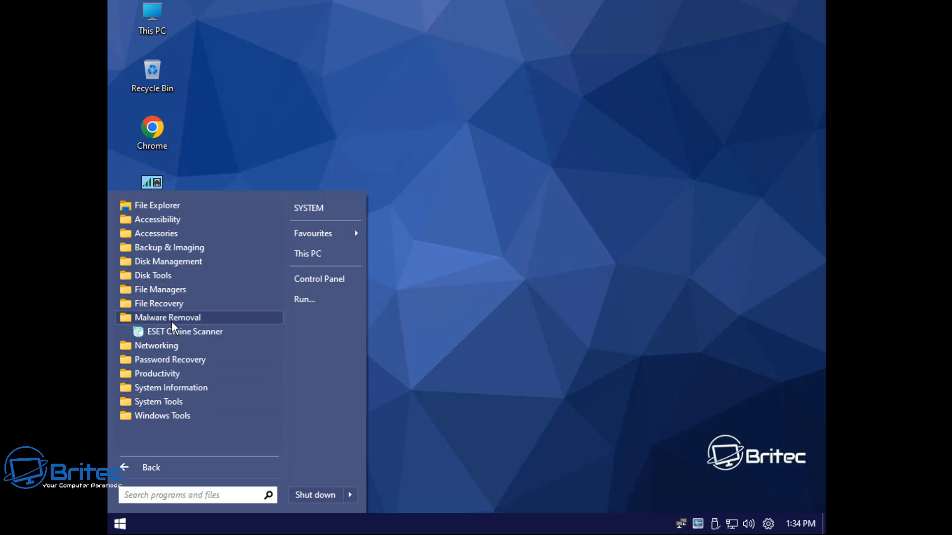
pyautogui.click(185, 331)
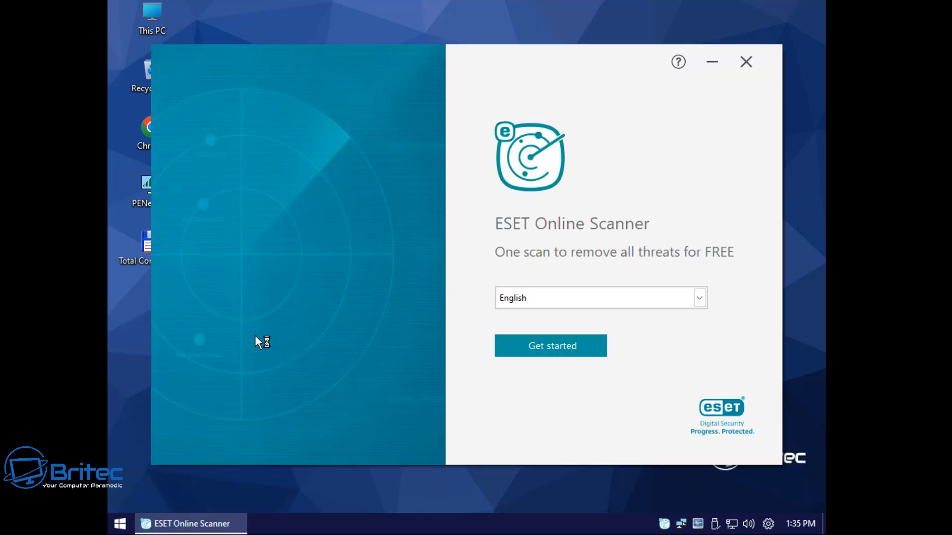
# - Step through ESET Online Scanner's terms, disabling feedback and picking Quick scan, then close it
pyautogui.click(550, 345)
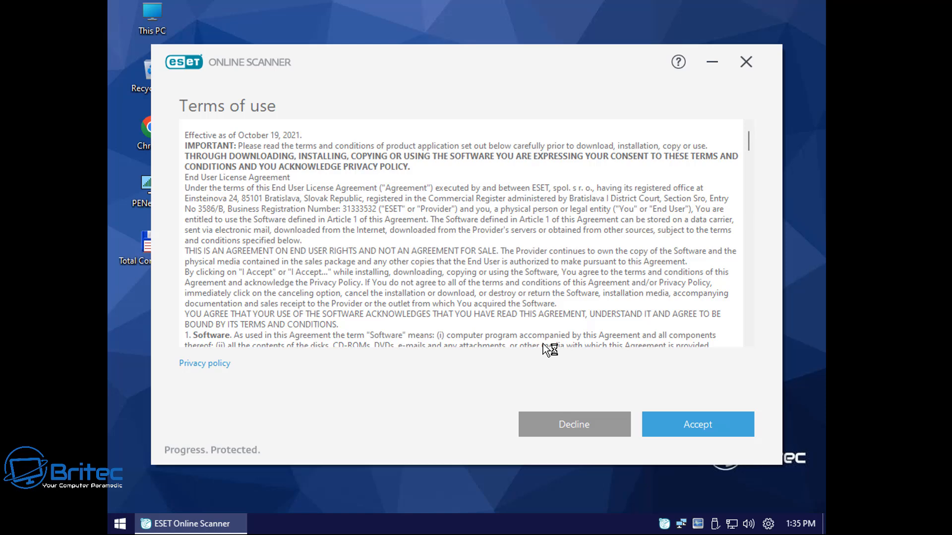
pyautogui.click(698, 424)
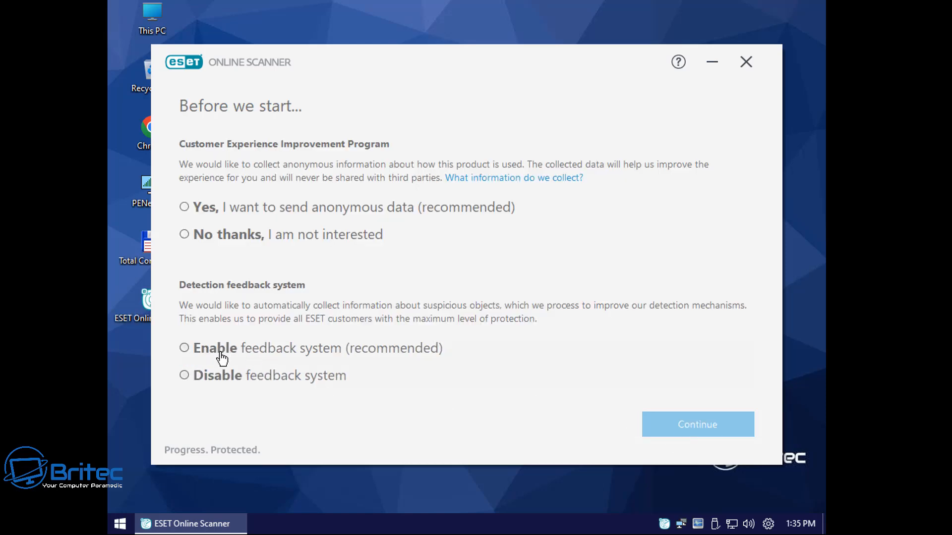
pyautogui.click(184, 375)
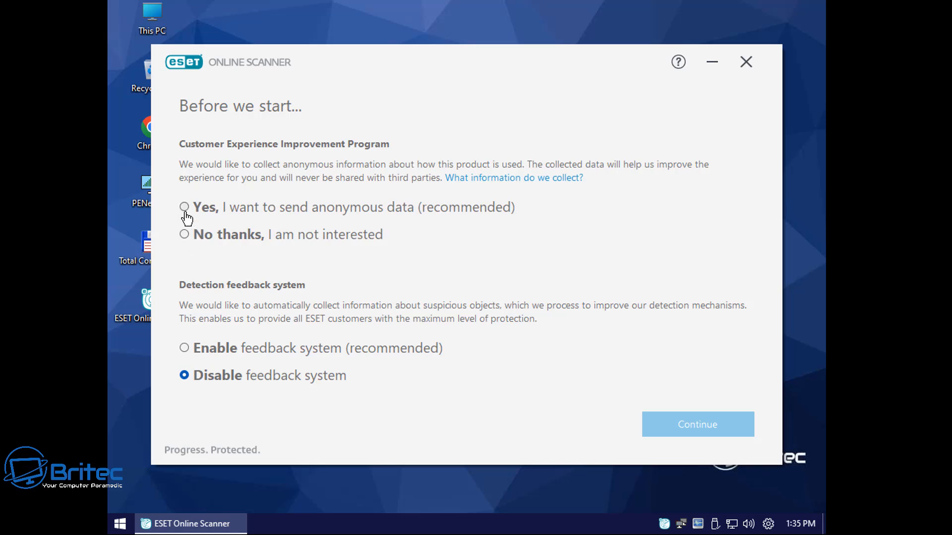
pyautogui.click(698, 424)
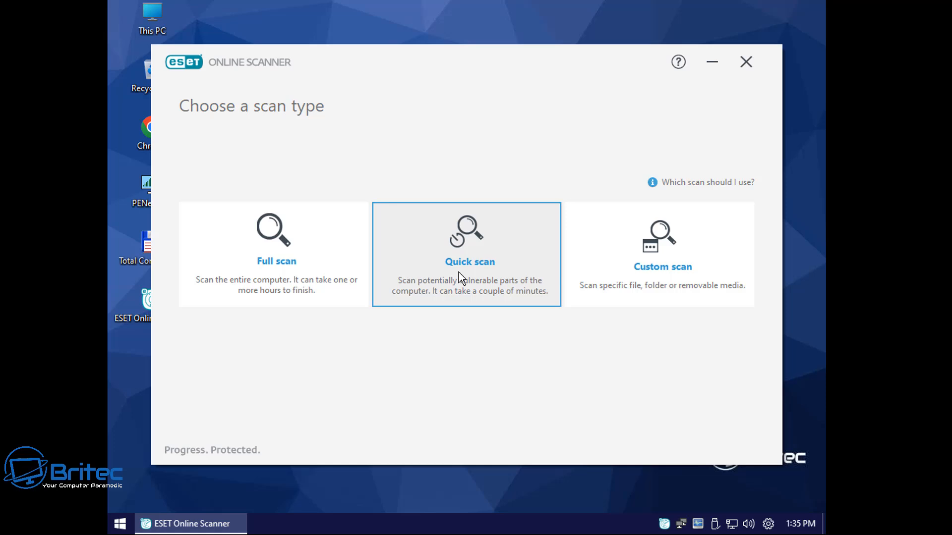
pyautogui.click(469, 255)
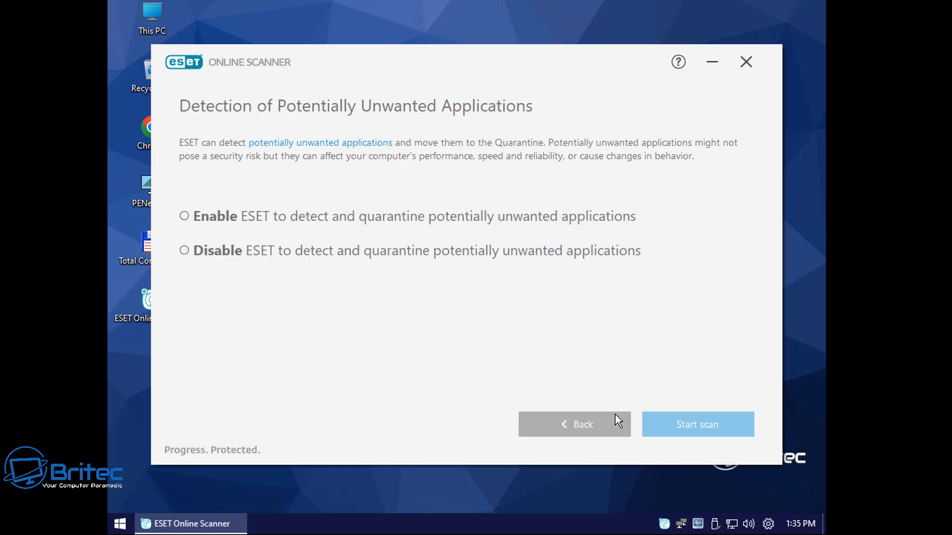
pyautogui.click(746, 61)
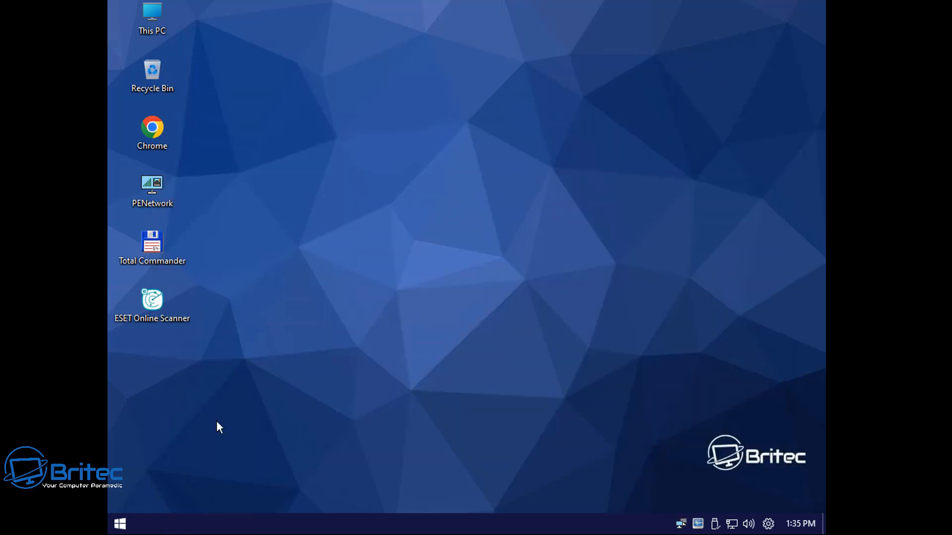
# - Browse the Disk Tools, Backup & Imaging, Accessories and Accessibility folders in All Programs
pyautogui.click(121, 523)
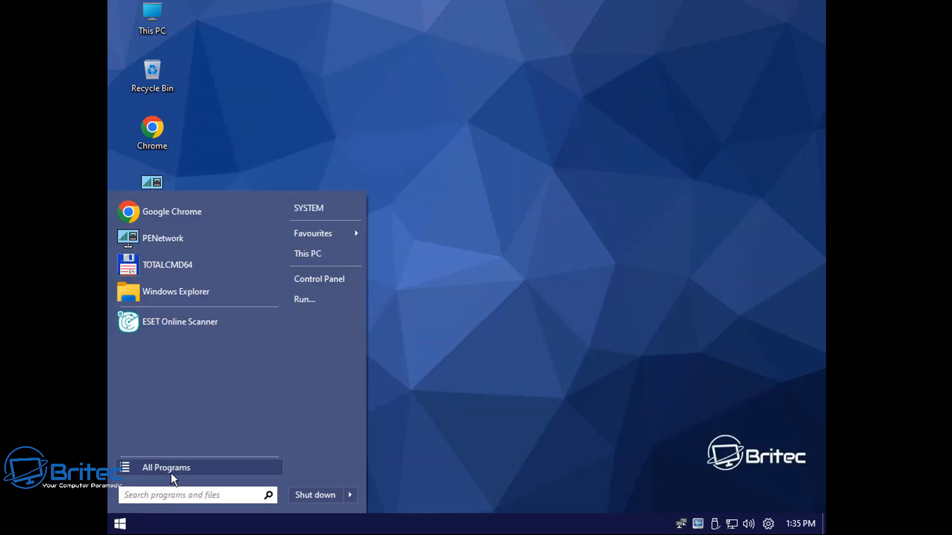
pyautogui.click(166, 468)
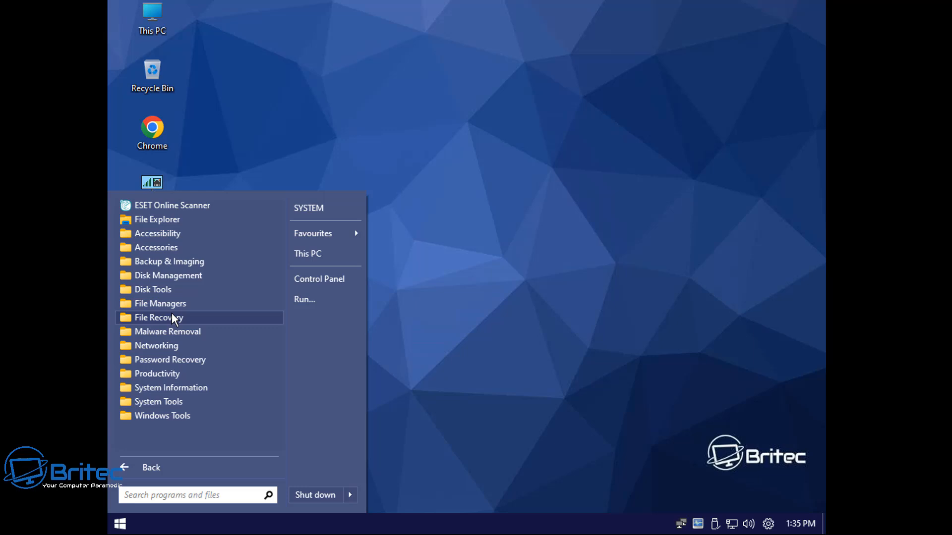
pyautogui.moveTo(188, 268)
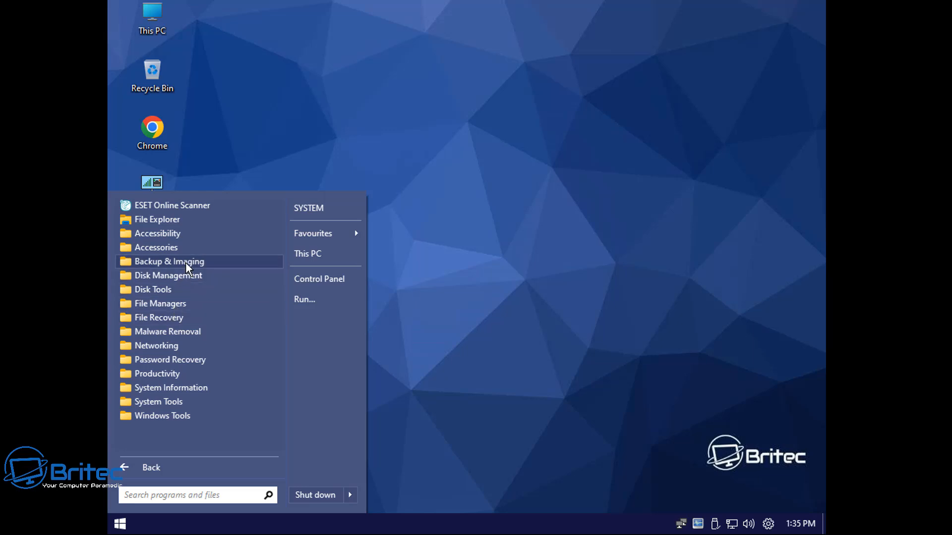
pyautogui.moveTo(182, 293)
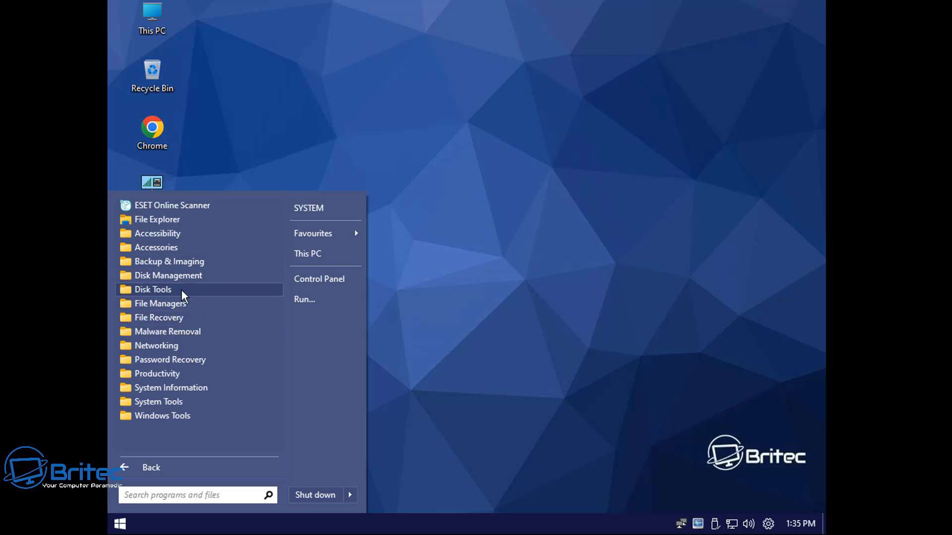
pyautogui.click(153, 289)
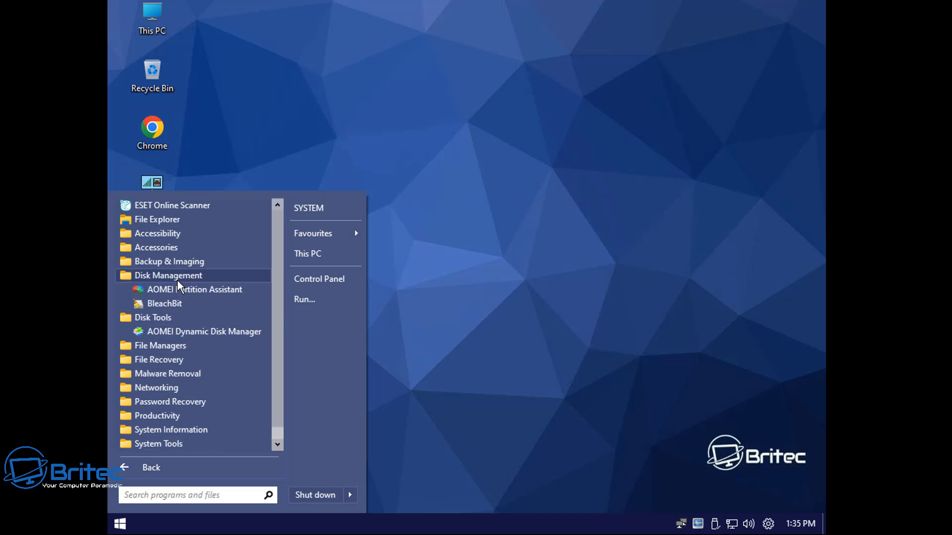
pyautogui.click(169, 262)
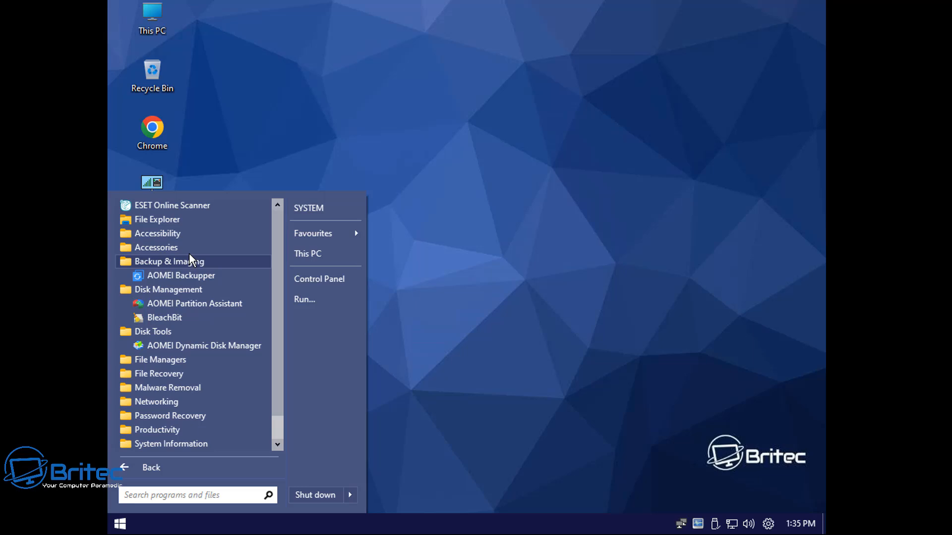
pyautogui.click(156, 247)
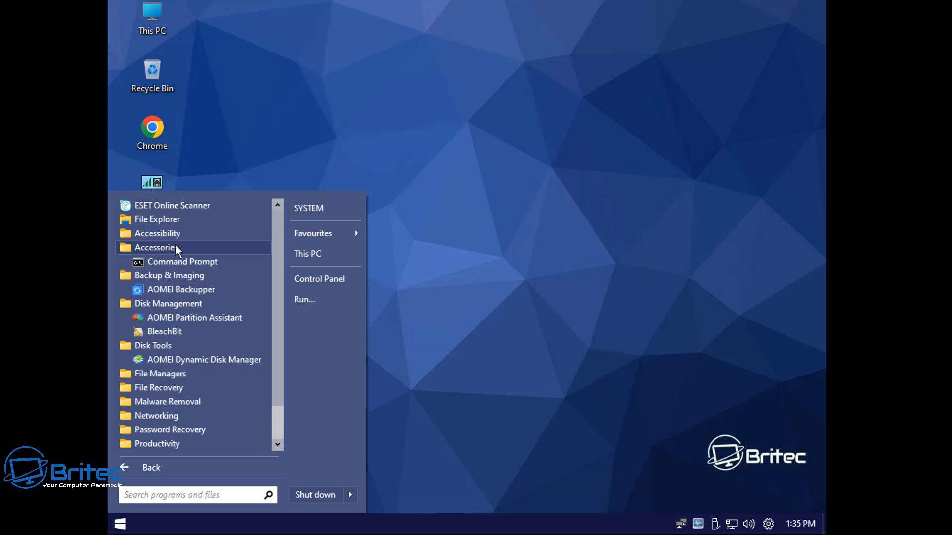
pyautogui.click(157, 234)
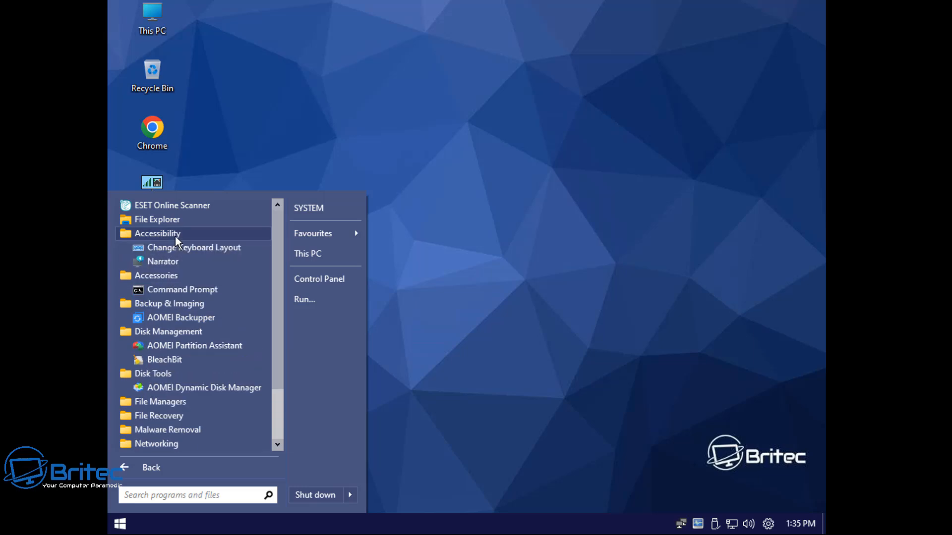
pyautogui.moveTo(166, 406)
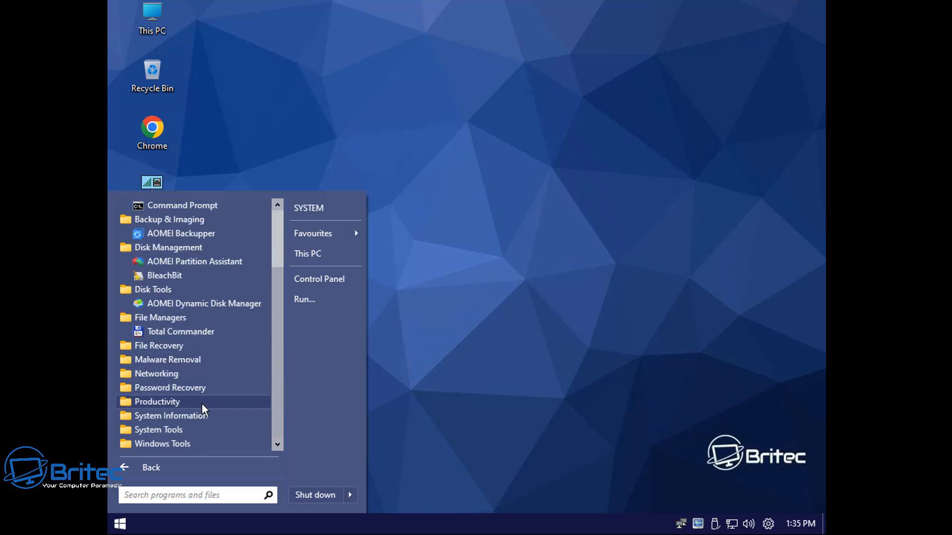
pyautogui.moveTo(165, 391)
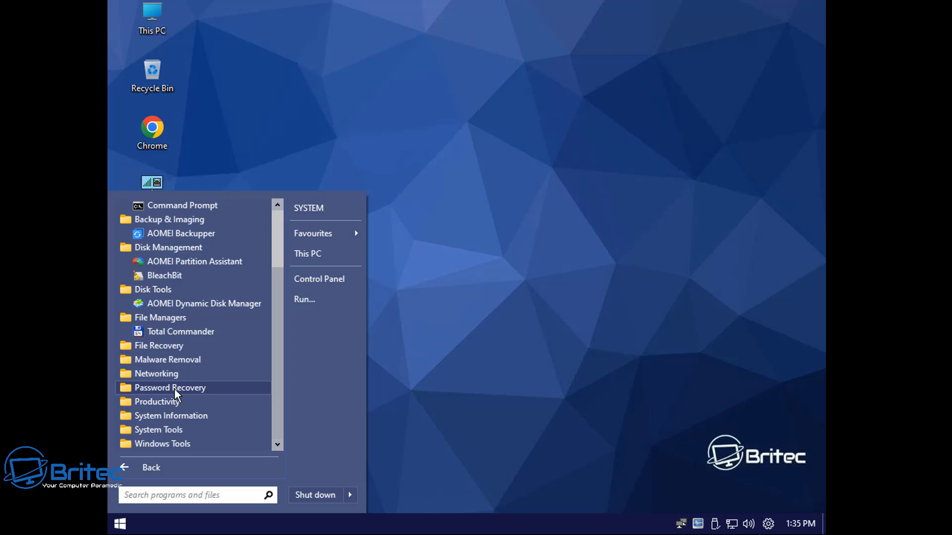
# - Expand Password Recovery, close Advanced IP Scanner, and reopen the Start menu
pyautogui.click(169, 388)
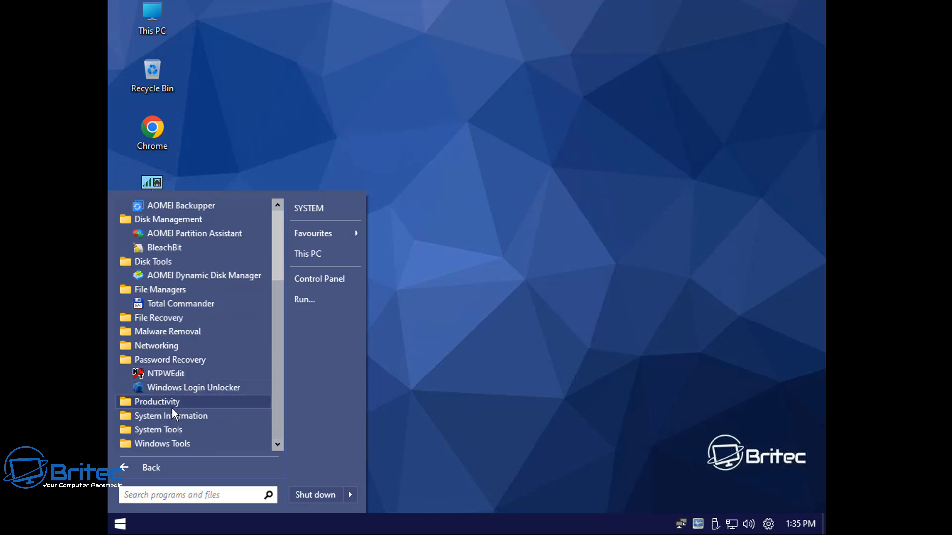
pyautogui.moveTo(185, 436)
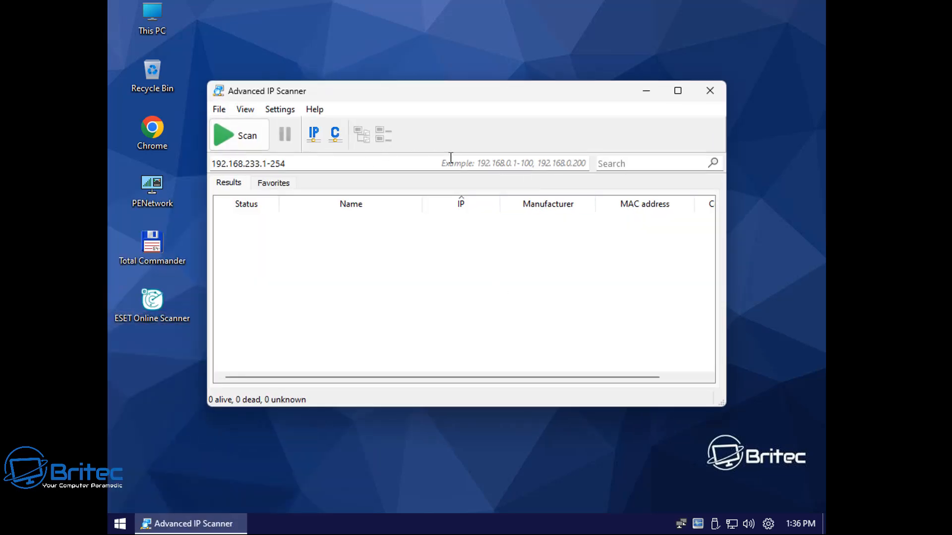
pyautogui.click(709, 90)
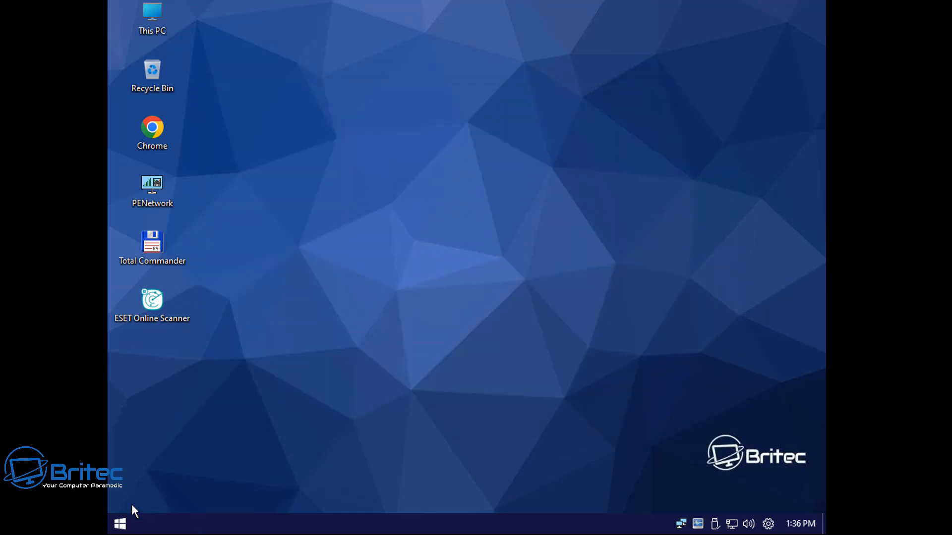
pyautogui.click(119, 524)
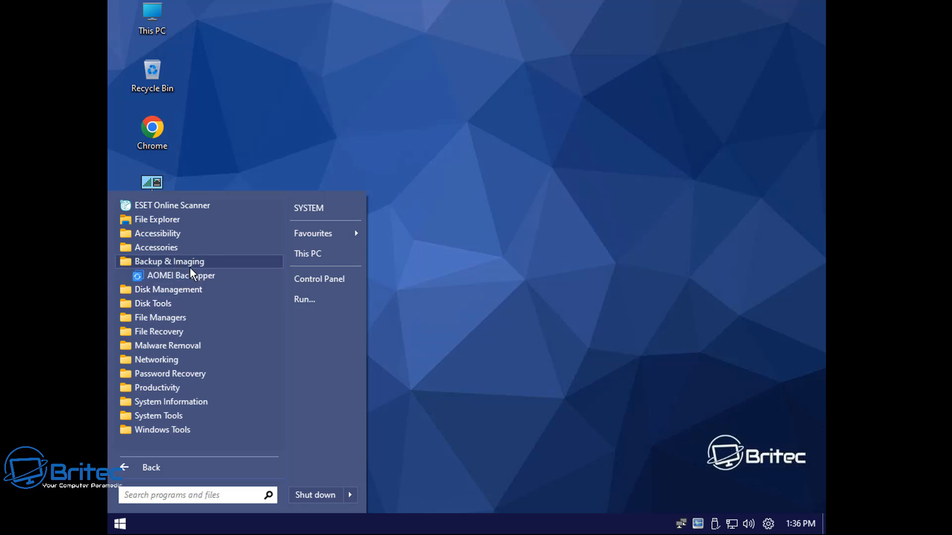
# - Launch AOMEI Backupper Standard from Backup & Imaging, view its Home screen, then close it
pyautogui.click(181, 275)
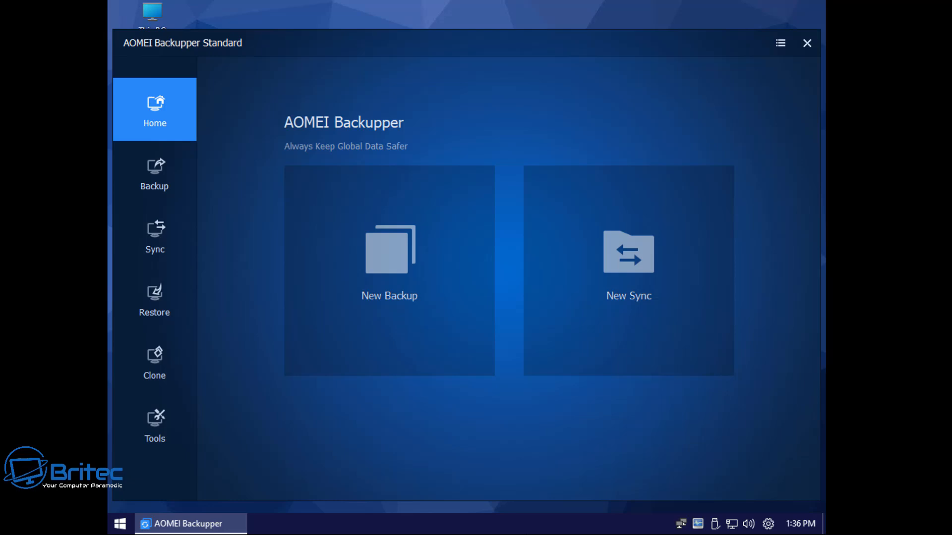
pyautogui.moveTo(820, 457)
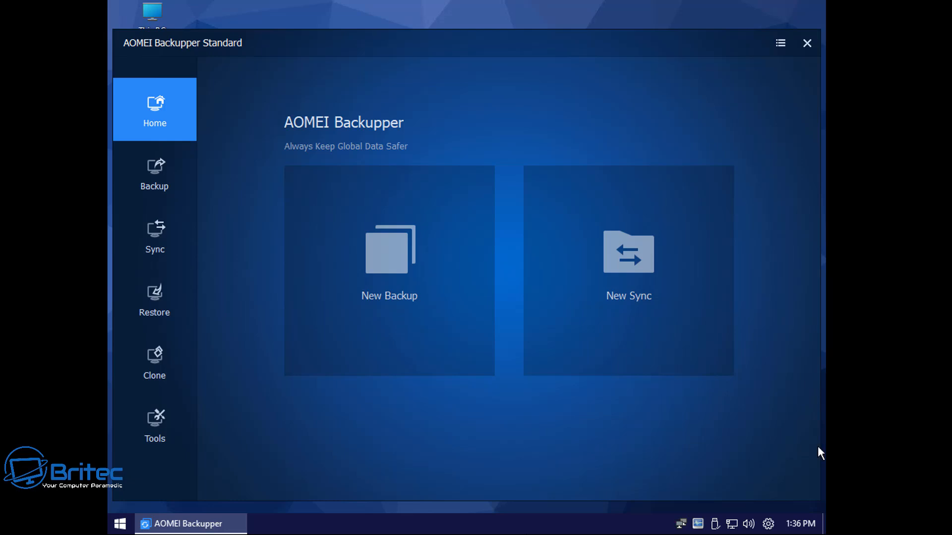
pyautogui.moveTo(714, 74)
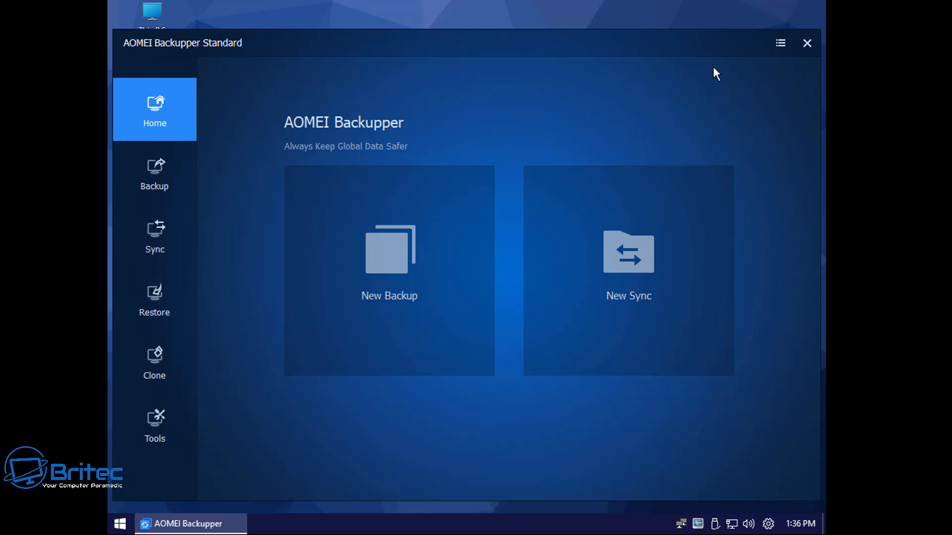
pyautogui.click(806, 43)
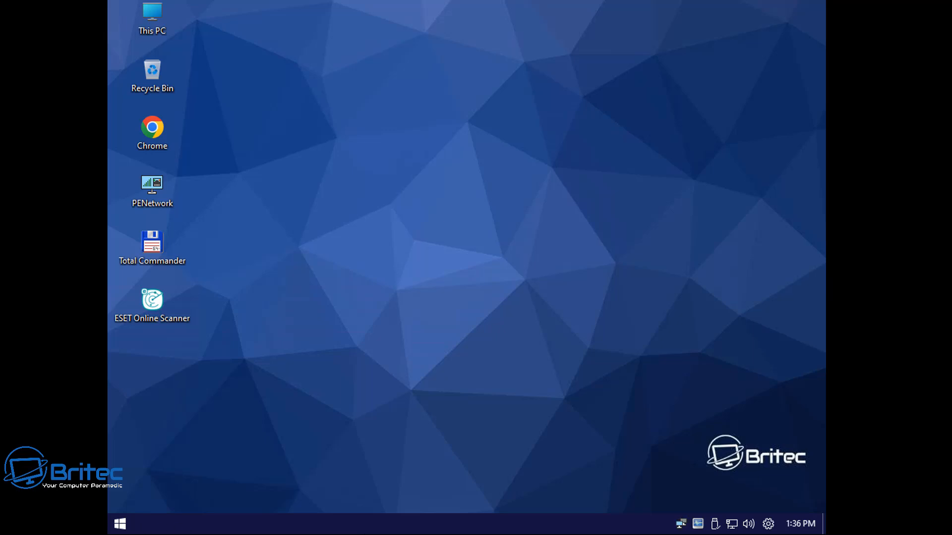
# - Launch TestDisk from the File Recovery folder and continue past its intro screen
pyautogui.click(120, 523)
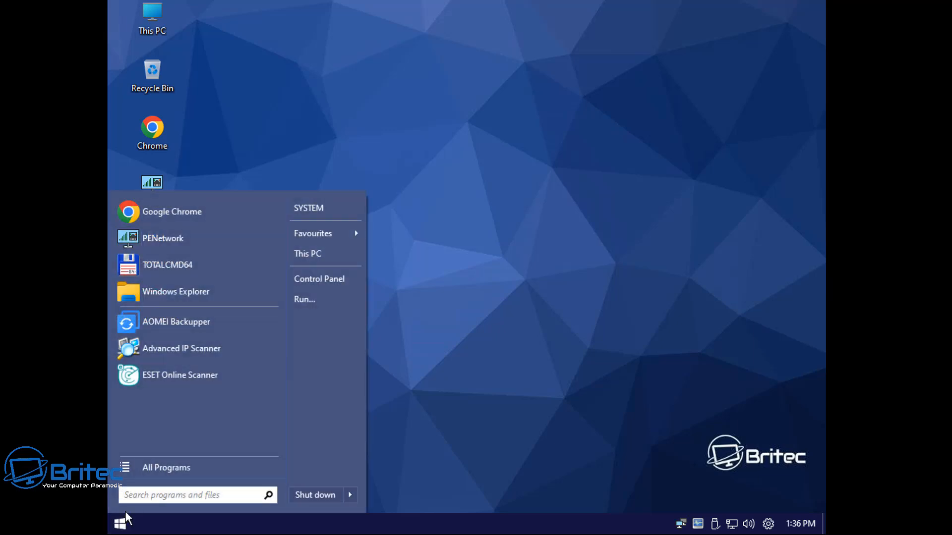
pyautogui.moveTo(176, 432)
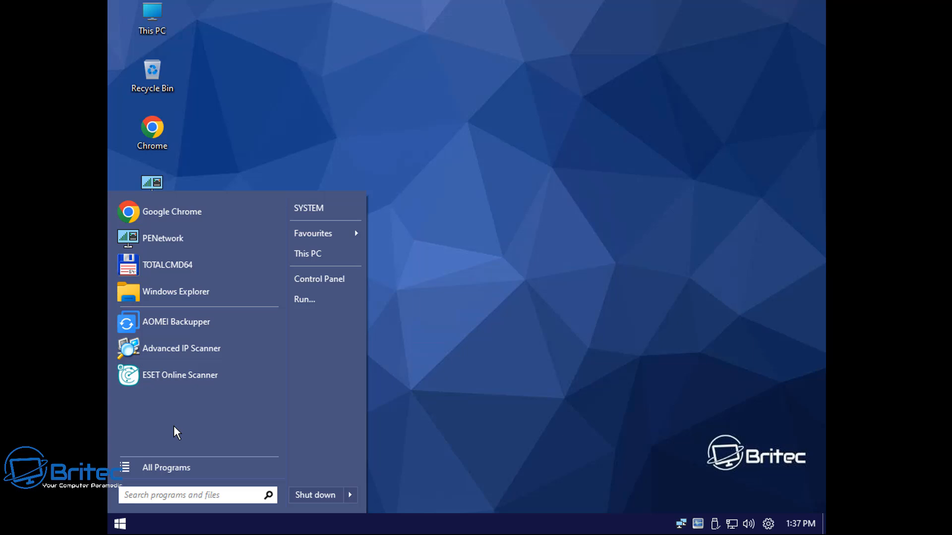
pyautogui.click(166, 467)
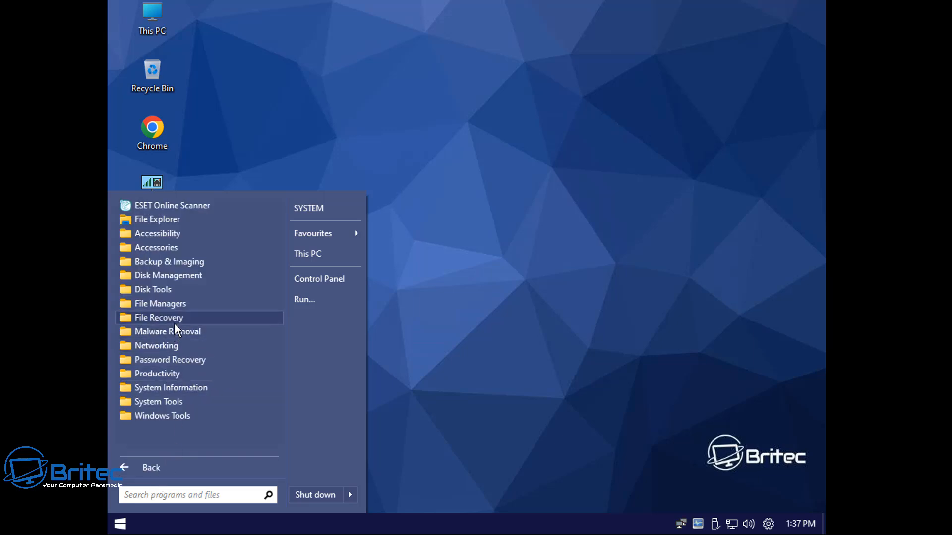
pyautogui.click(159, 317)
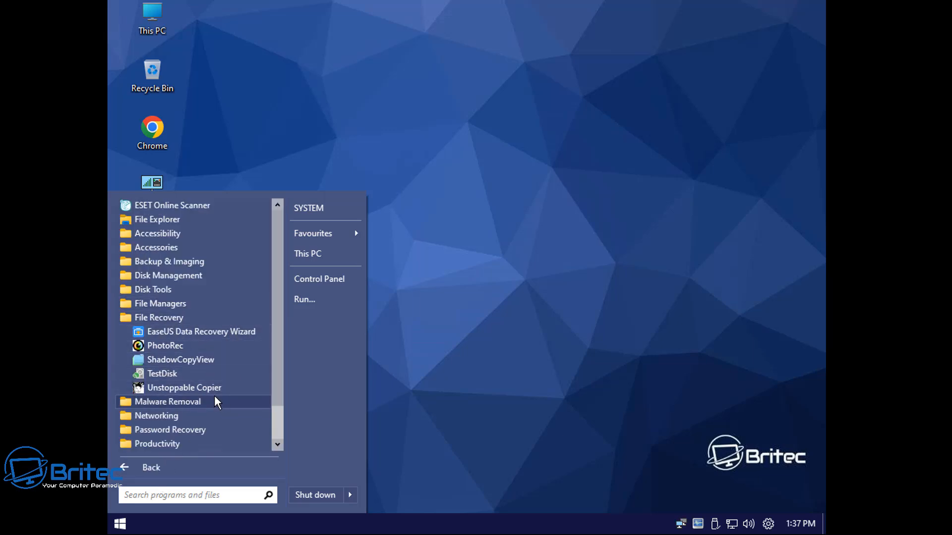
pyautogui.click(161, 374)
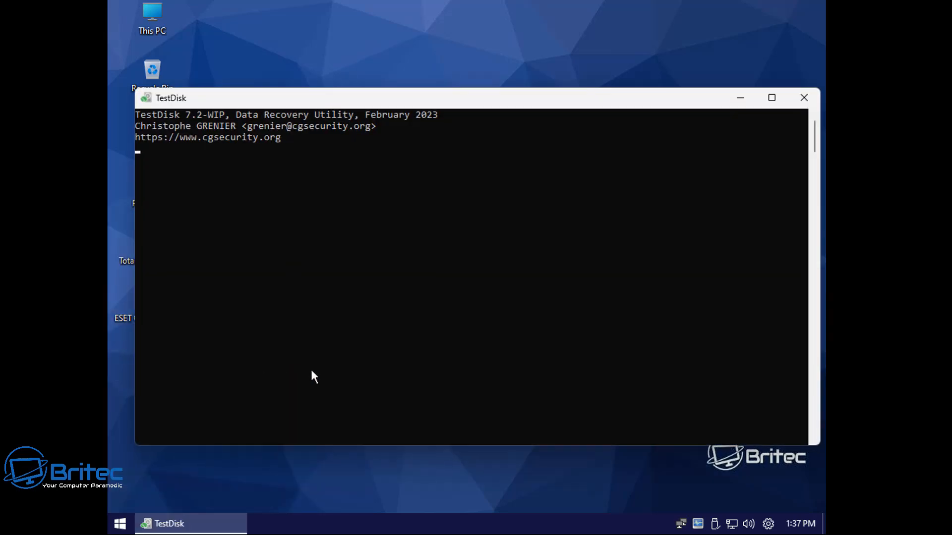
pyautogui.press('enter')
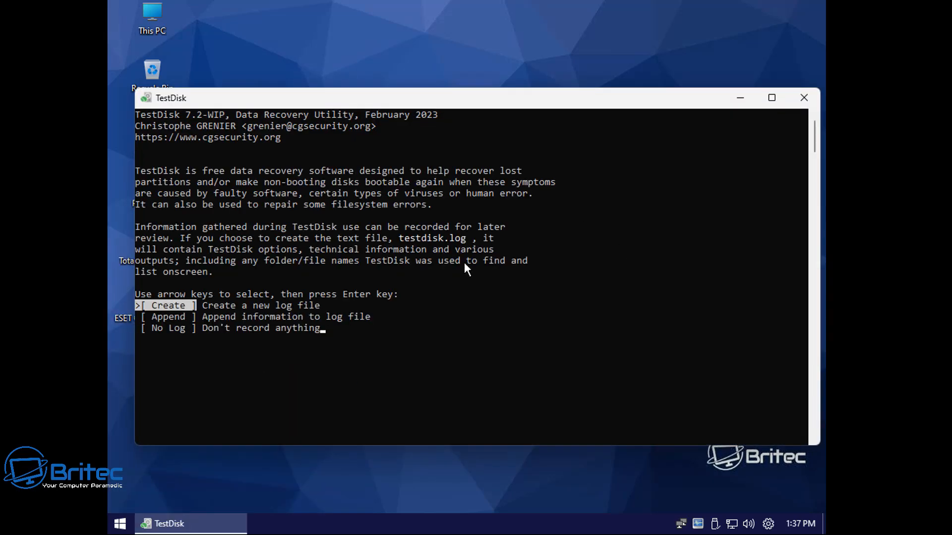
pyautogui.moveTo(803, 97)
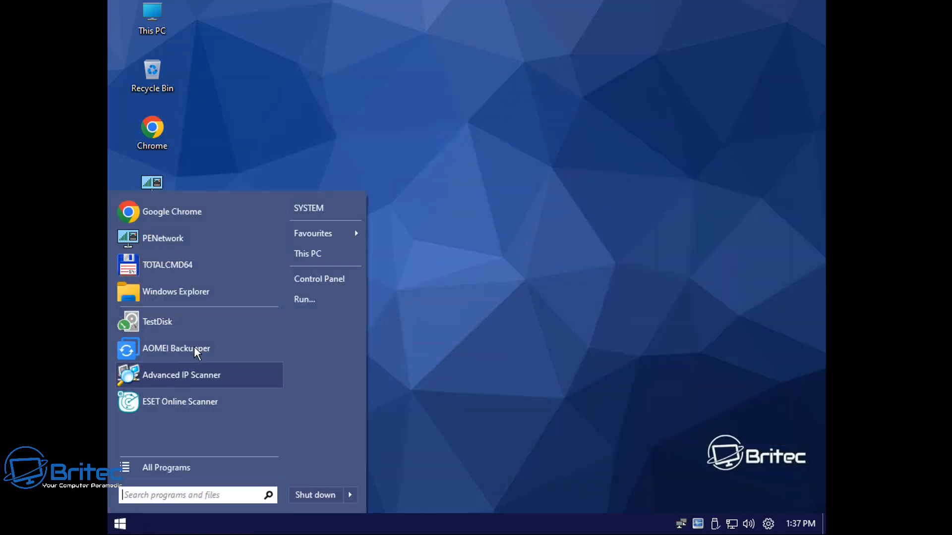
# - Launch PhotoRec from the File Recovery folder
pyautogui.click(166, 468)
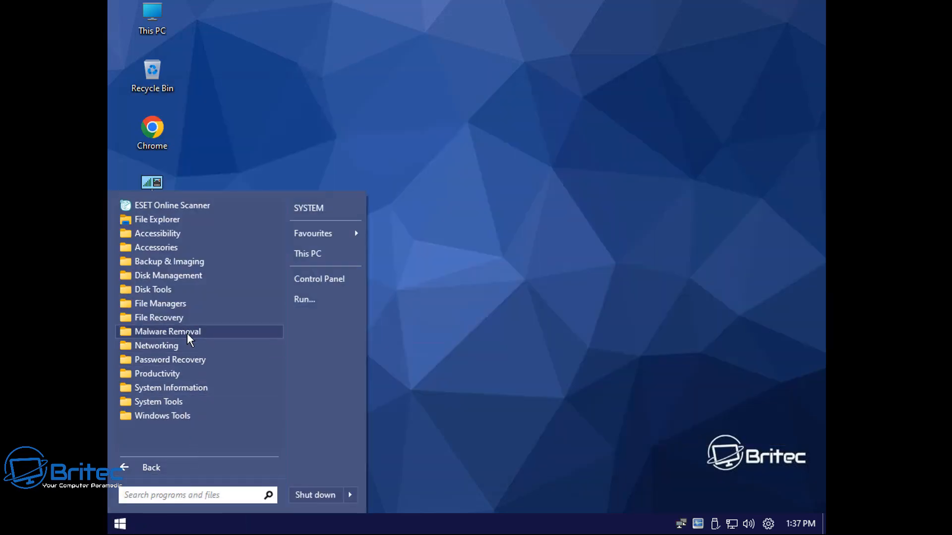
pyautogui.click(159, 318)
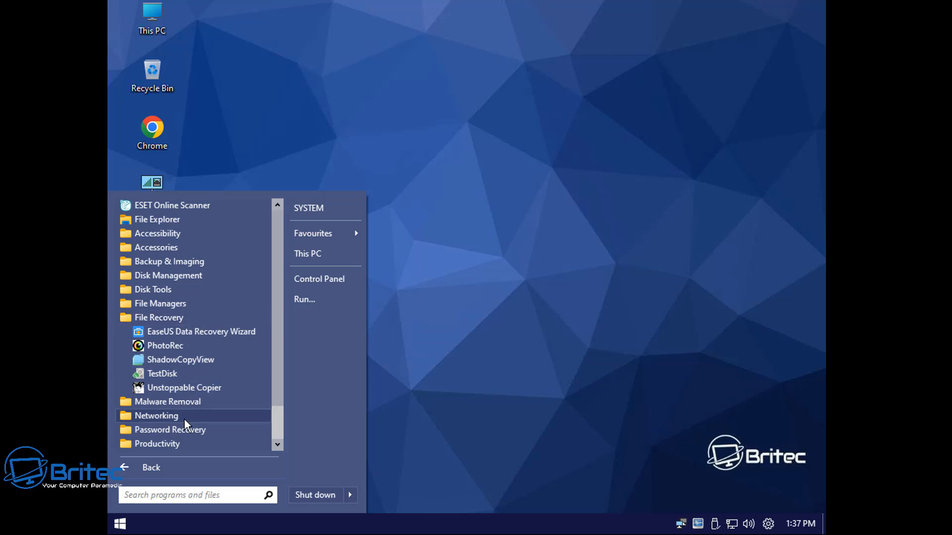
pyautogui.moveTo(188, 377)
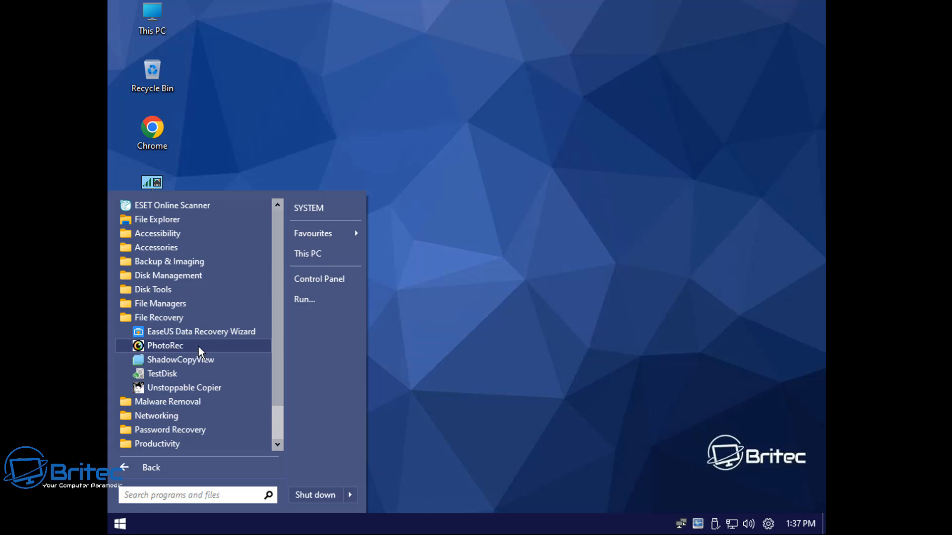
pyautogui.click(165, 346)
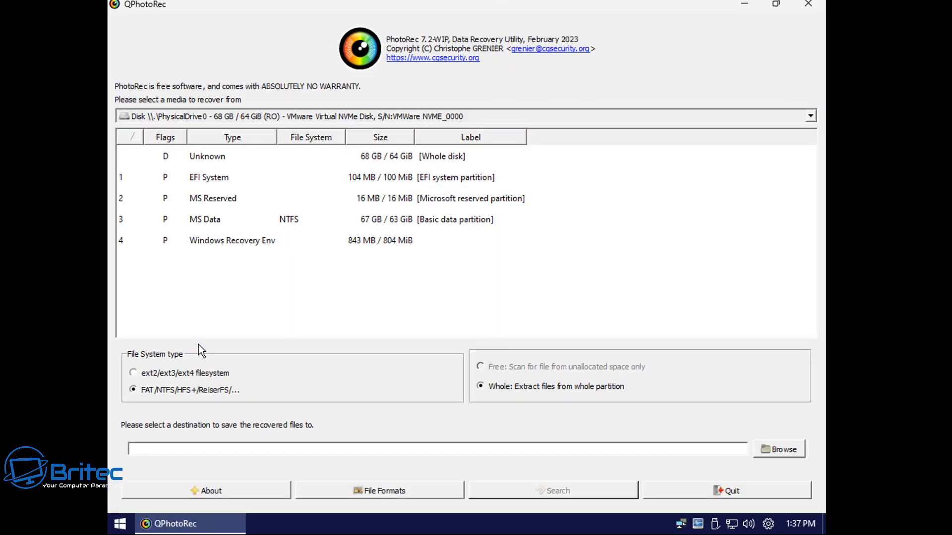
pyautogui.moveTo(669, 78)
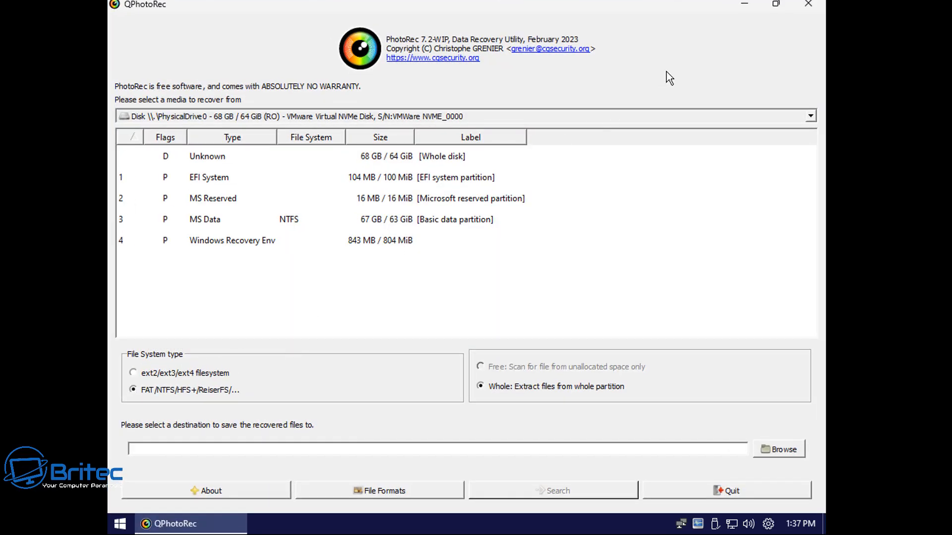
# - Close PhotoRec, then view the virtual NVMe disk's details in SSD-Z and close it
pyautogui.click(808, 4)
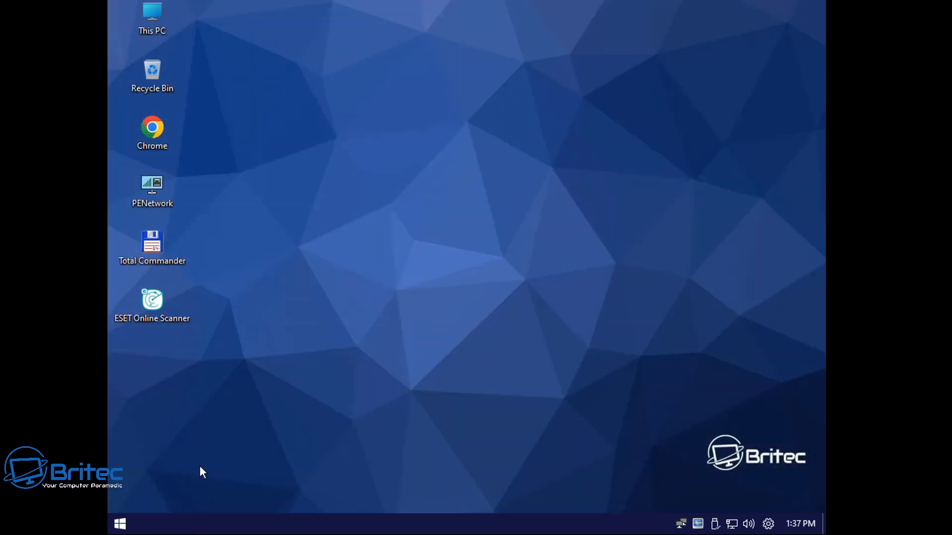
pyautogui.click(121, 523)
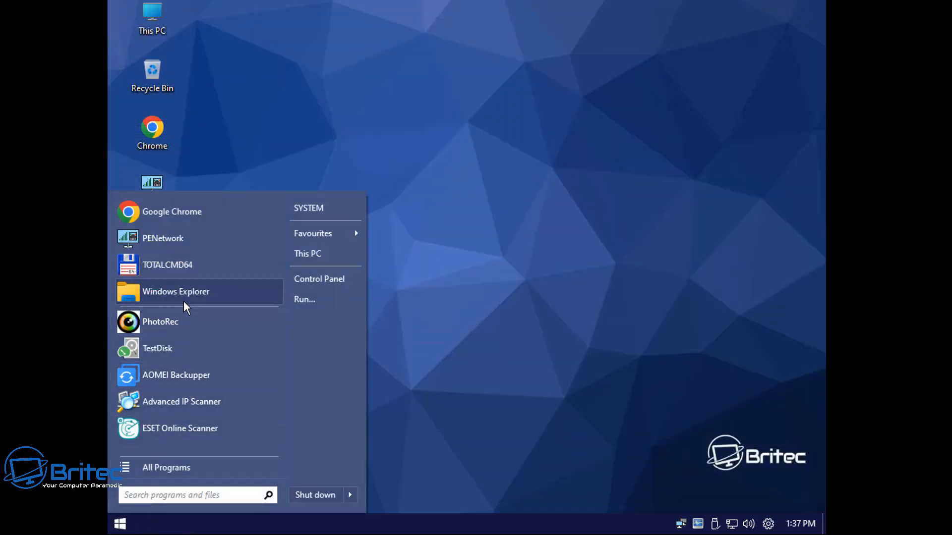
pyautogui.moveTo(162, 478)
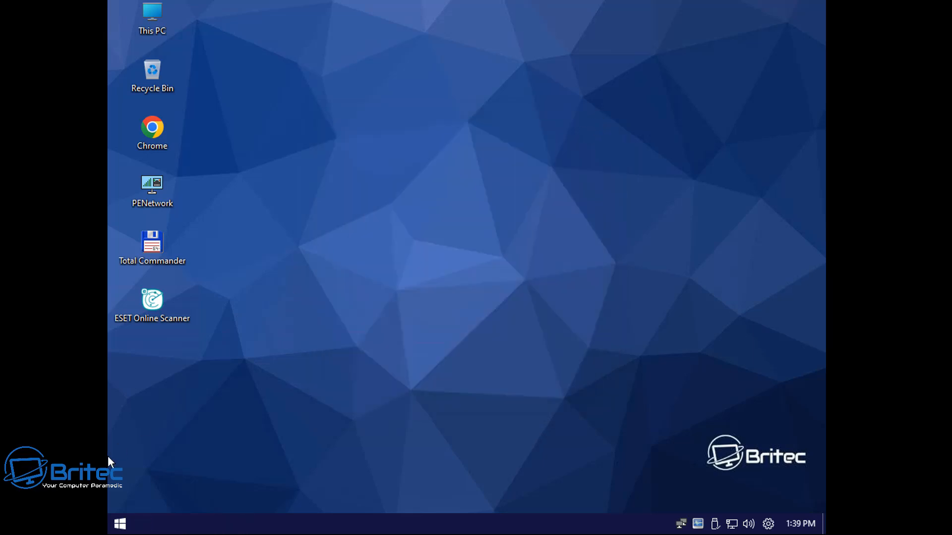
pyautogui.click(118, 523)
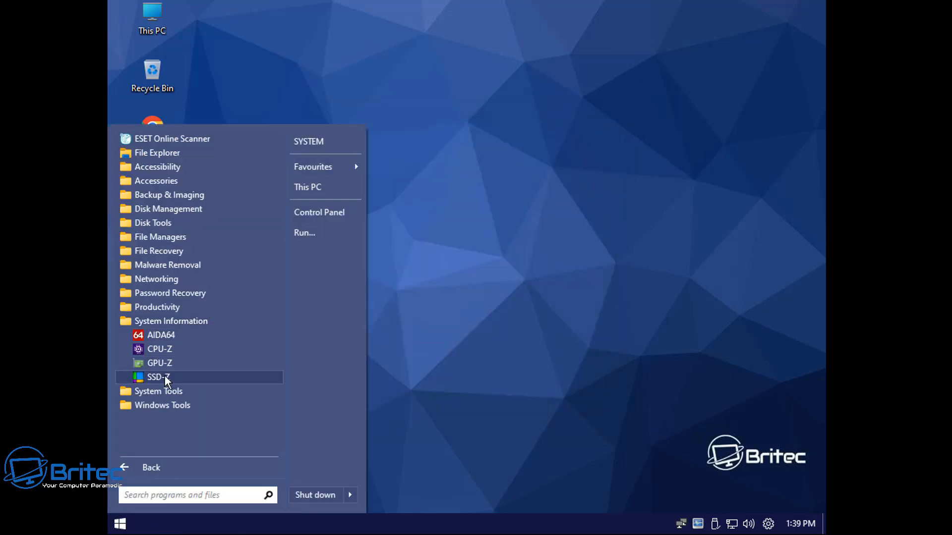
pyautogui.click(156, 377)
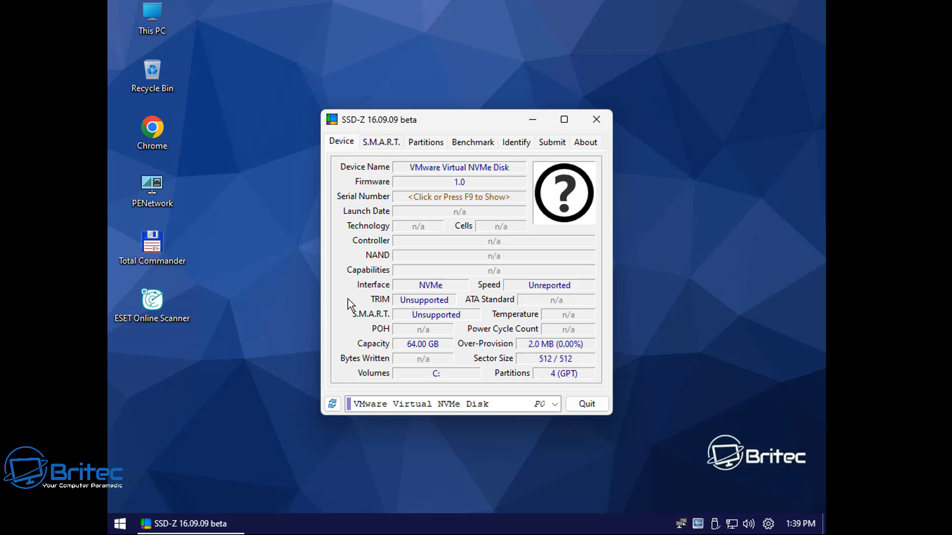
pyautogui.moveTo(389, 302)
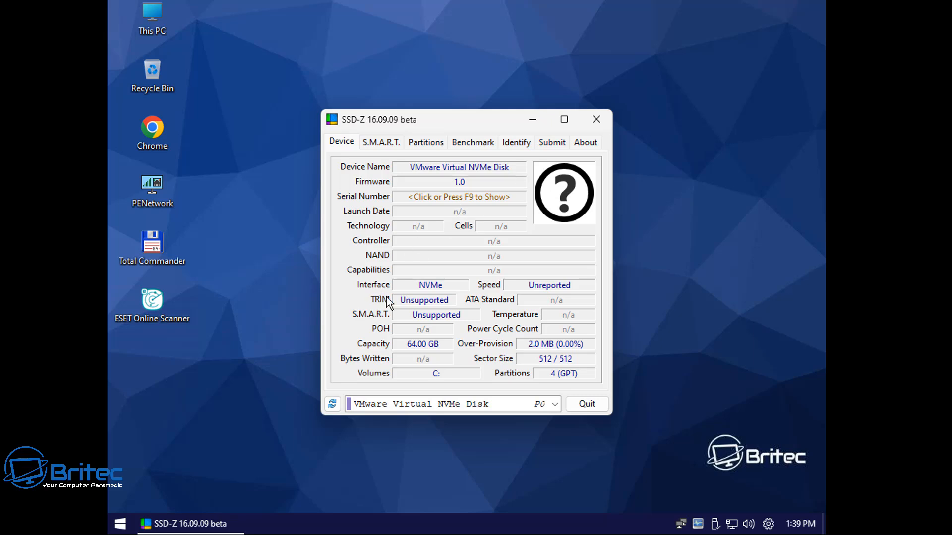
pyautogui.click(597, 119)
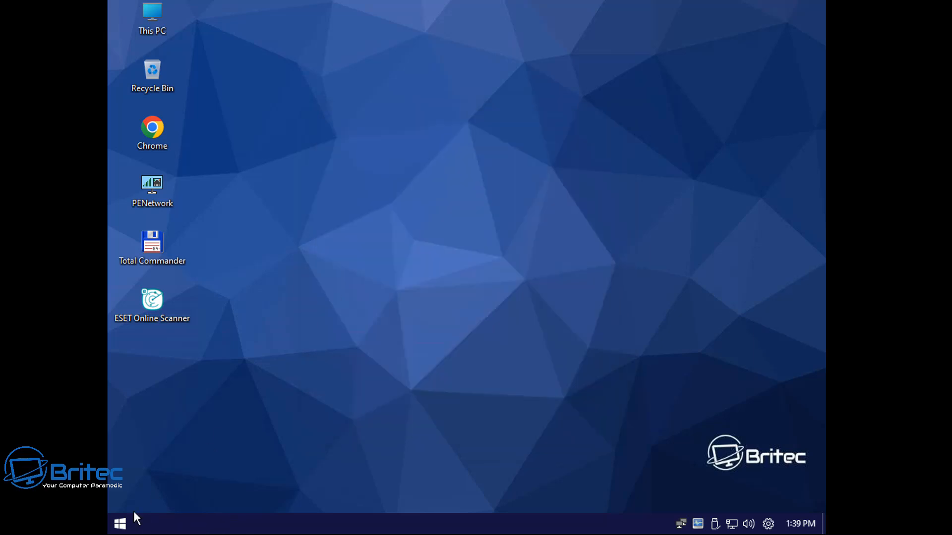
# - Expand System Tools and System Information in the Start menu's program list
pyautogui.click(119, 522)
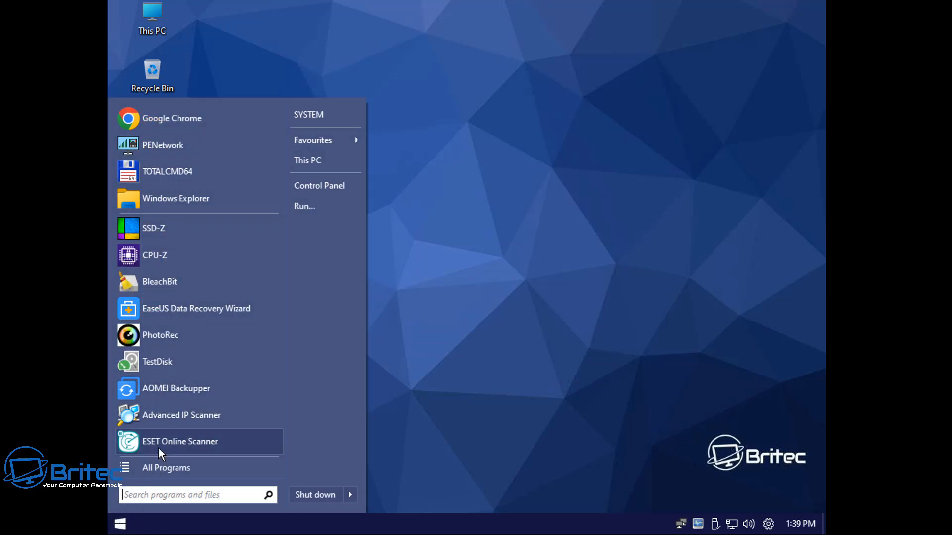
pyautogui.moveTo(161, 468)
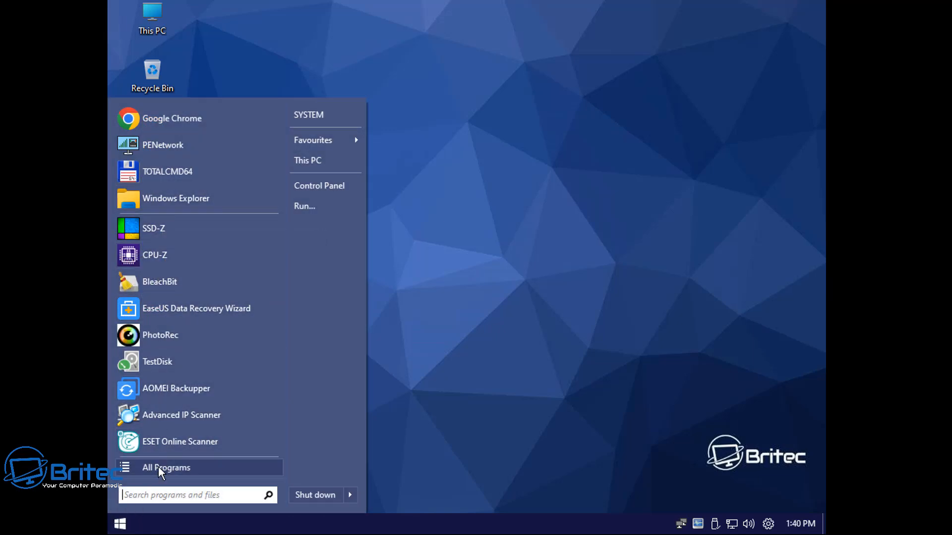
pyautogui.click(166, 467)
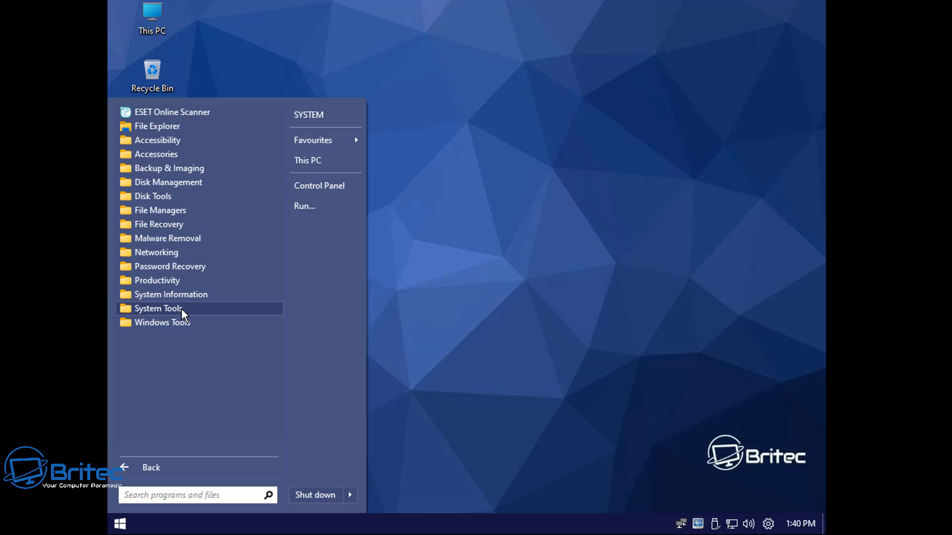
pyautogui.click(158, 308)
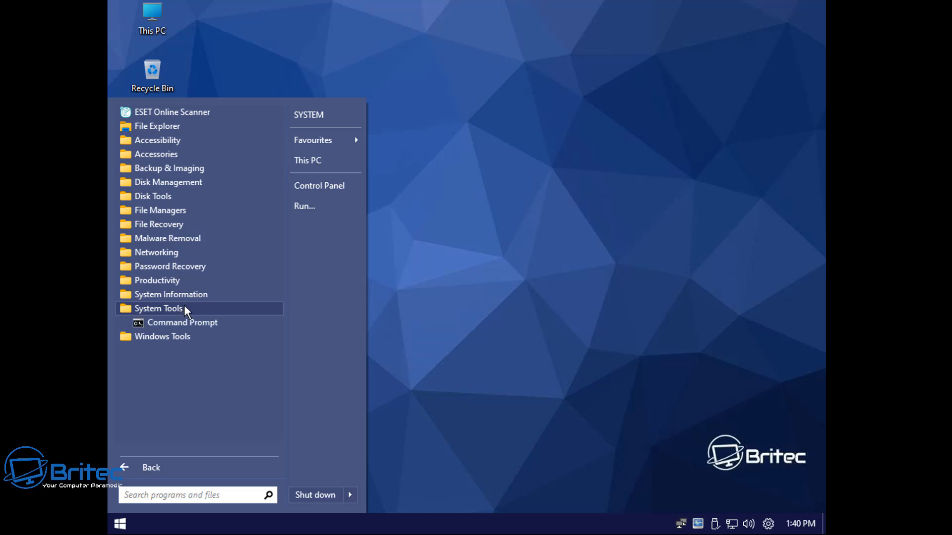
pyautogui.click(171, 294)
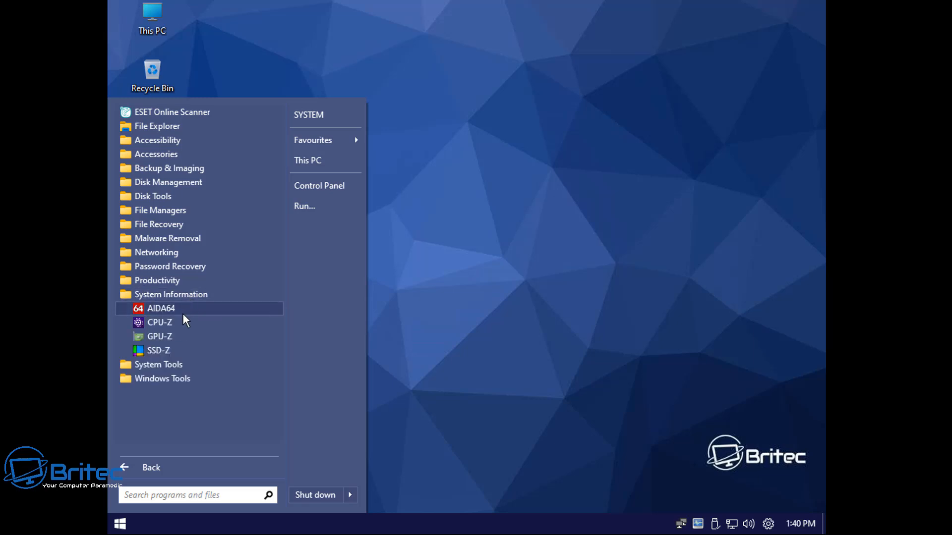
# - Launch GPU-Z, then view the Intel 440BX motherboard in AIDA64 and close it
pyautogui.click(159, 336)
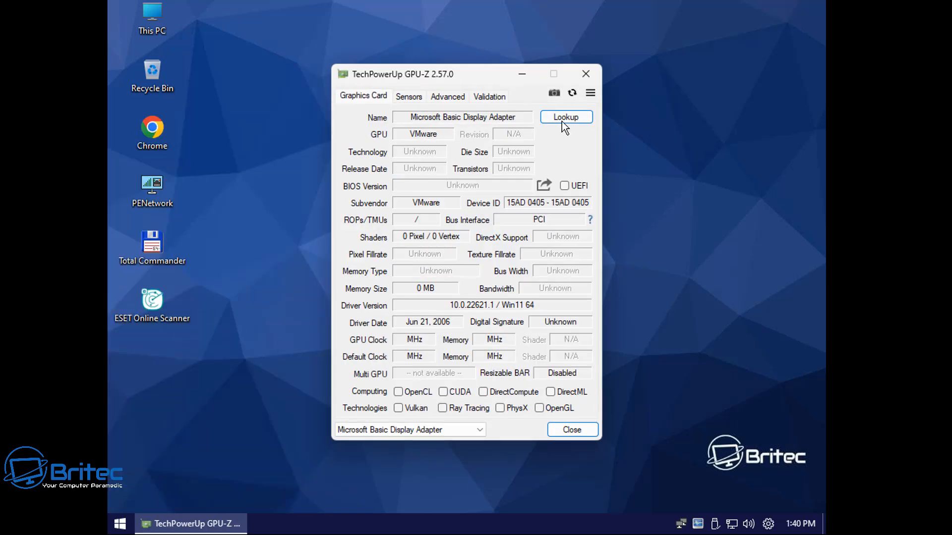
pyautogui.moveTo(585, 74)
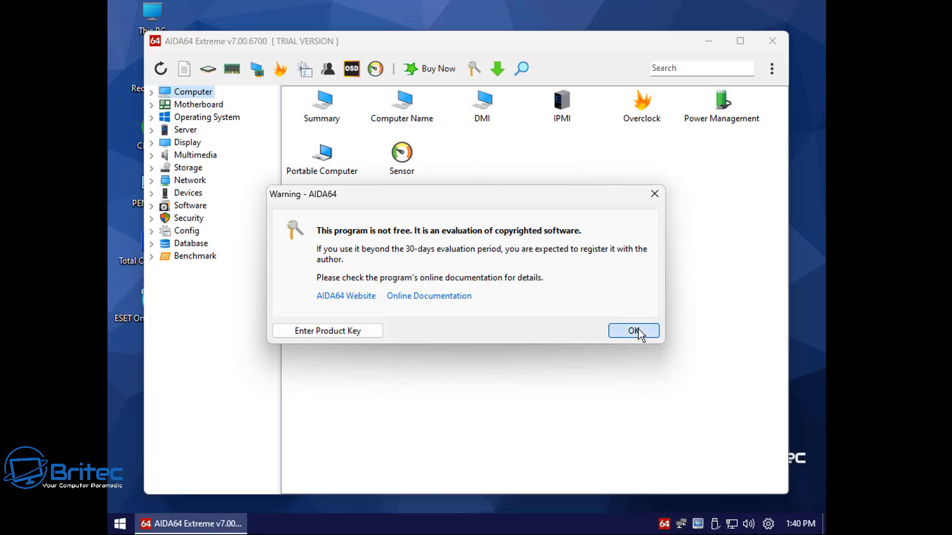
pyautogui.click(634, 331)
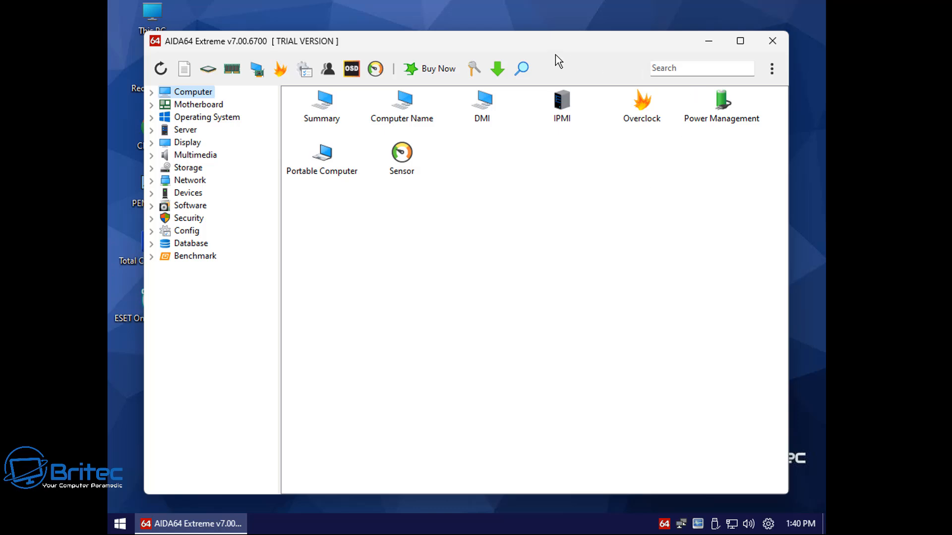
pyautogui.click(322, 103)
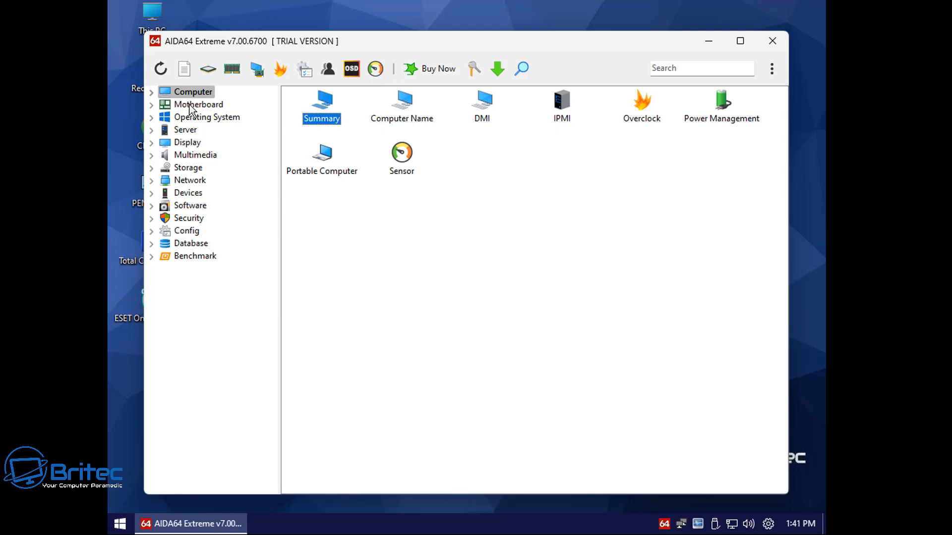
pyautogui.click(198, 104)
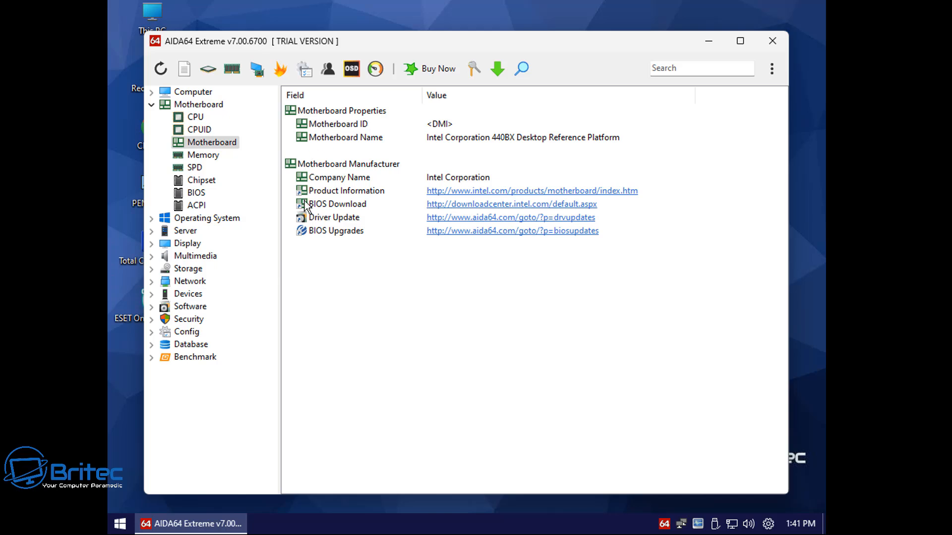
pyautogui.moveTo(433, 201)
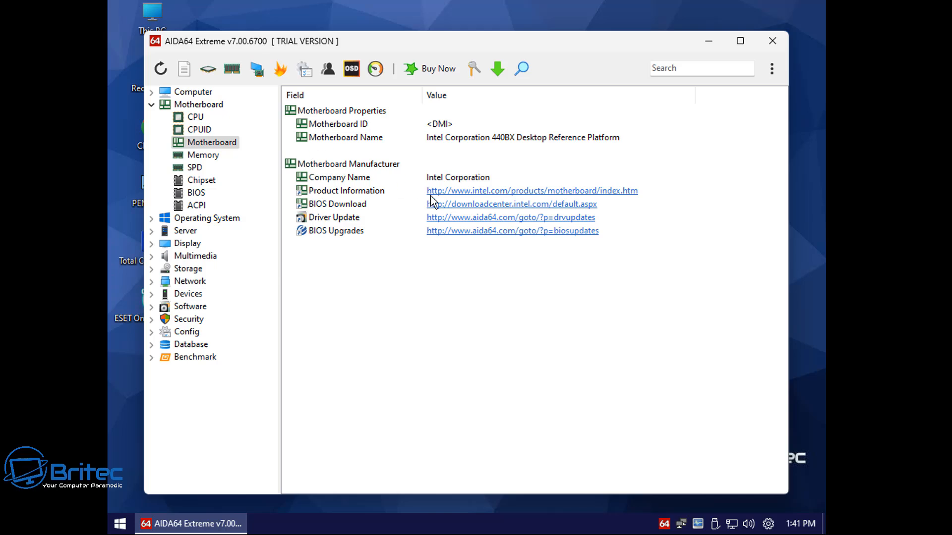
pyautogui.click(771, 41)
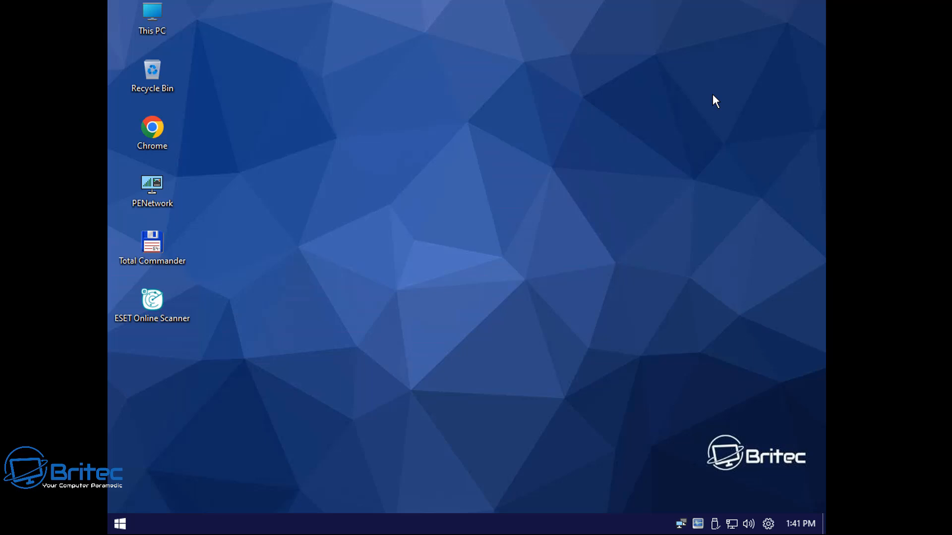